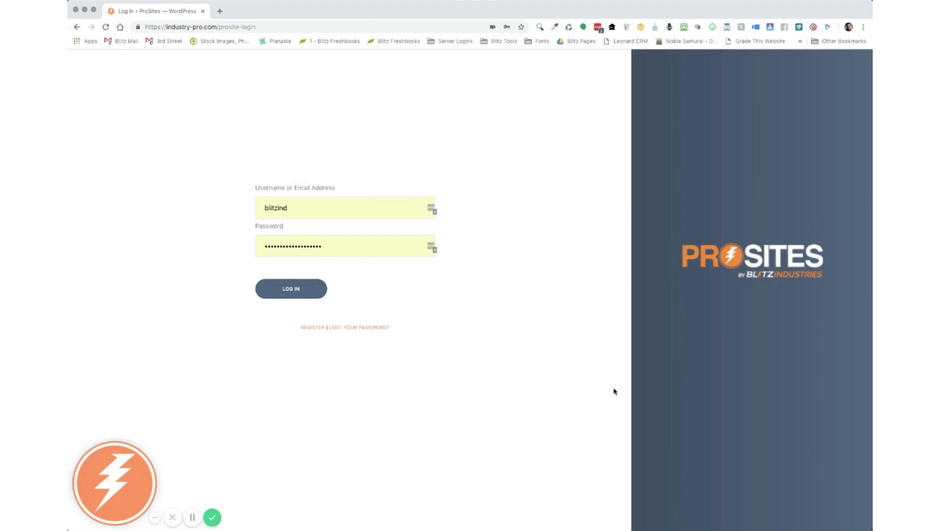
mouse_move(502, 156)
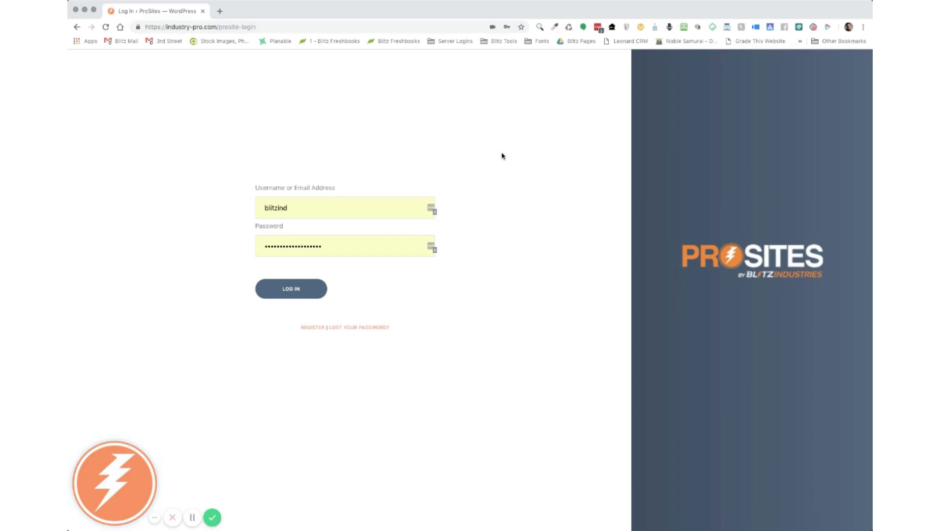
mouse_move(289, 136)
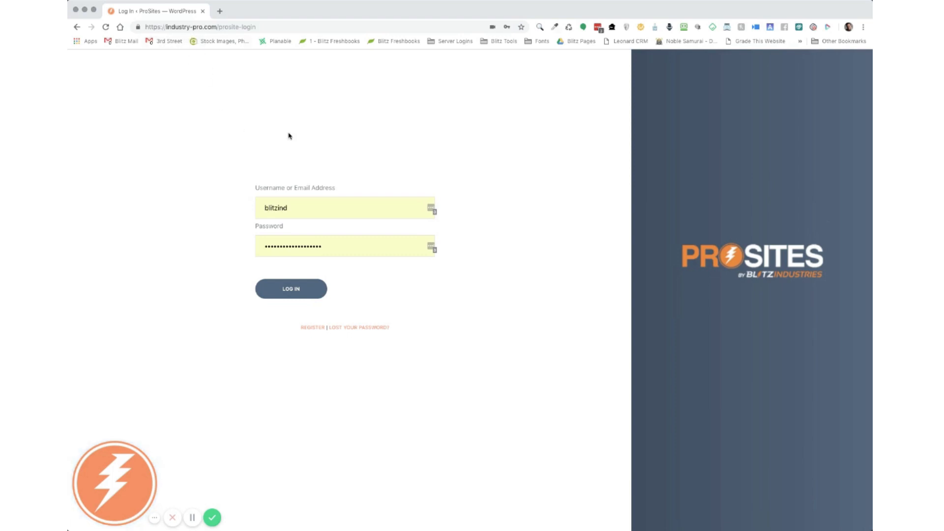
Step: Log in to the ProSites admin with the pre-filled credentials
click(291, 289)
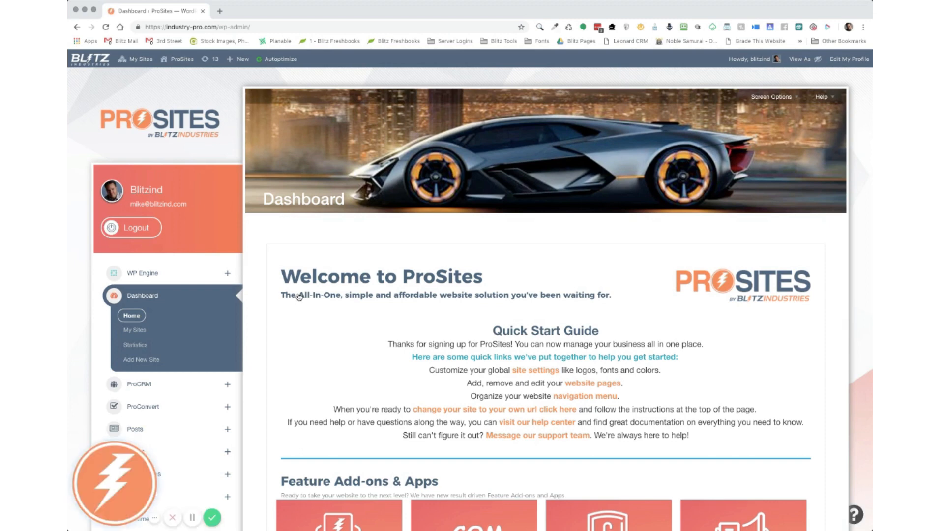
mouse_move(142, 70)
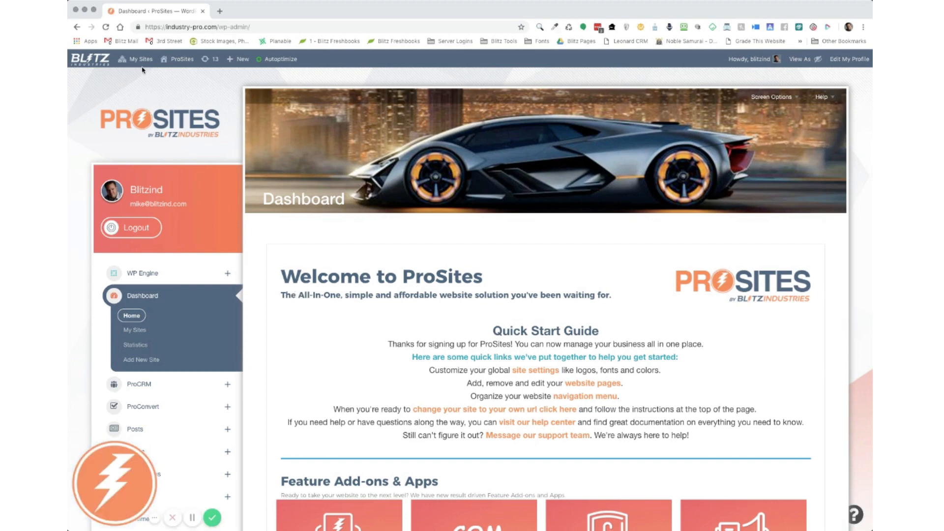
Step: Open Network Admin in a new tab and scroll the site dashboard to CartFlows
click(140, 58)
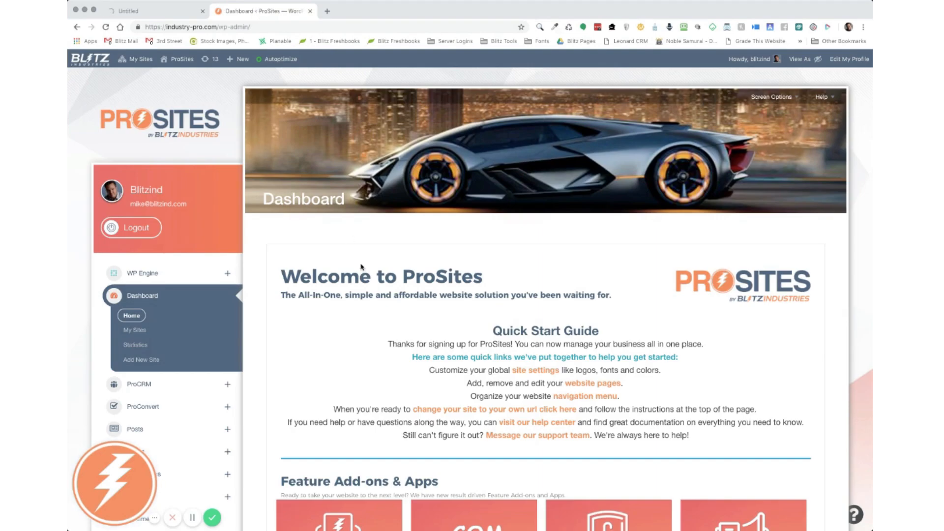
mouse_move(379, 336)
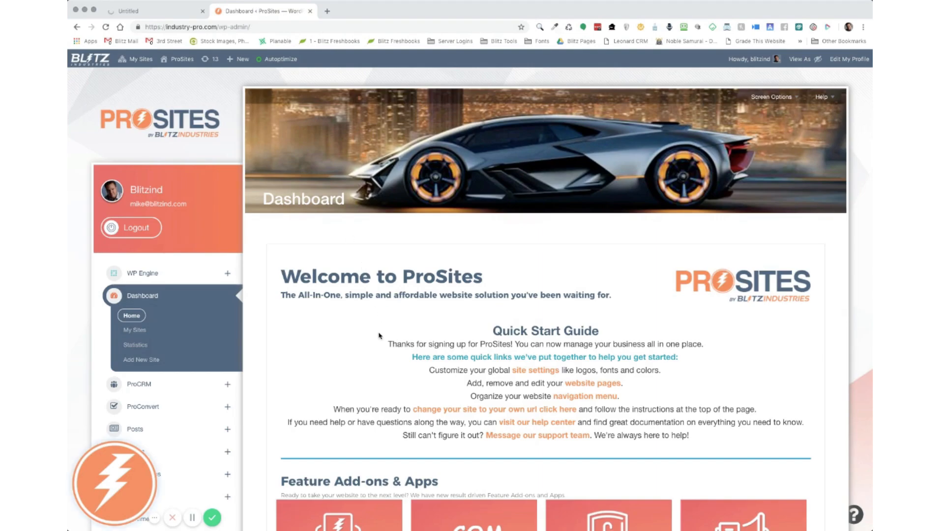
scroll(down, 3)
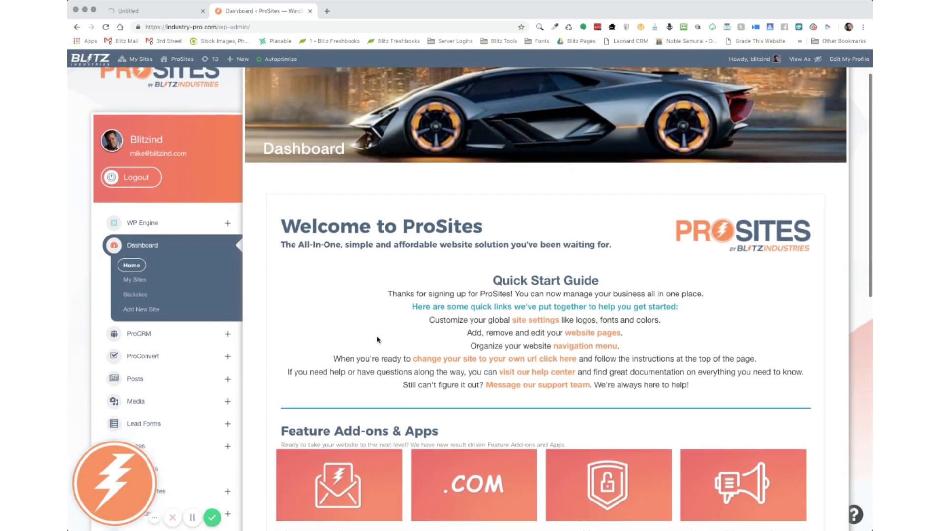
scroll(down, 3)
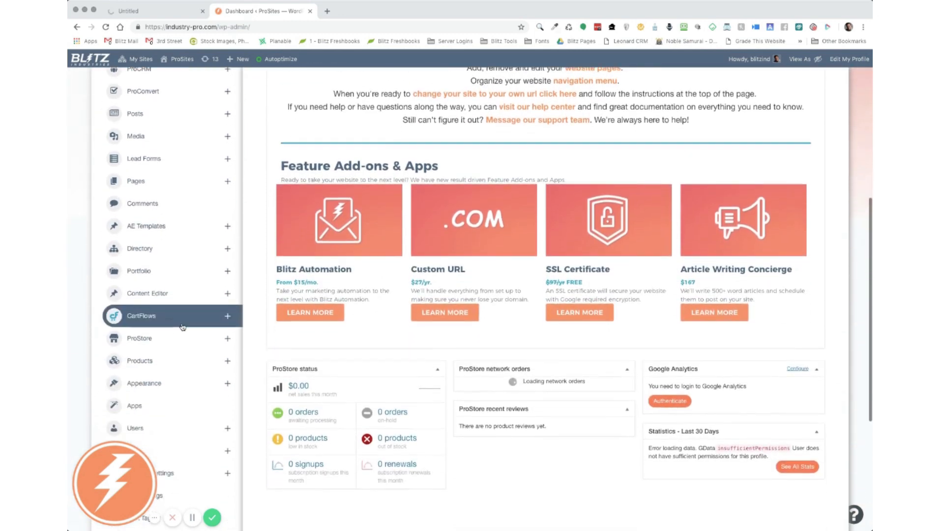
scroll(down, 3)
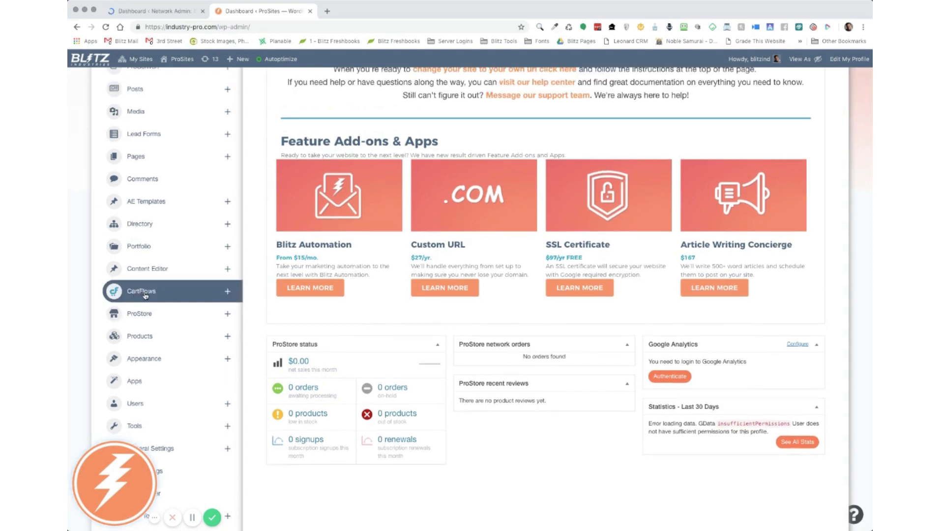
Step: View the empty CartFlows Flows list
click(141, 291)
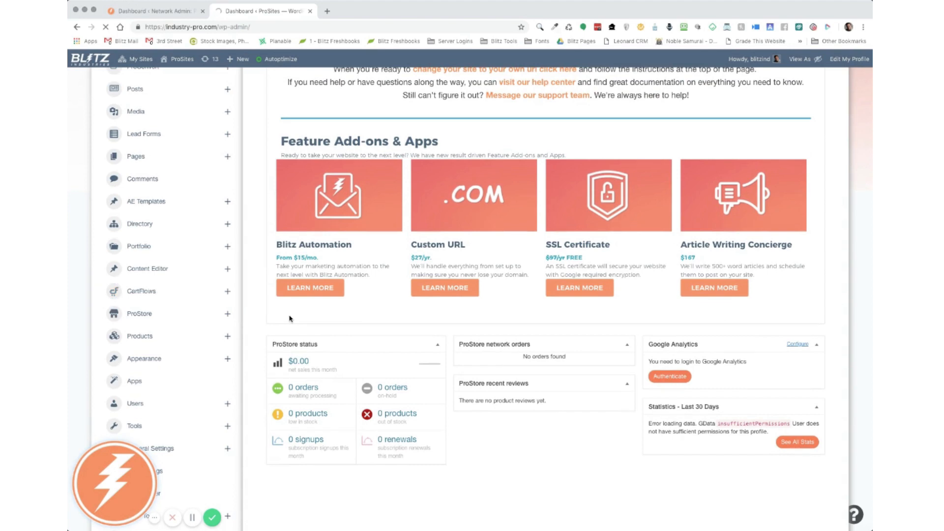
scroll(up, 3)
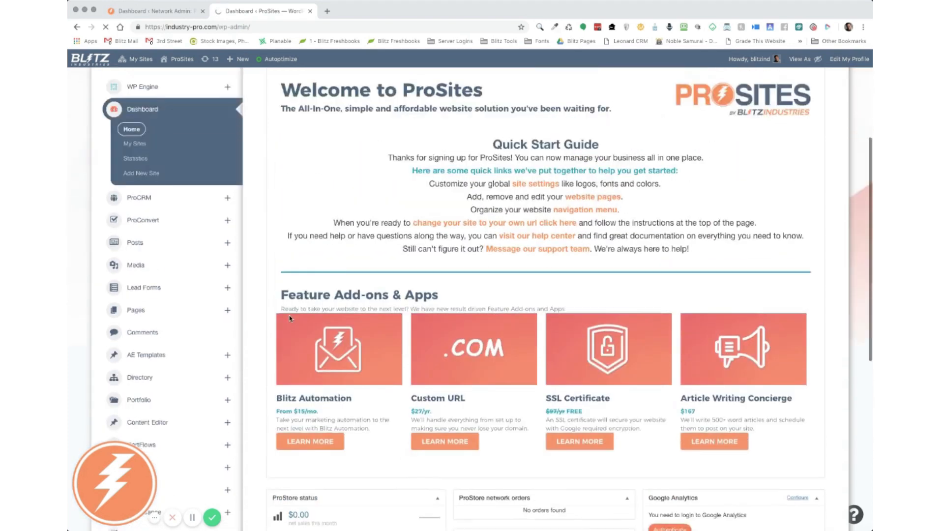
scroll(up, 3)
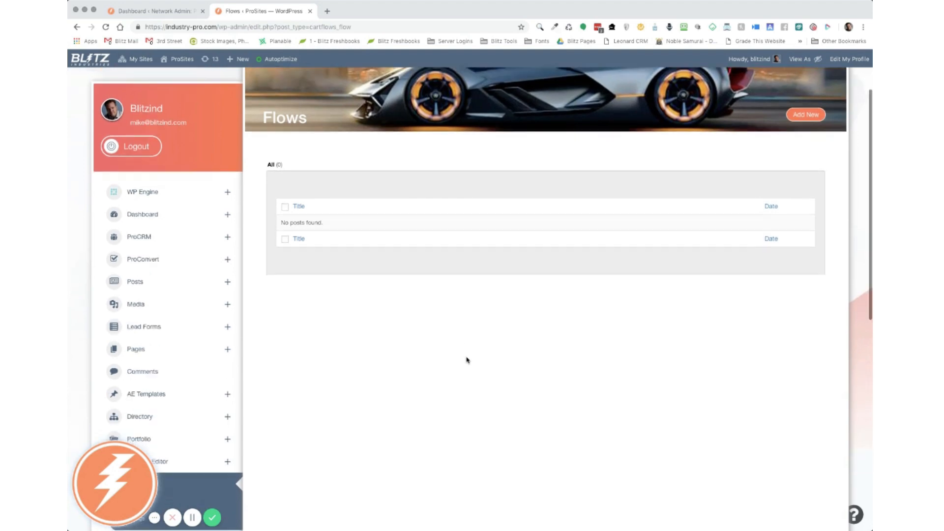
scroll(down, 3)
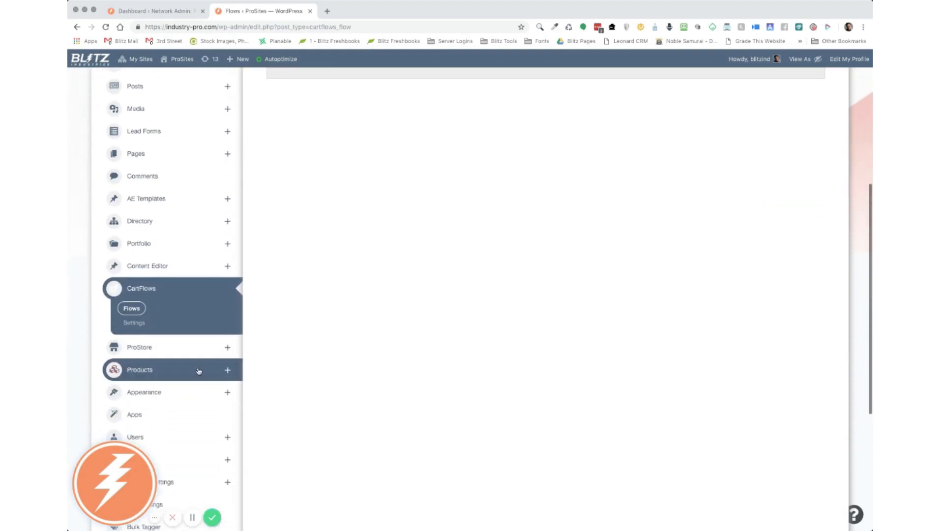
Step: Review the nine-item products list, then return to the Network Admin tab
click(131, 308)
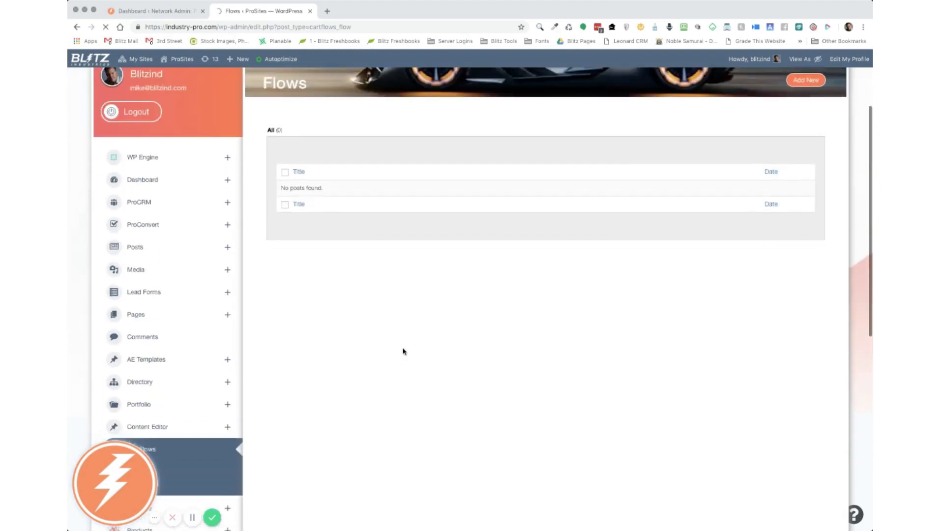
scroll(up, 3)
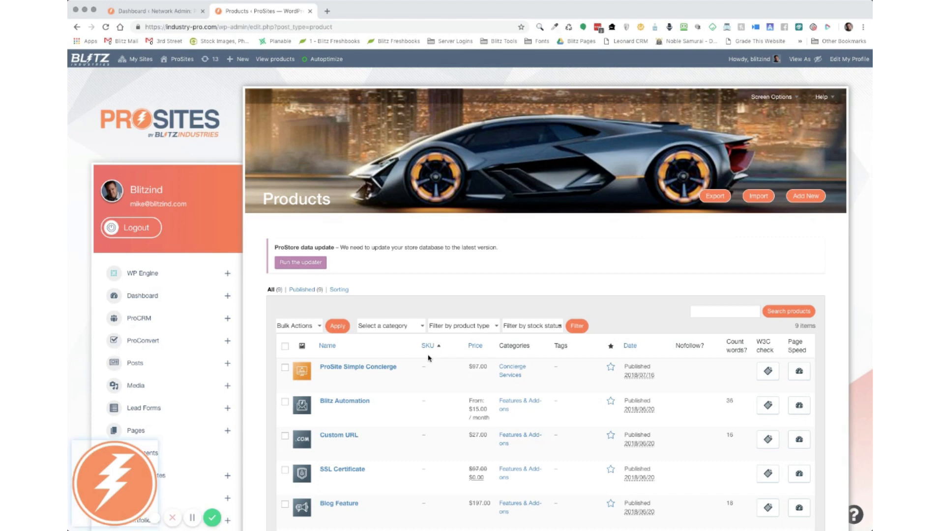
scroll(down, 3)
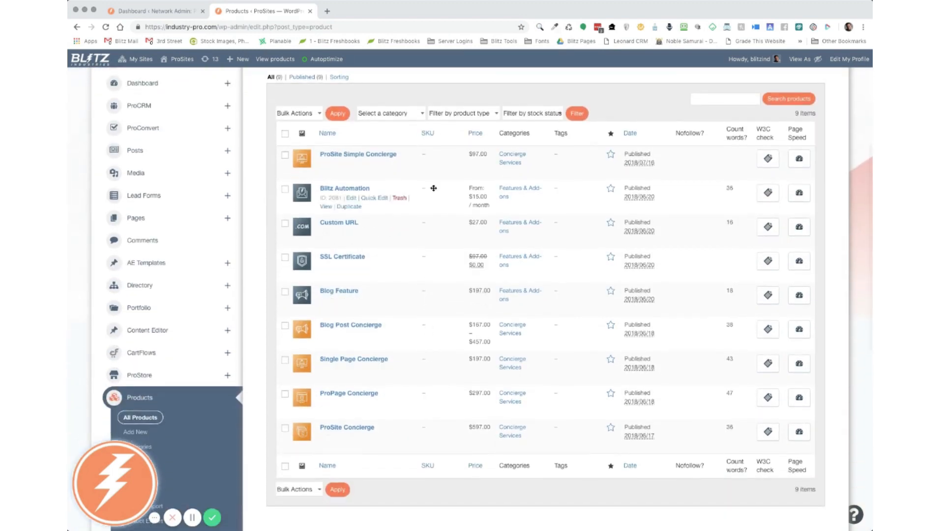
click(154, 11)
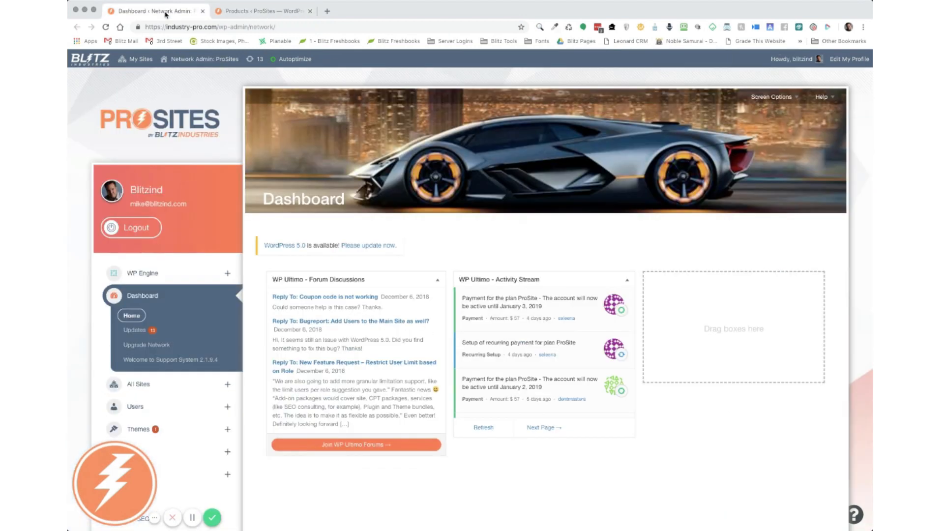
Step: Open the network's Installed Apps (Plugins) list of 112 items
scroll(down, 3)
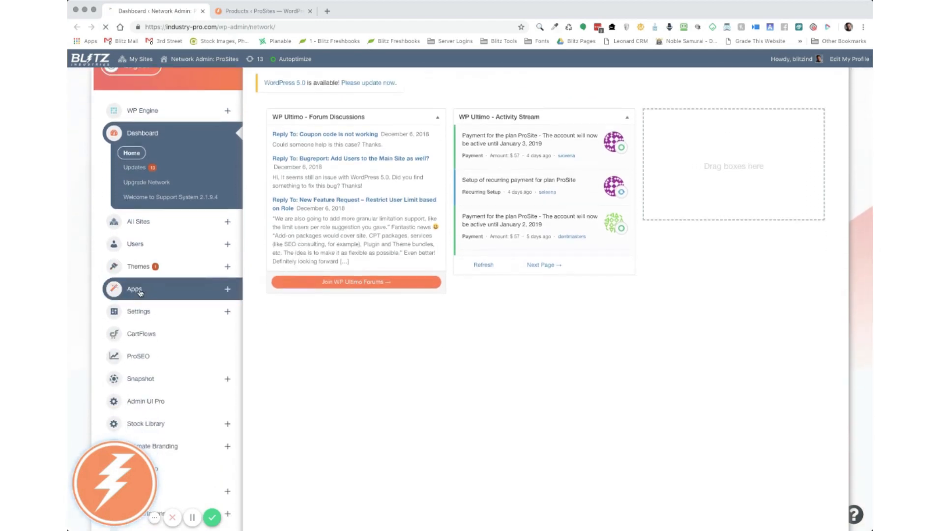
mouse_move(183, 295)
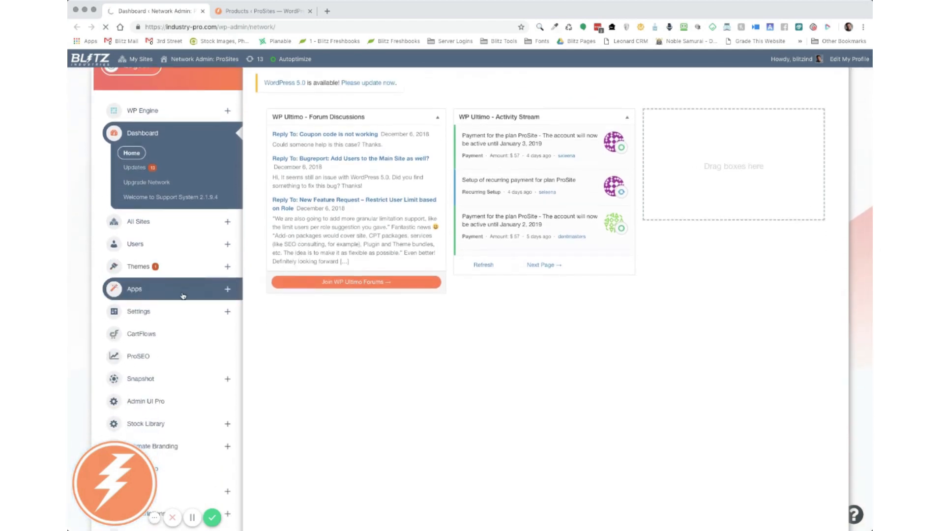
click(133, 289)
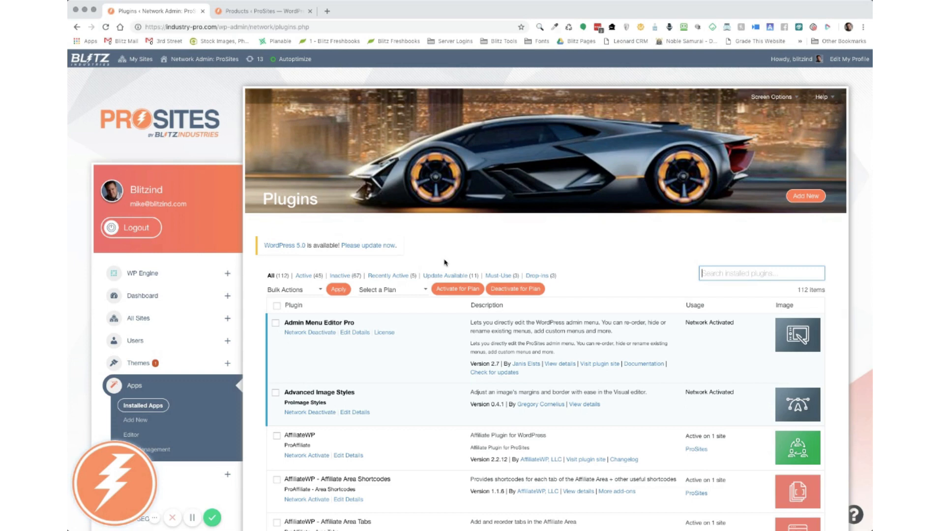
Step: Network-activate Blitz WP Ultimo Cartflow & WooSubscriptions Integration from the plugins list
scroll(down, 3)
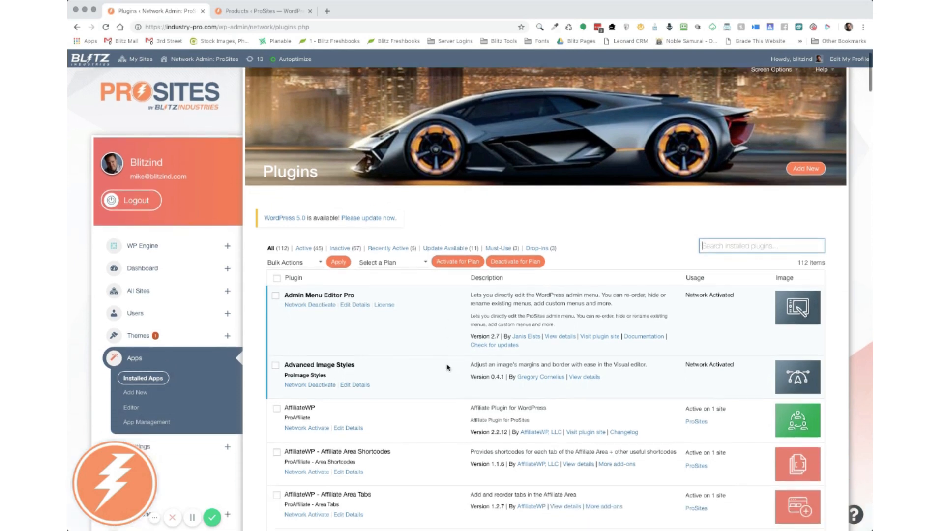
scroll(down, 3)
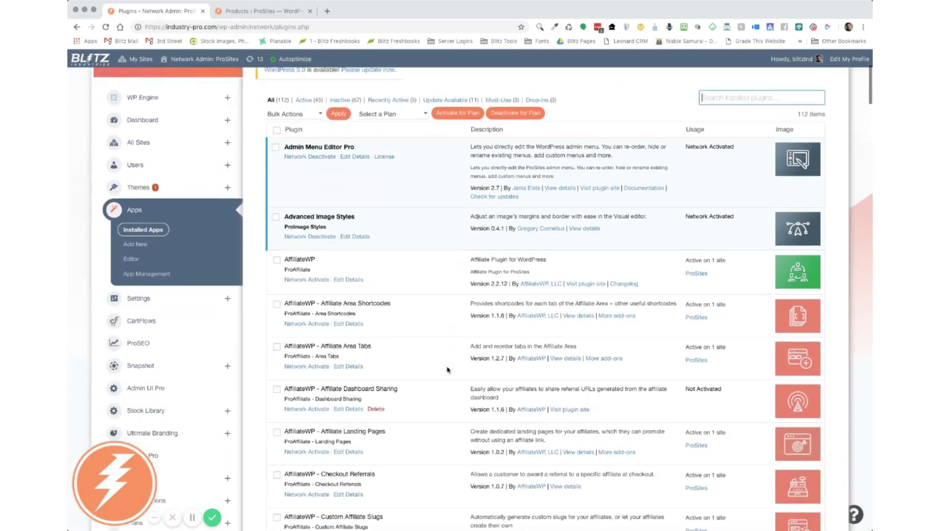
scroll(down, 3)
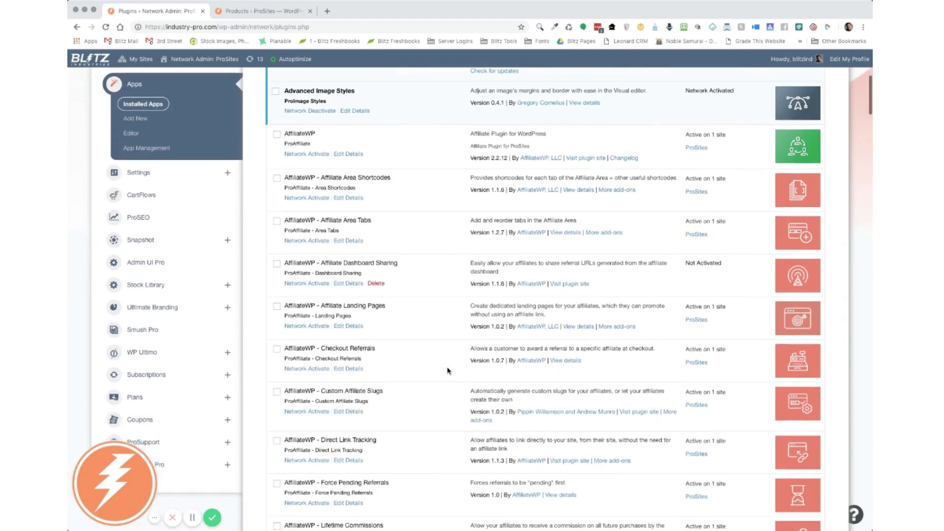
scroll(down, 3)
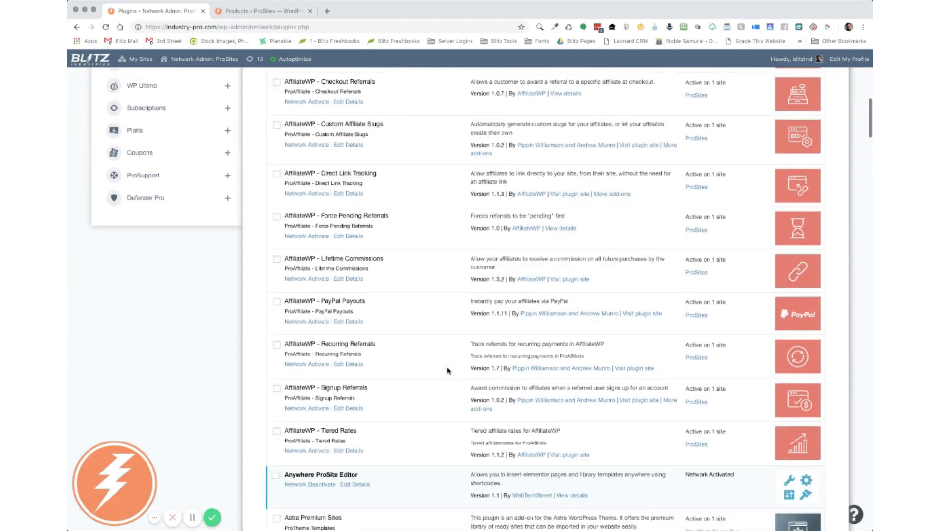
scroll(down, 3)
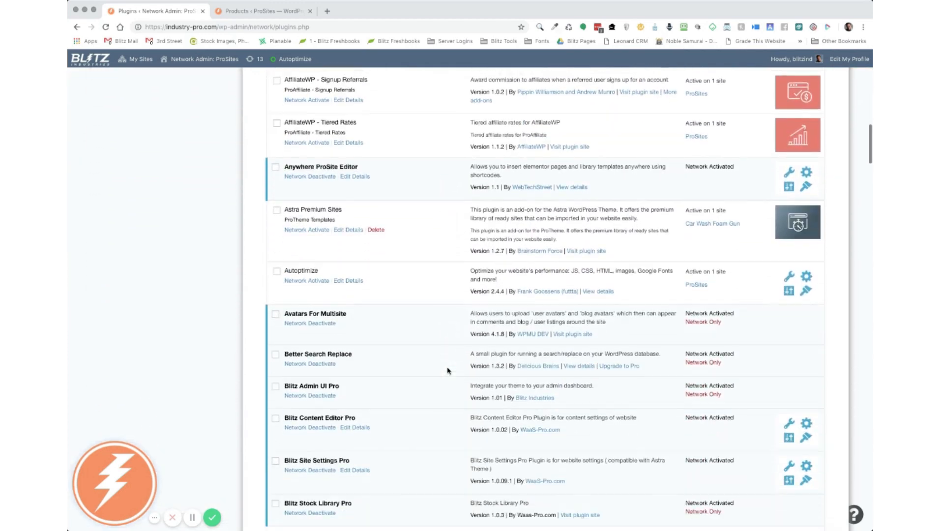
scroll(down, 3)
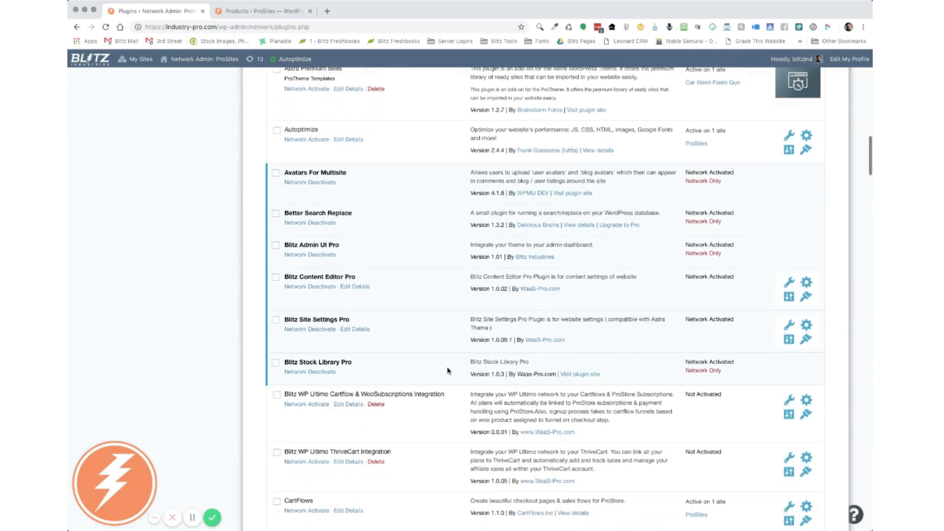
scroll(down, 3)
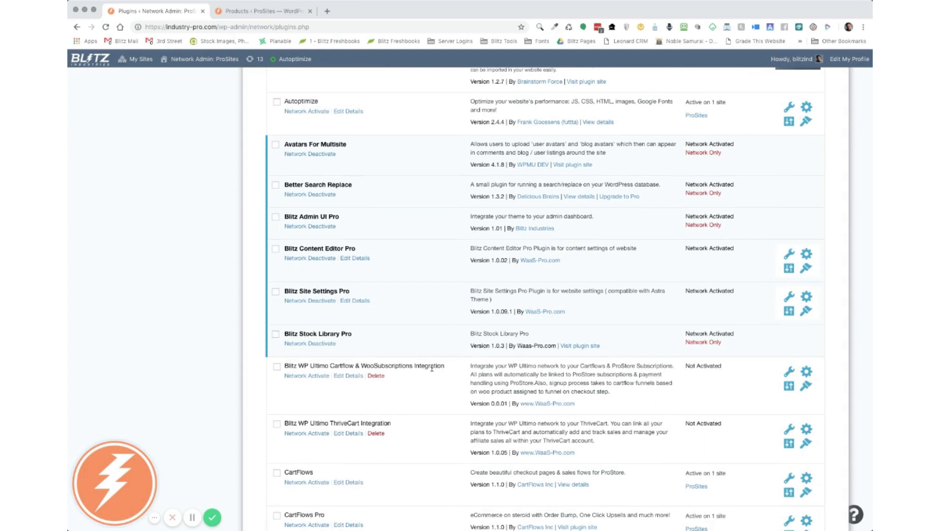
mouse_move(316, 402)
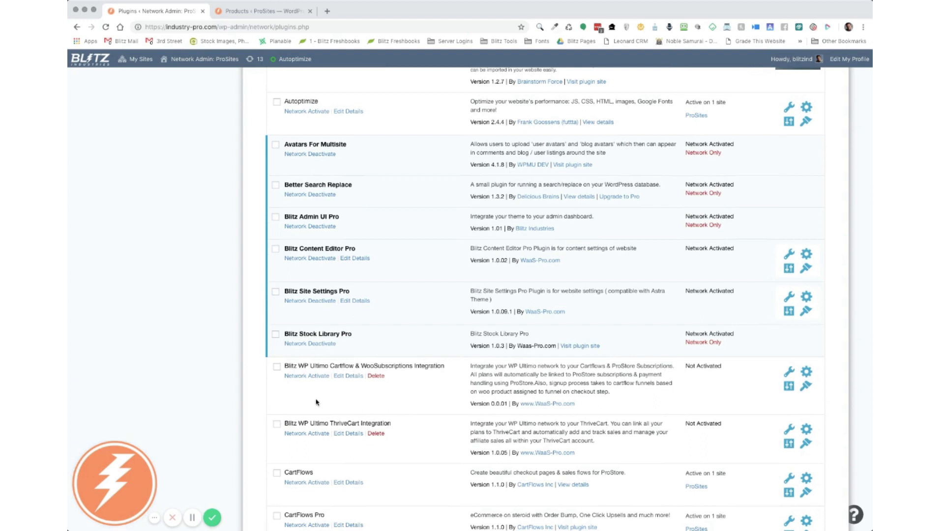
mouse_move(425, 416)
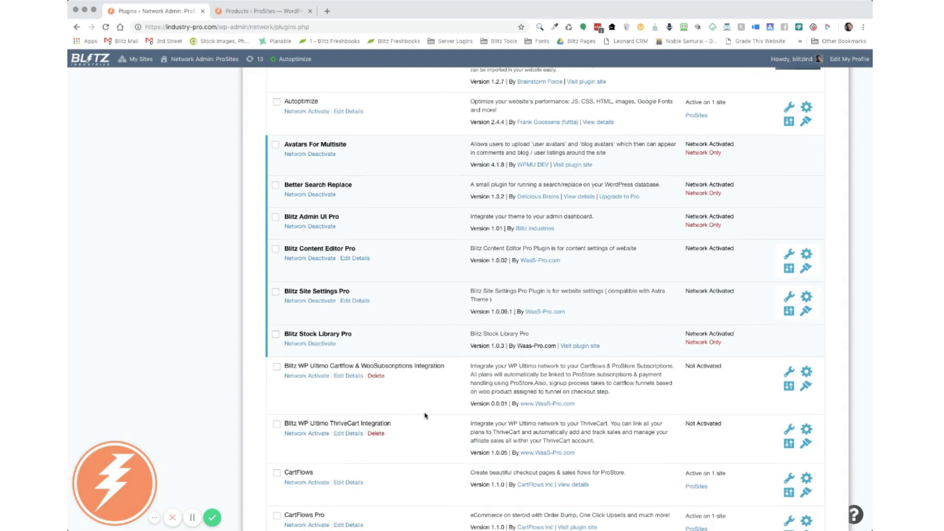
mouse_move(296, 386)
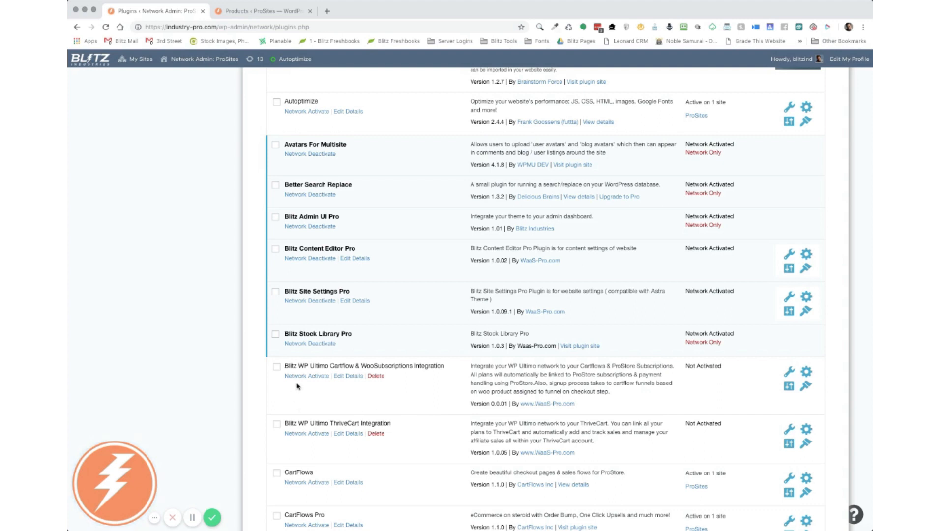
click(306, 375)
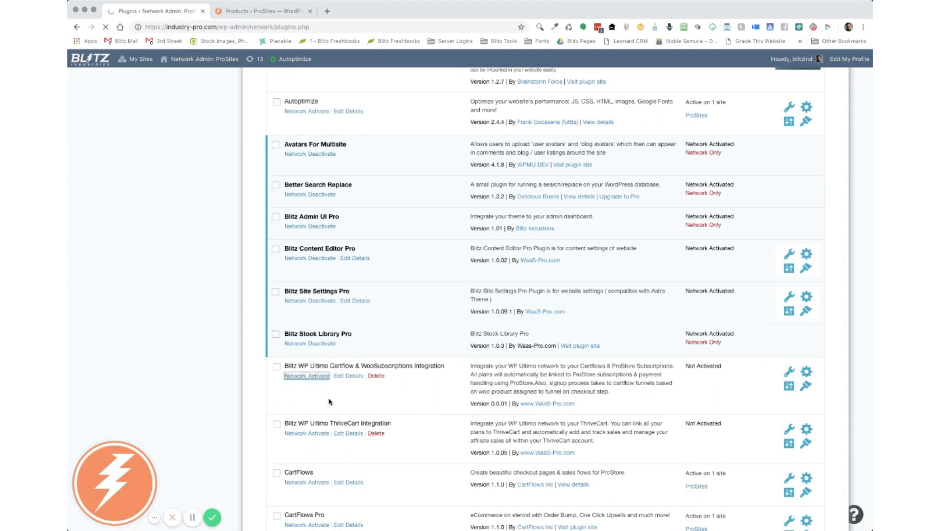
click(306, 375)
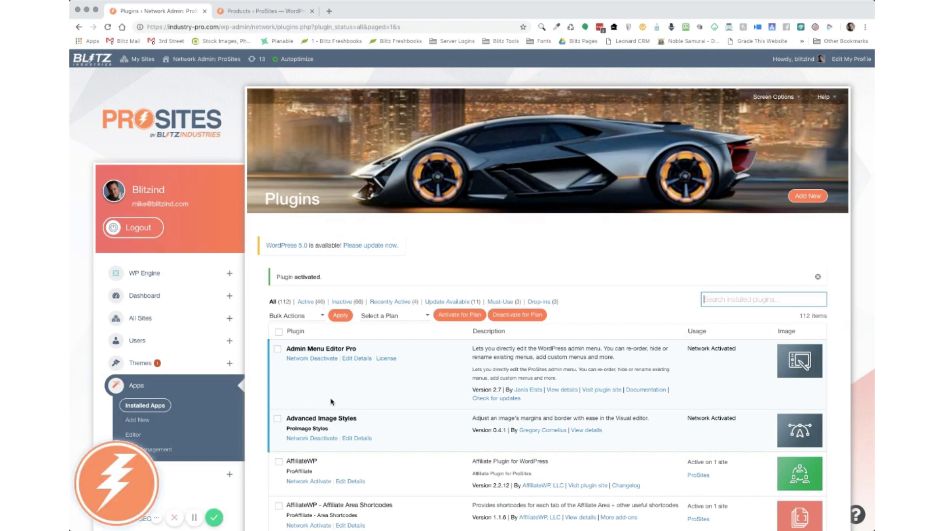
Step: Open the WP Ultimo Settings page on its General tab
scroll(down, 3)
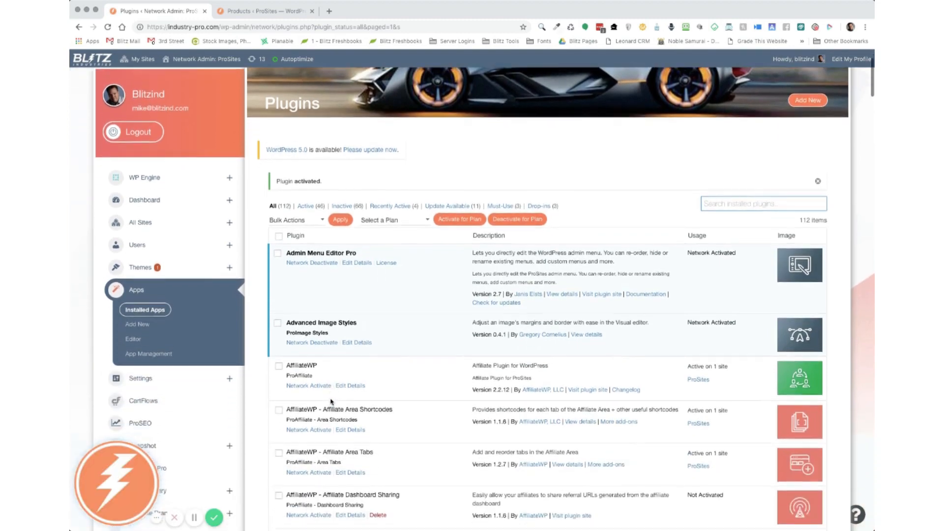
scroll(down, 3)
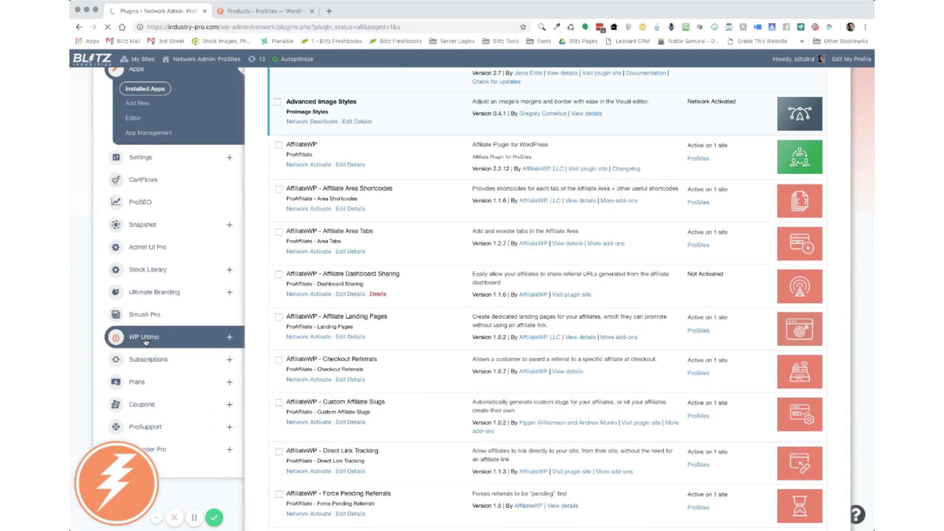
click(143, 337)
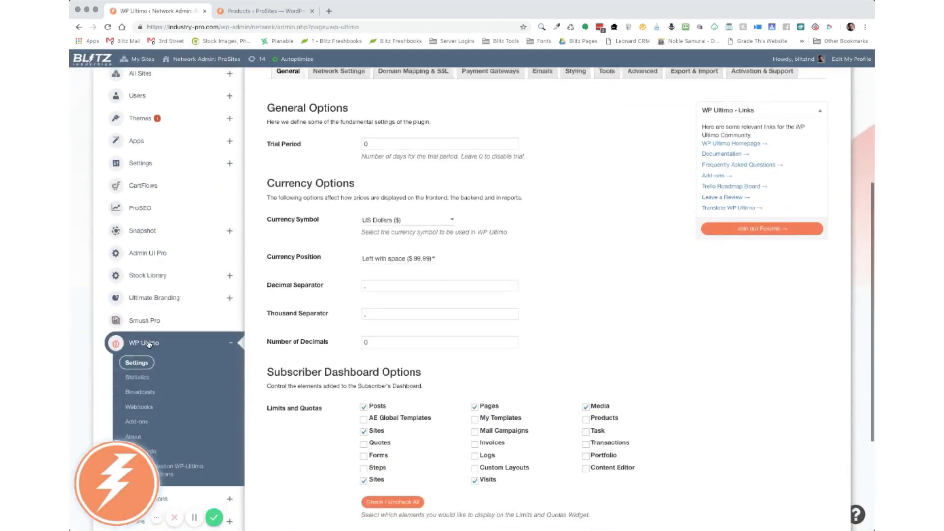
Step: Open License Activation WP-Ultimo WooSubscriptions, confirming the license key is active
scroll(down, 3)
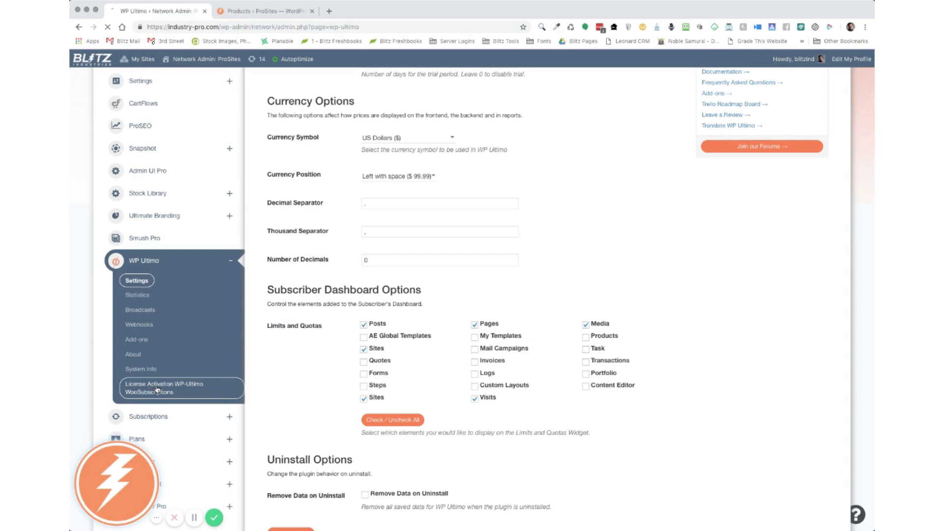
click(164, 388)
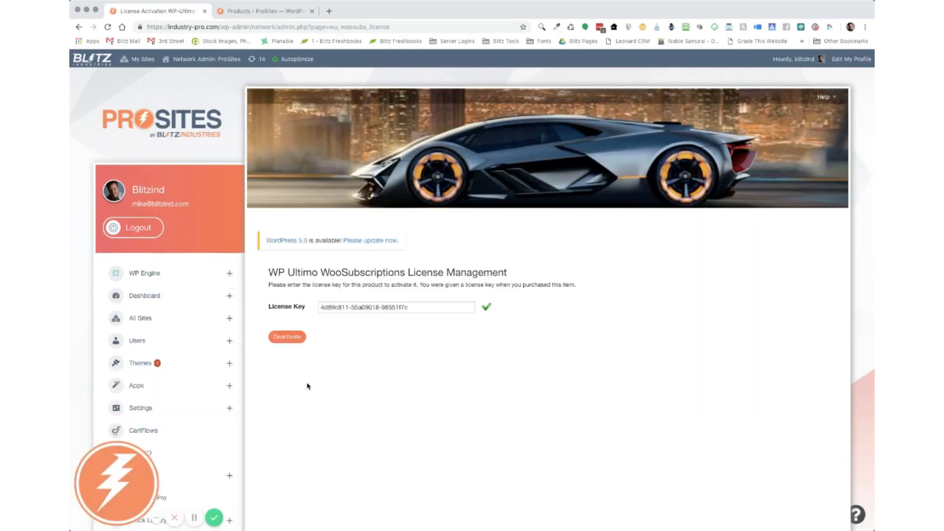
mouse_move(399, 336)
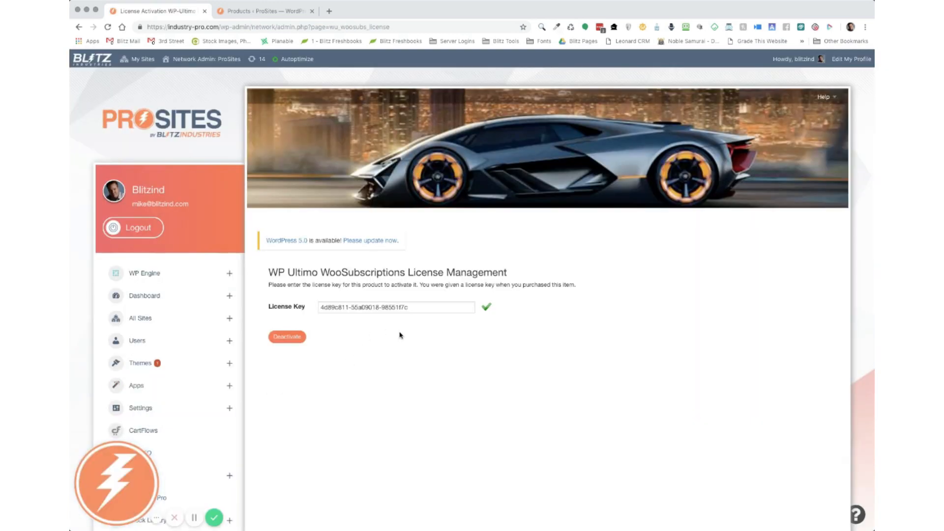
mouse_move(492, 307)
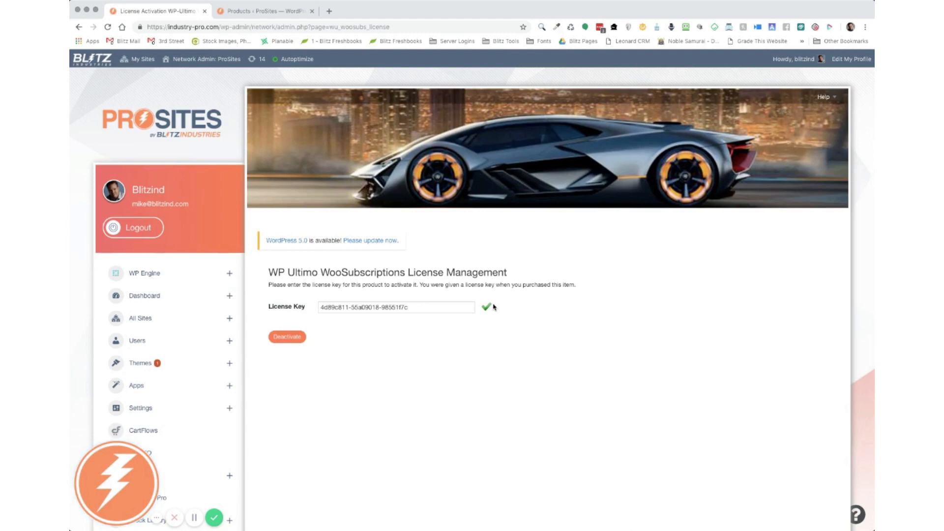
mouse_move(442, 333)
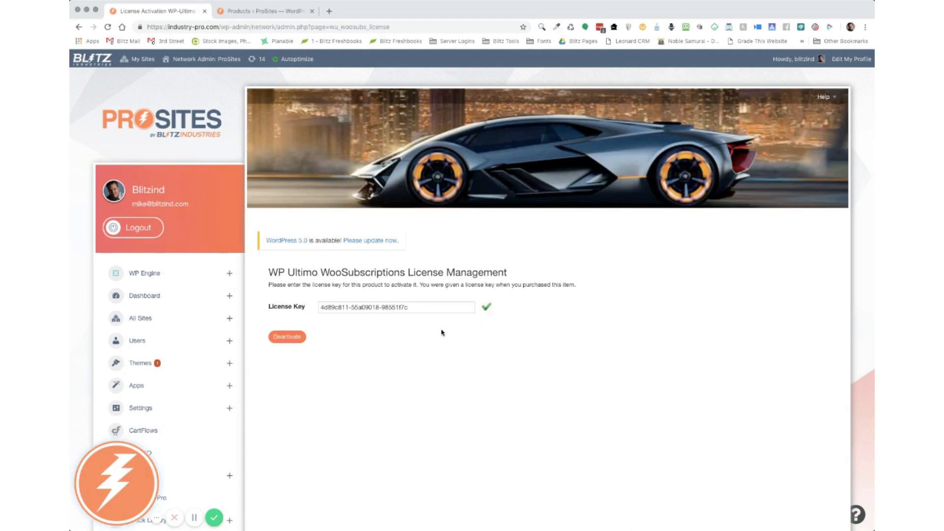
mouse_move(354, 329)
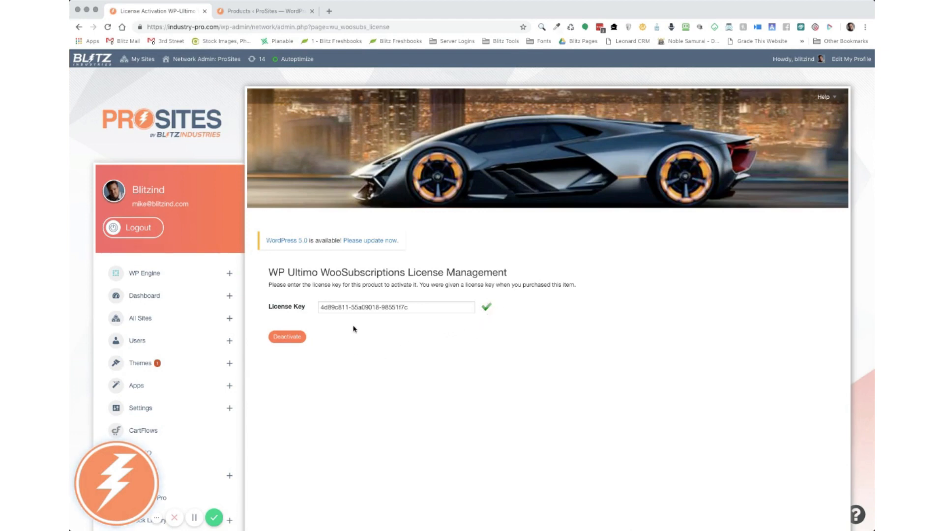
mouse_move(373, 344)
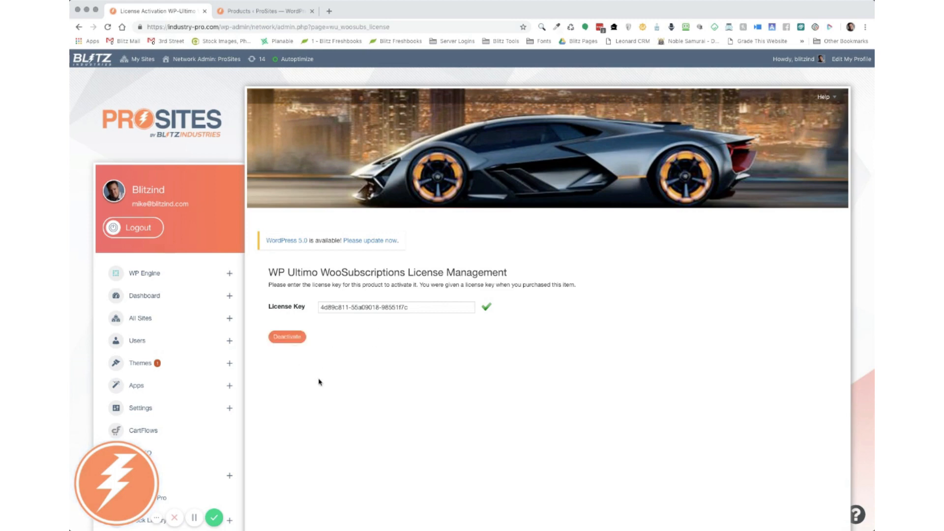
scroll(down, 3)
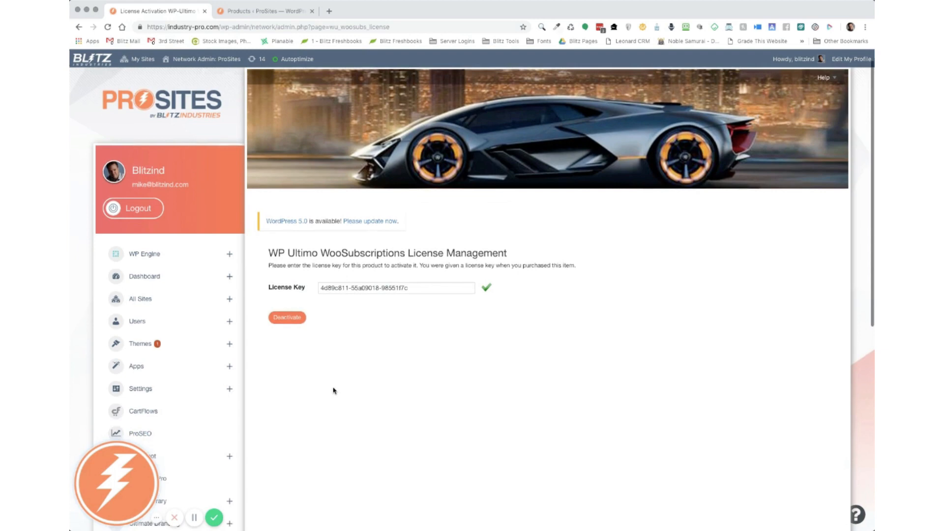
scroll(down, 3)
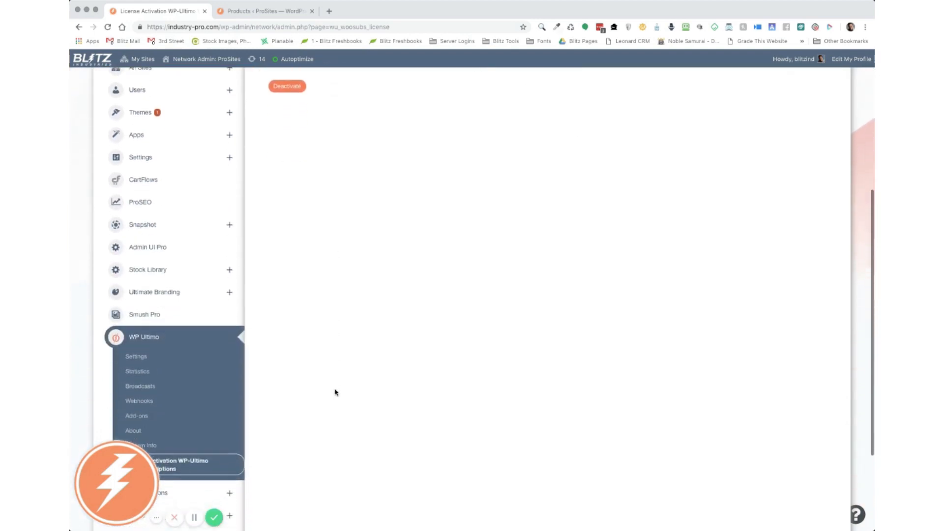
click(136, 356)
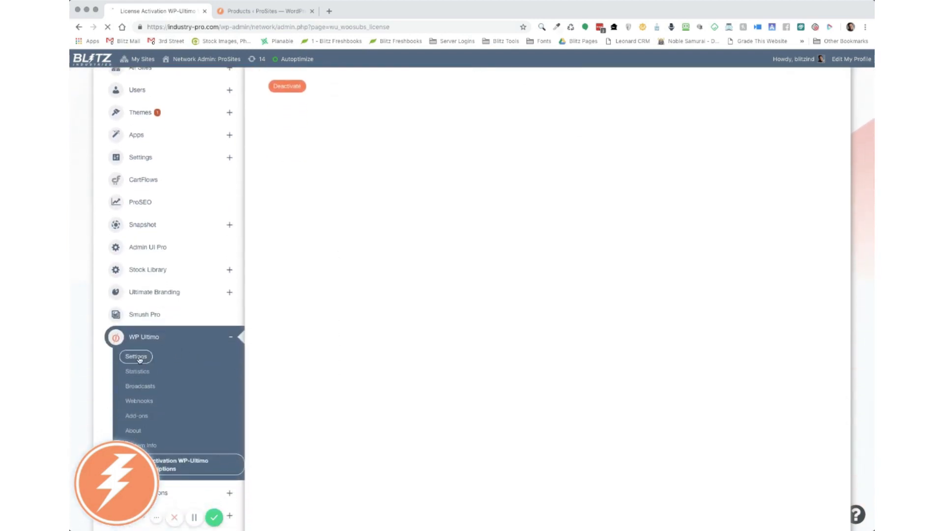
Step: Show the Payment Gateways tab with ProStore checked as the active gateway
click(135, 357)
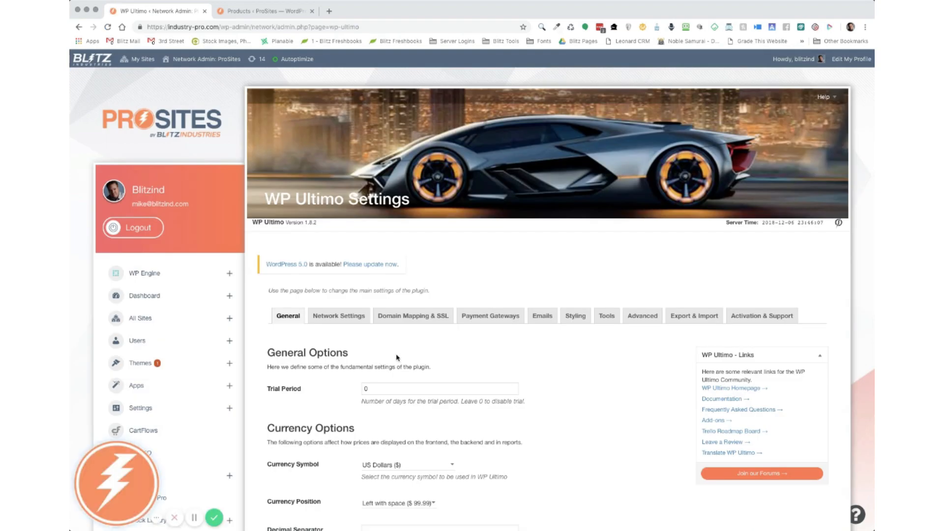
click(489, 315)
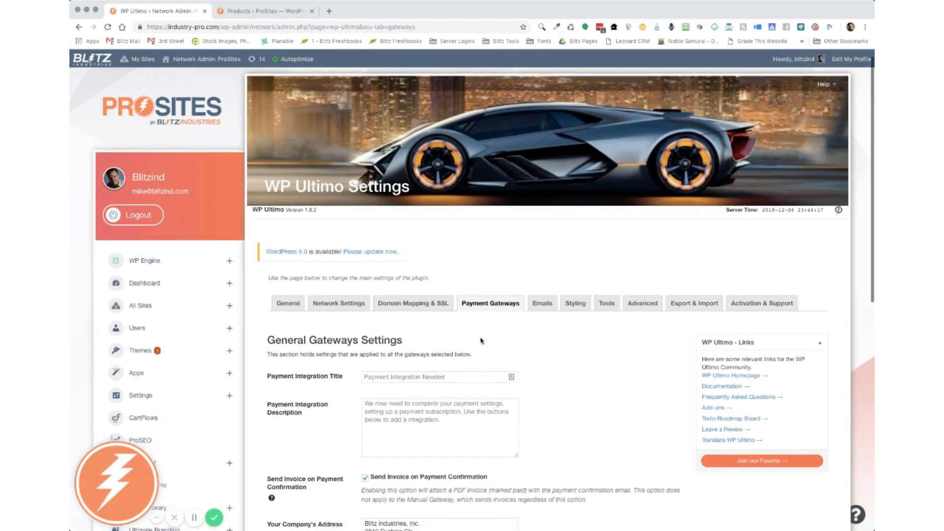
scroll(down, 3)
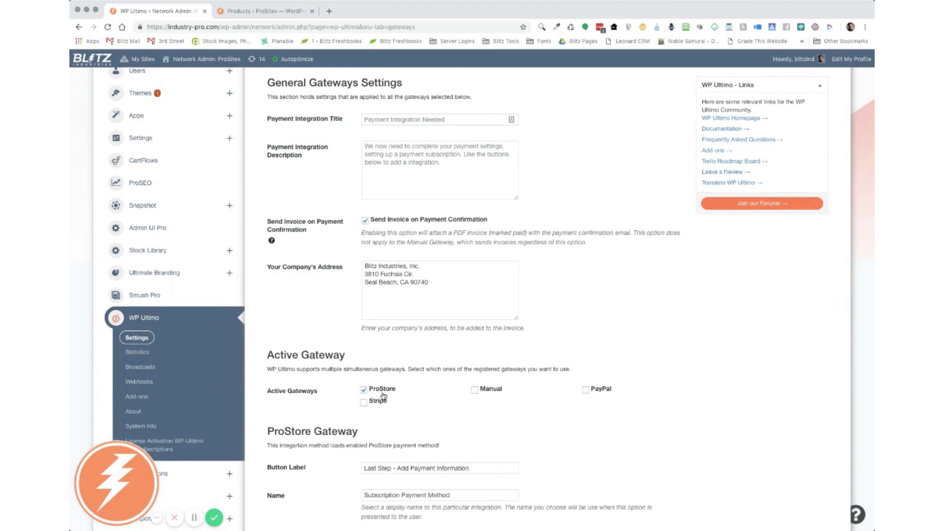
mouse_move(403, 403)
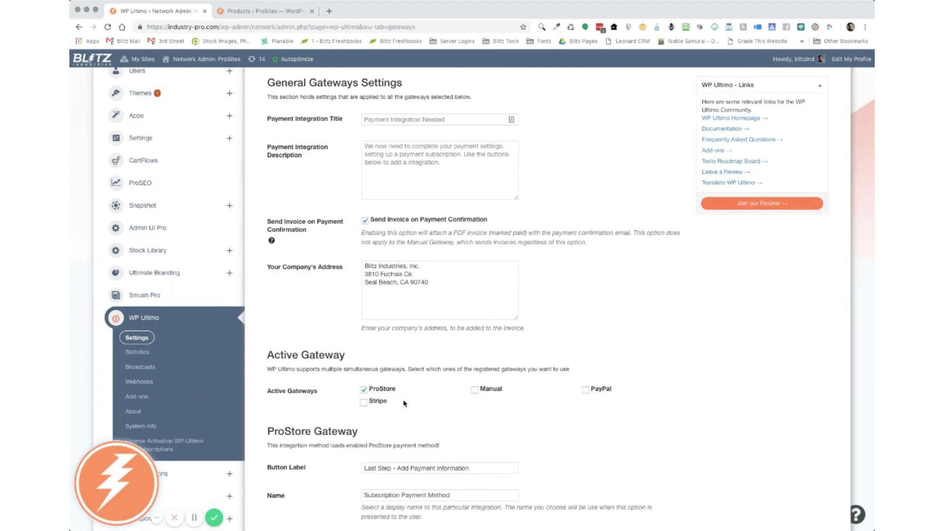
scroll(down, 3)
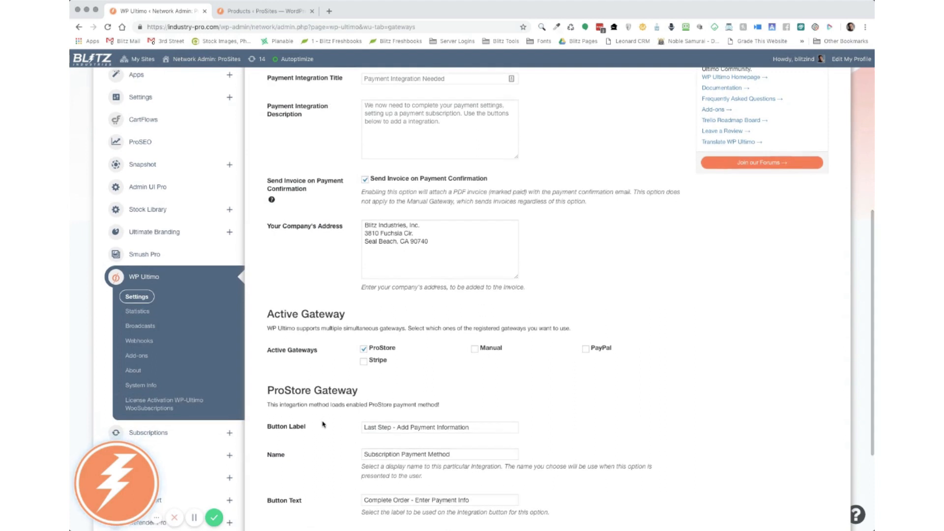
scroll(down, 3)
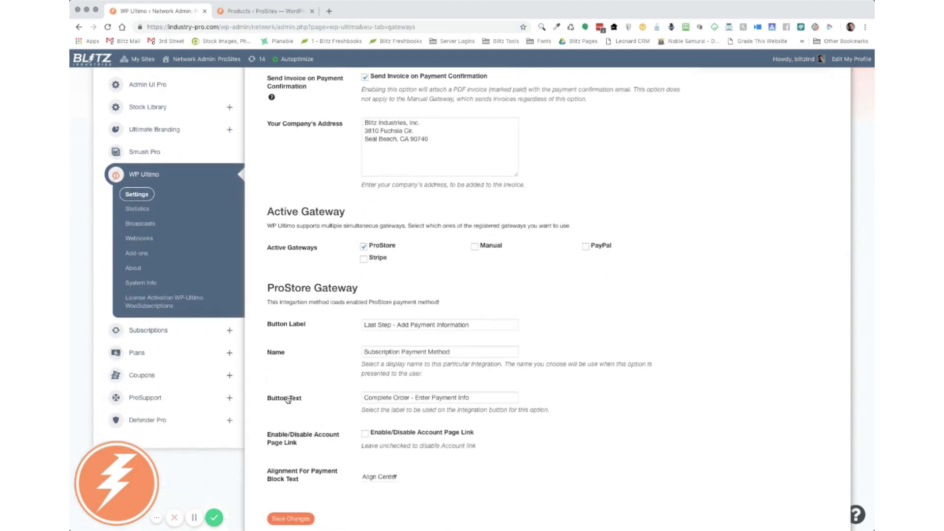
mouse_move(321, 348)
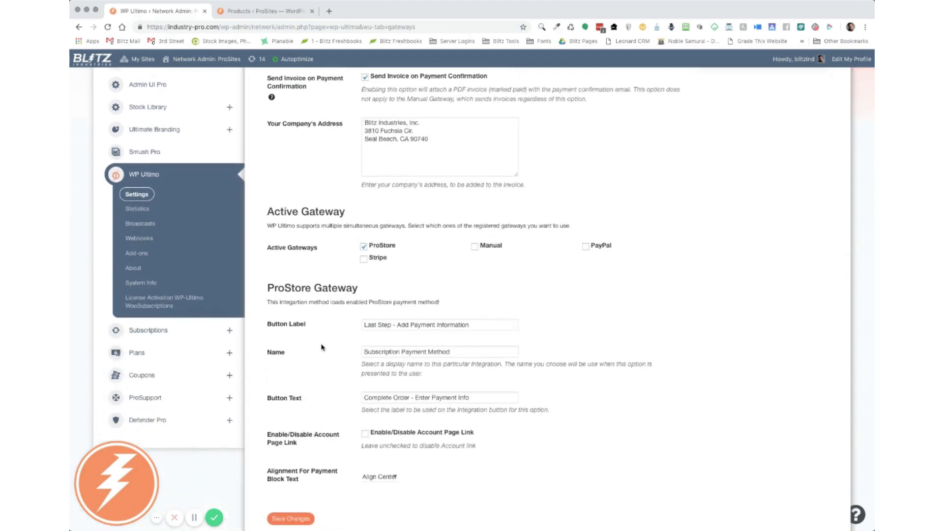
mouse_move(336, 329)
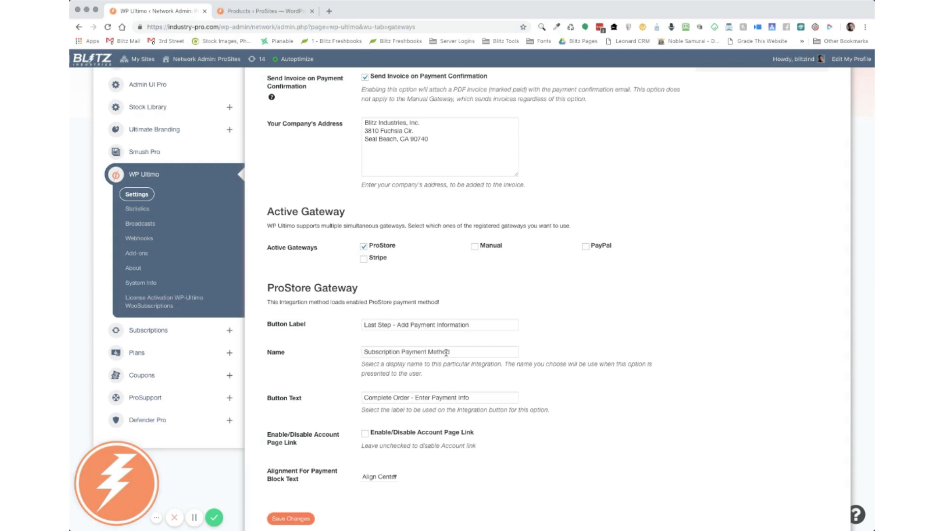
Step: Rename the ProStore gateway display name to 'ProSites Subscription'
triple_click(439, 352)
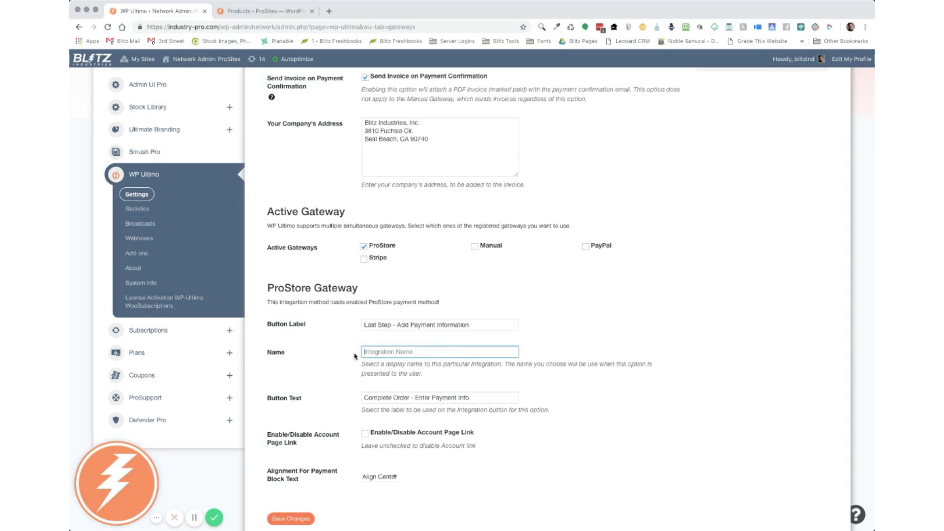
mouse_move(526, 361)
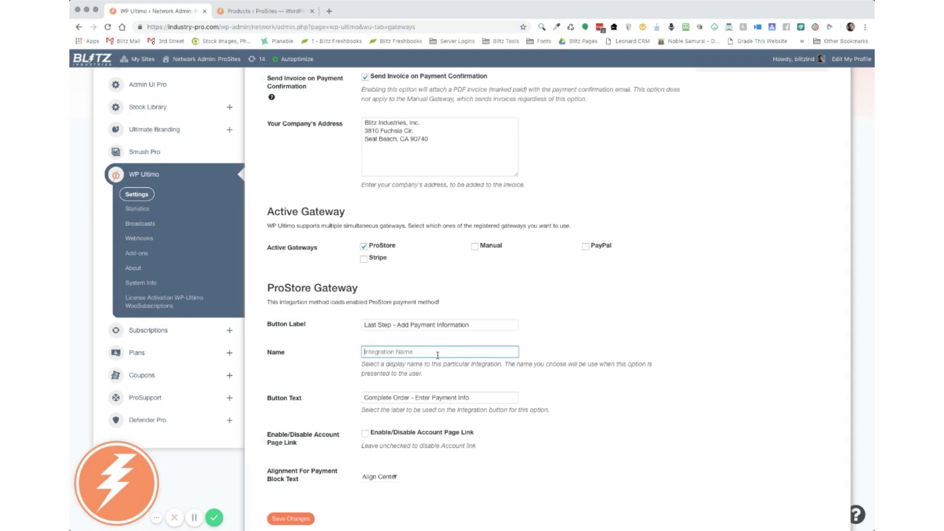
text(P)
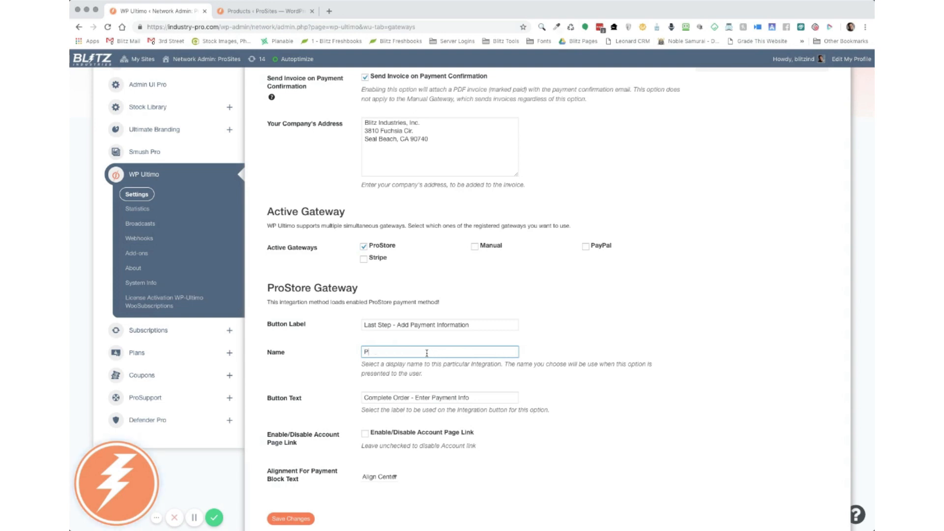
text(ProSites)
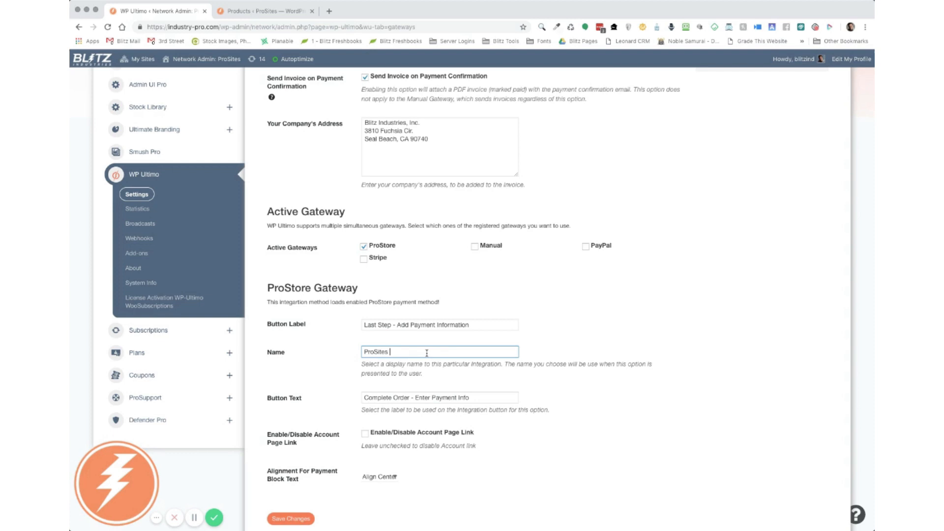
text(Payment)
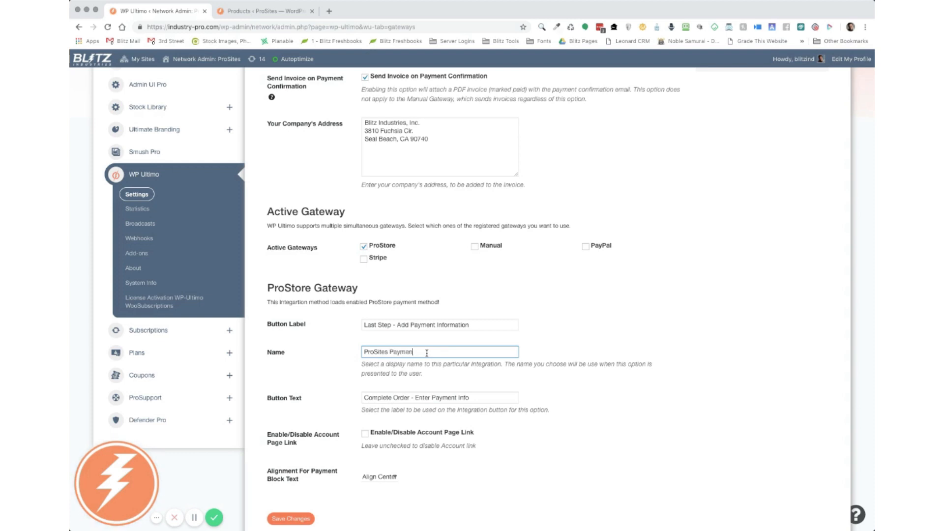
text(S)
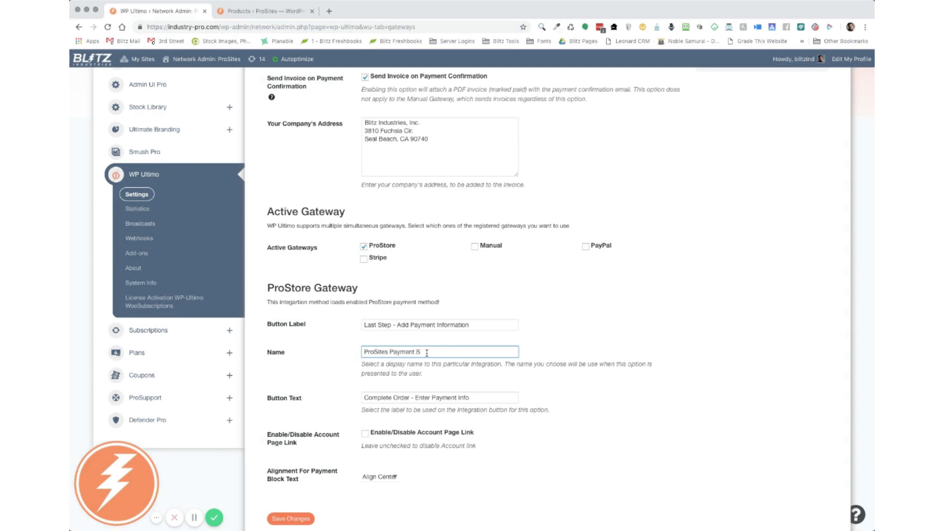
text(ProSites Sub)
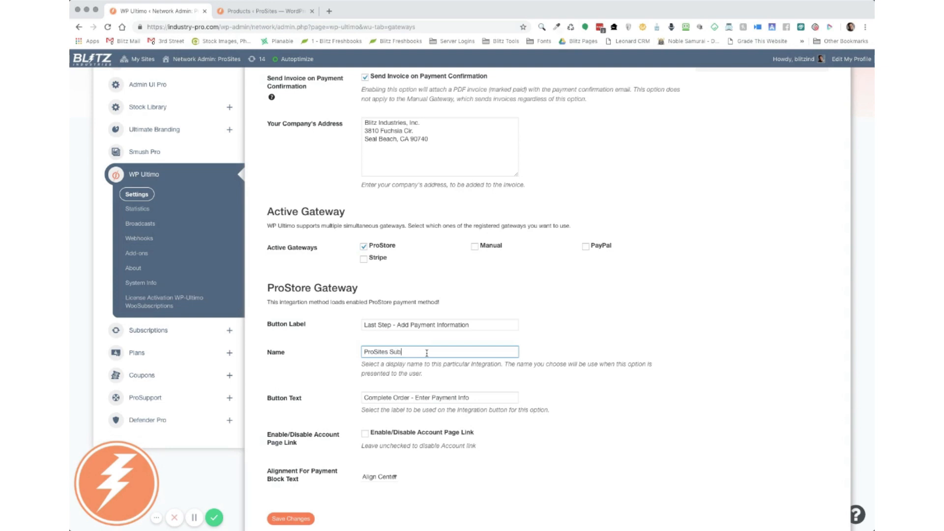
text(scription)
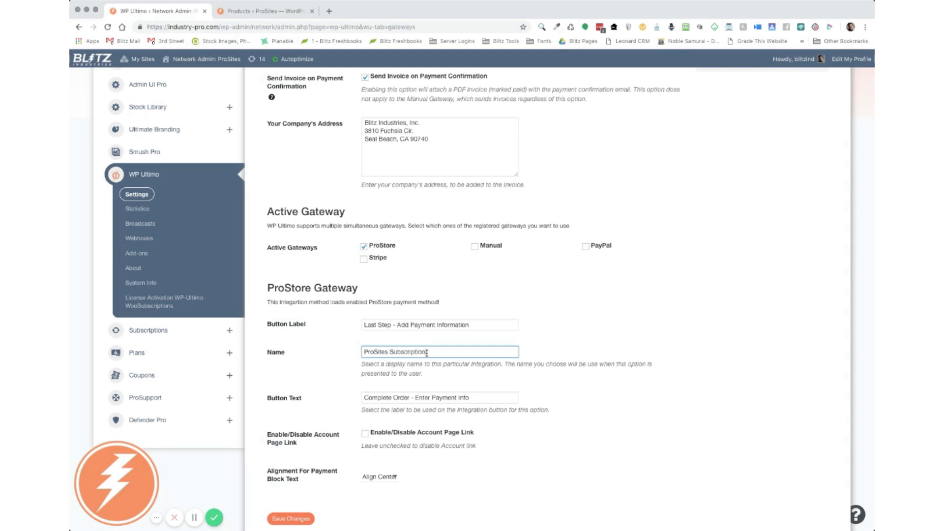
mouse_move(351, 367)
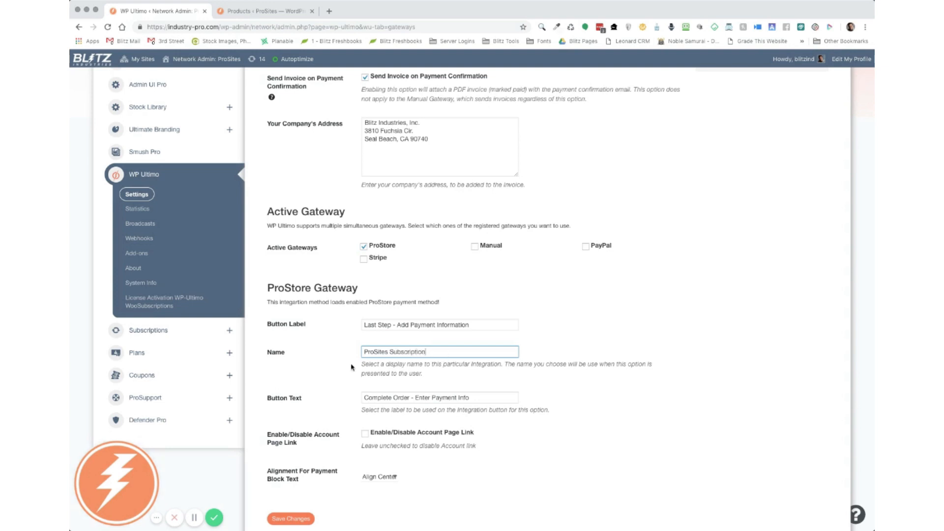
scroll(down, 3)
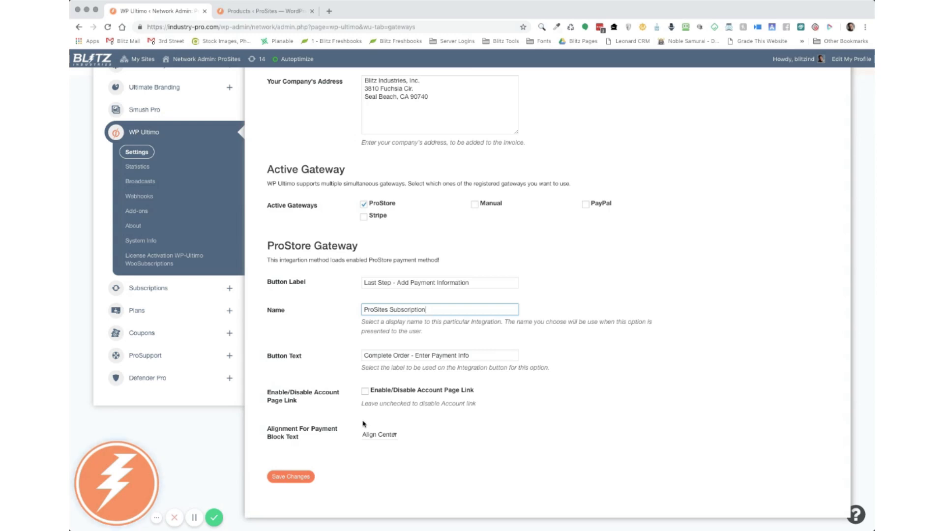
mouse_move(567, 412)
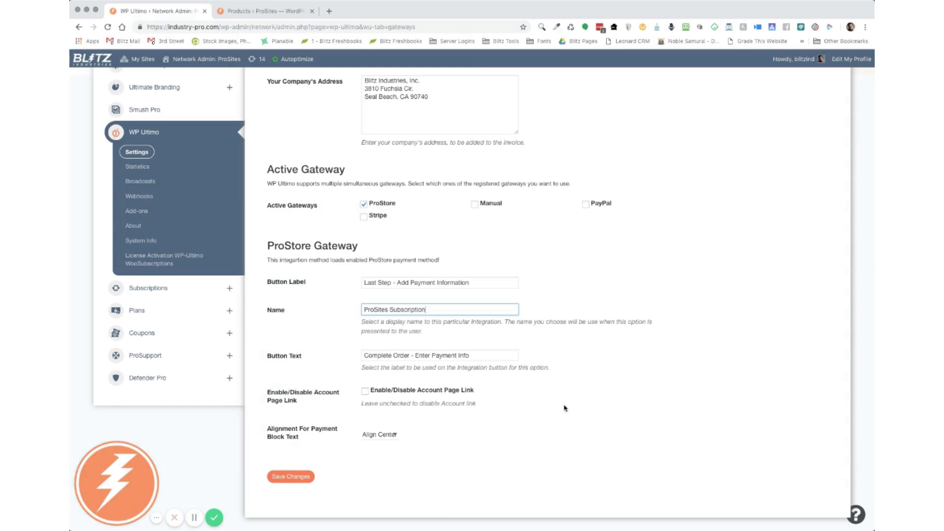
scroll(up, 3)
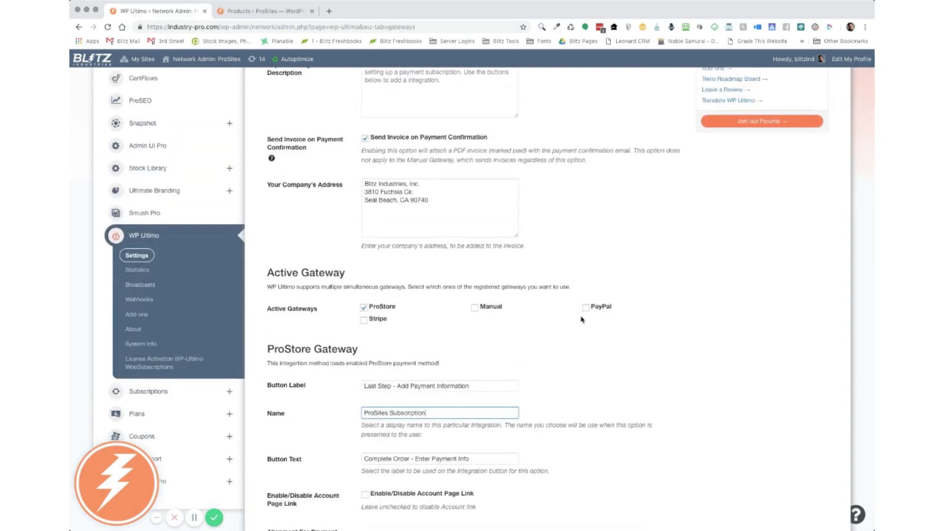
mouse_move(391, 330)
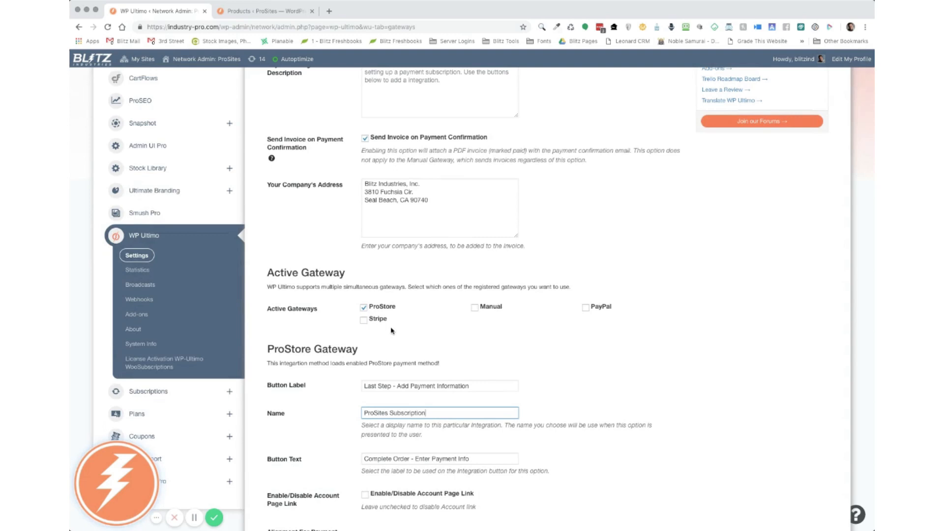
mouse_move(674, 312)
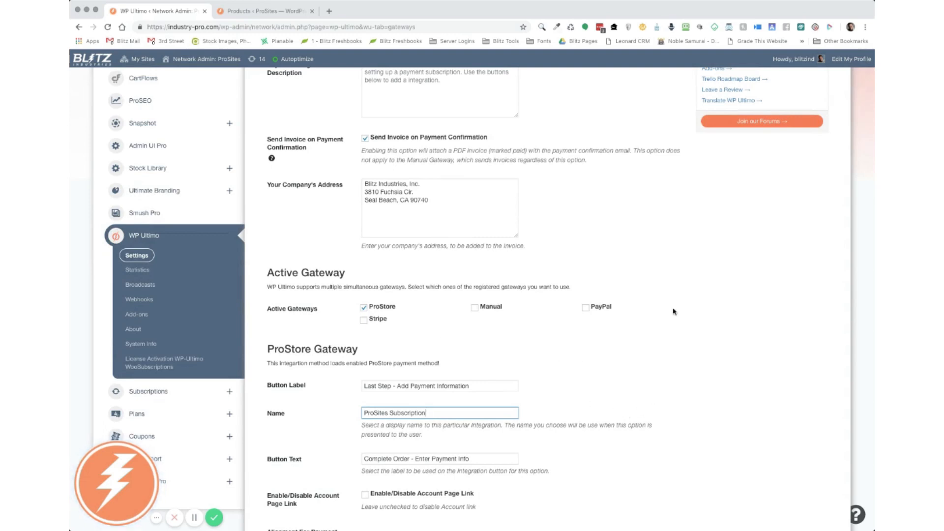
mouse_move(699, 430)
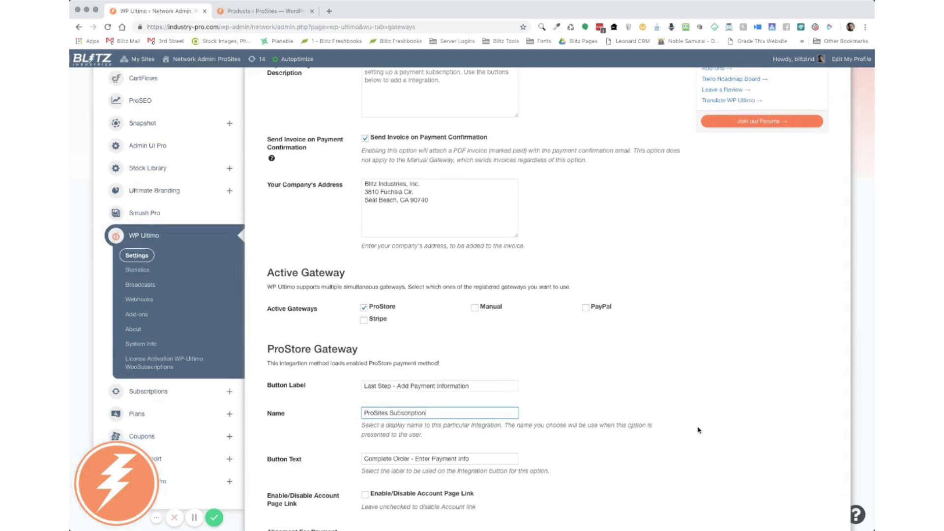
mouse_move(403, 312)
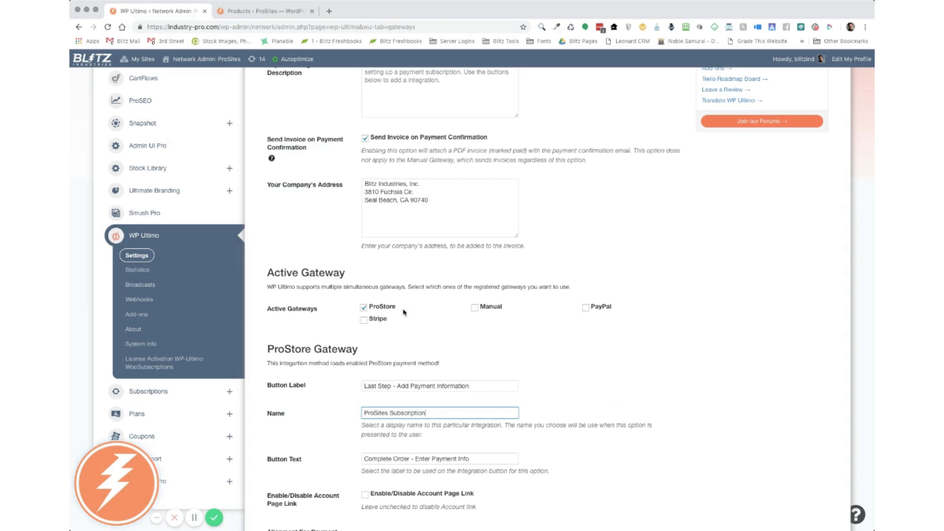
mouse_move(553, 378)
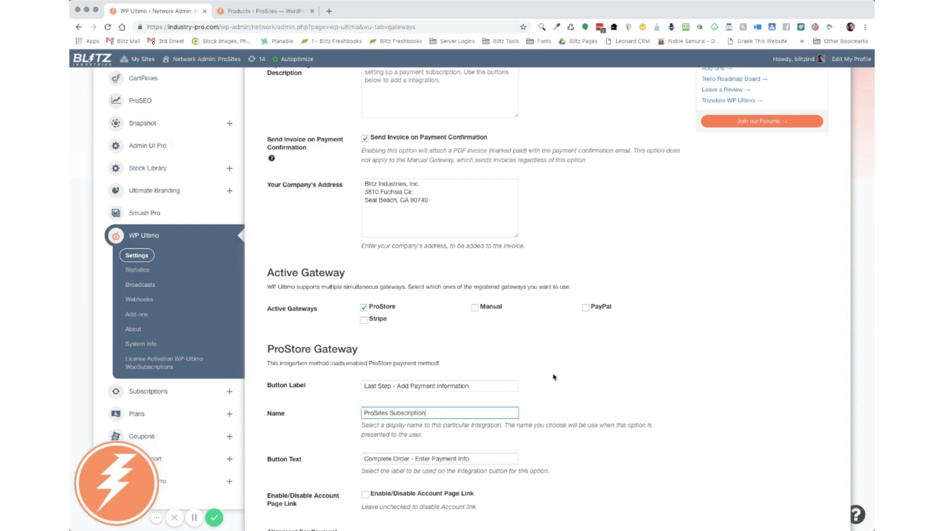
scroll(down, 3)
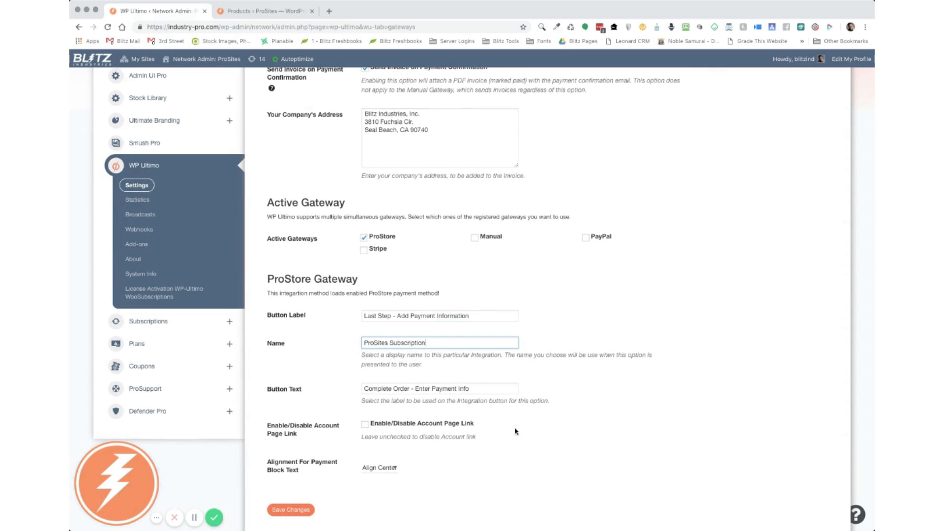
mouse_move(539, 434)
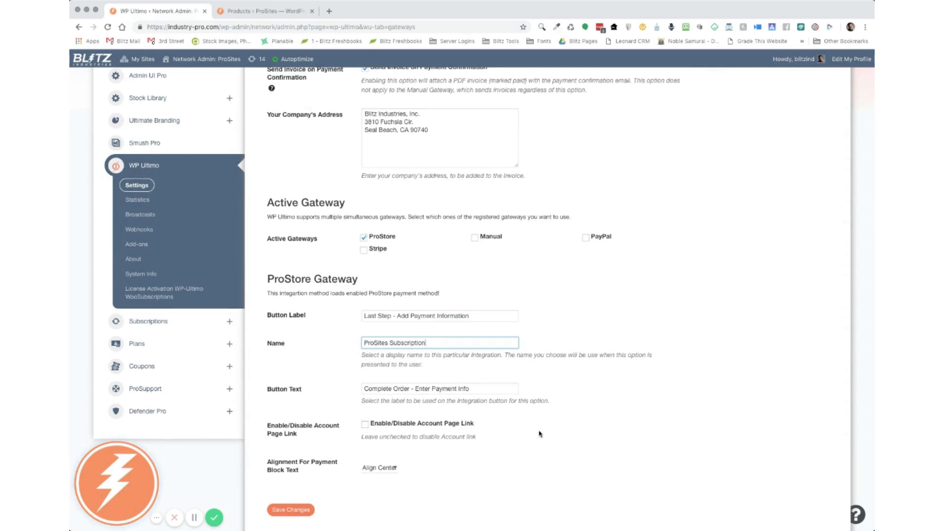
mouse_move(557, 439)
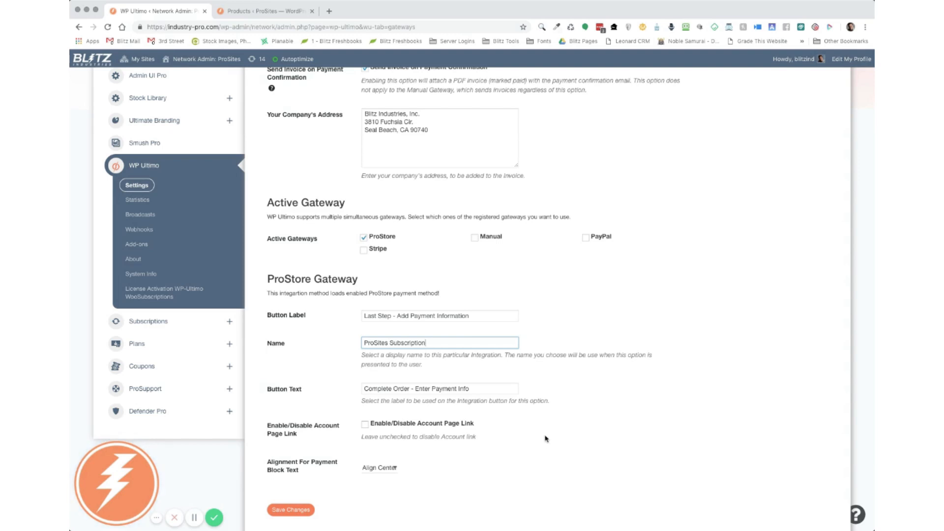
mouse_move(570, 429)
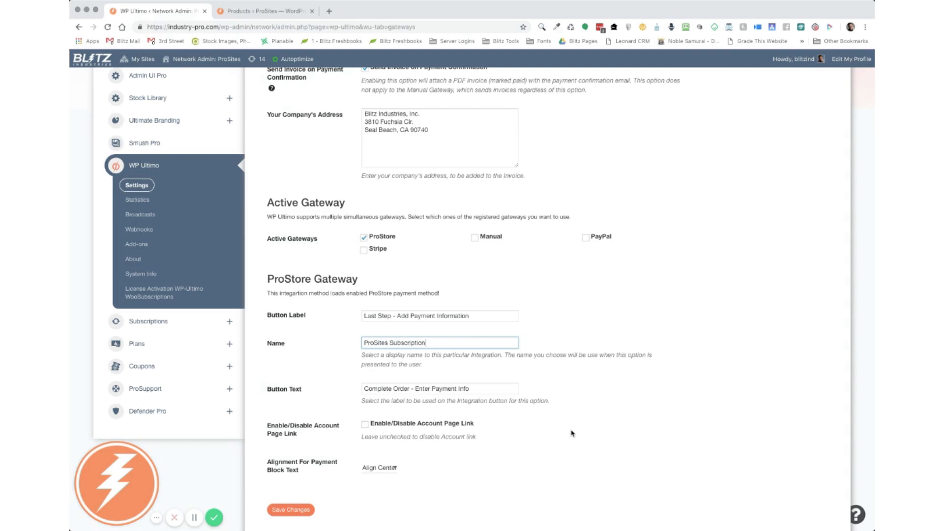
mouse_move(358, 432)
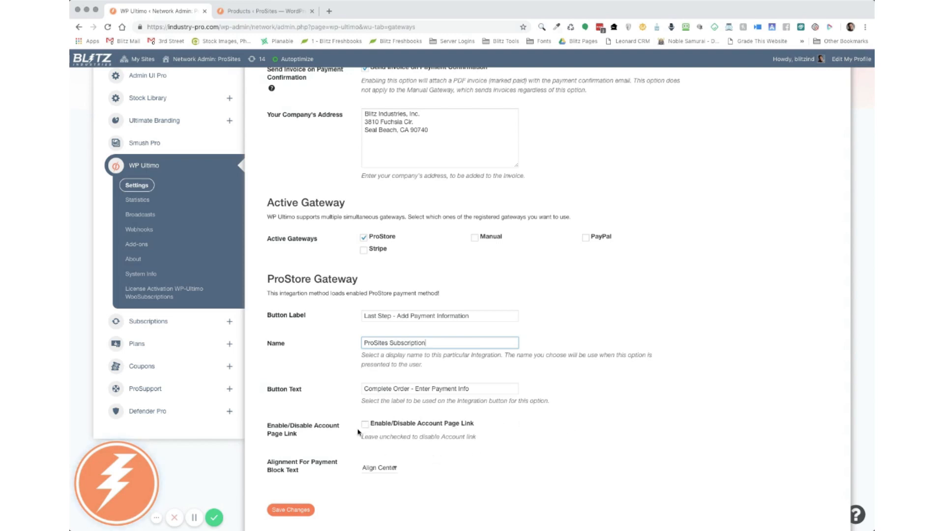
mouse_move(404, 447)
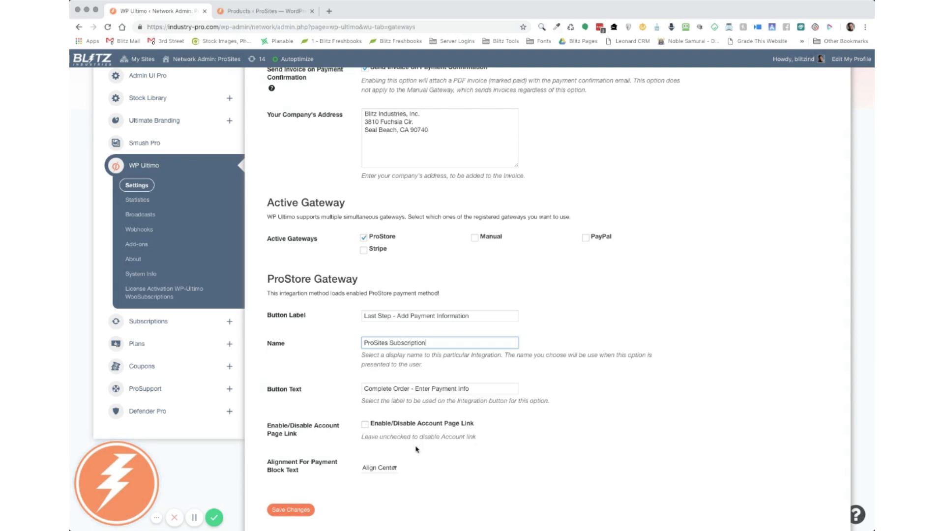
Step: Save the WP Ultimo gateway settings and return to the Products tab
scroll(down, 3)
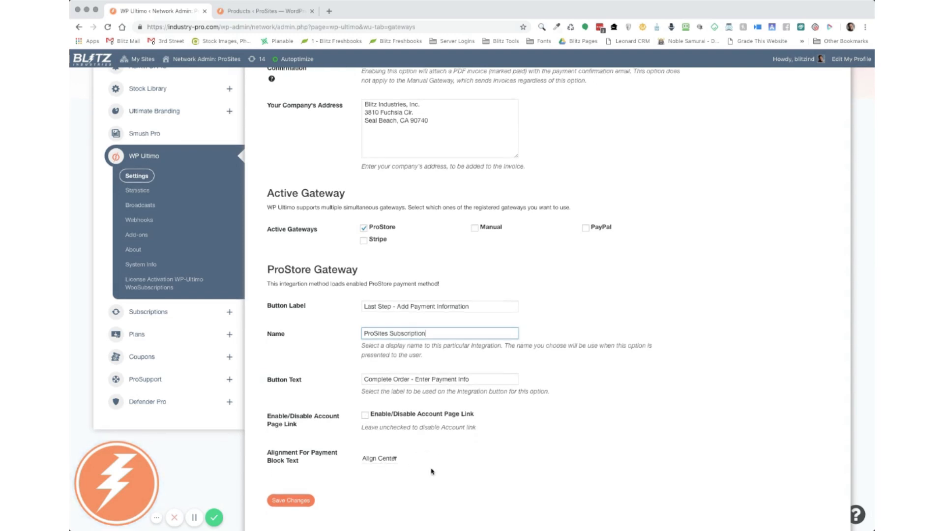
mouse_move(399, 467)
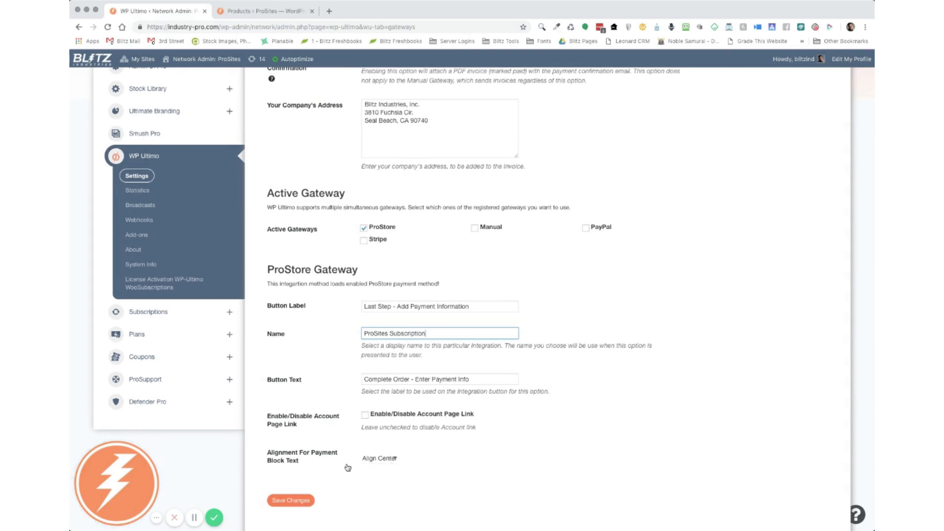
mouse_move(583, 363)
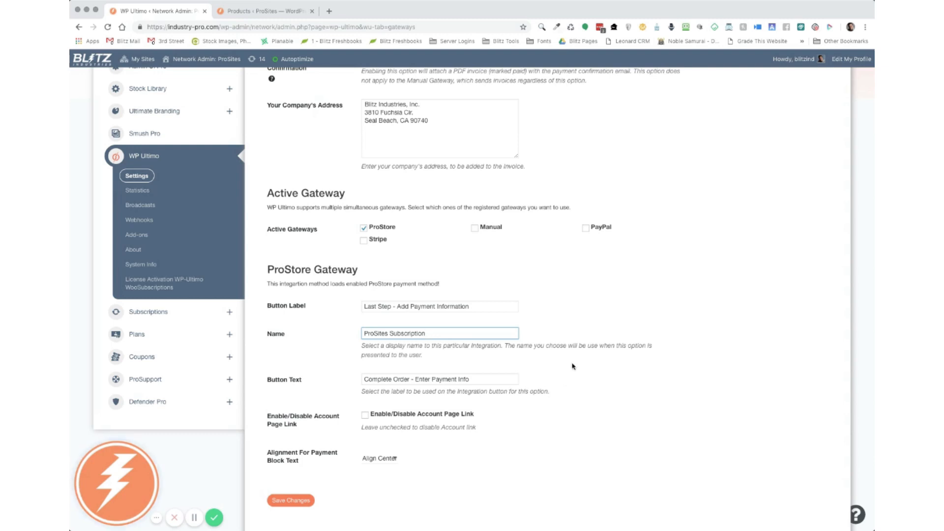
mouse_move(523, 414)
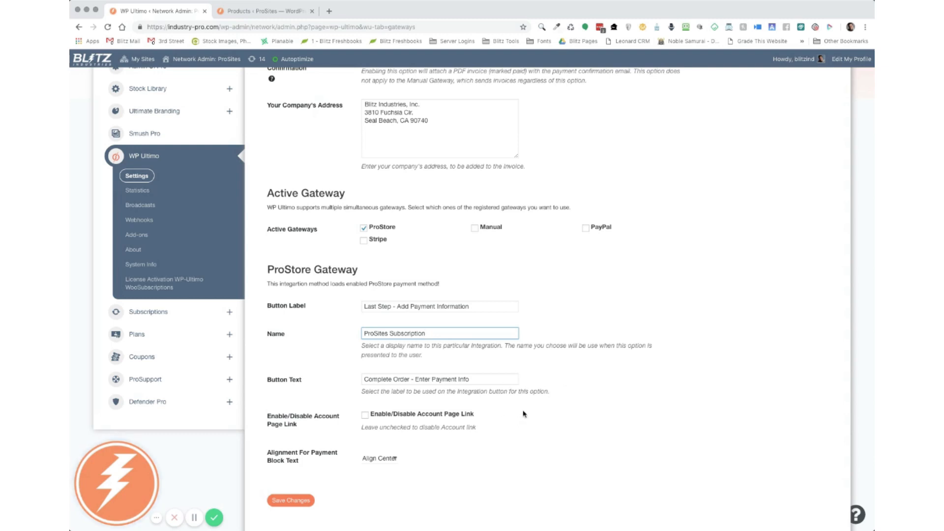
mouse_move(378, 461)
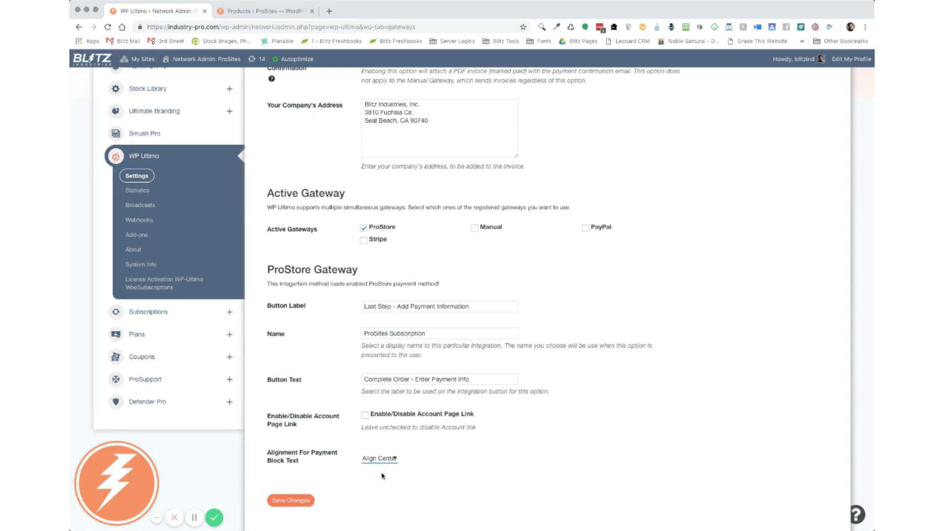
mouse_move(396, 479)
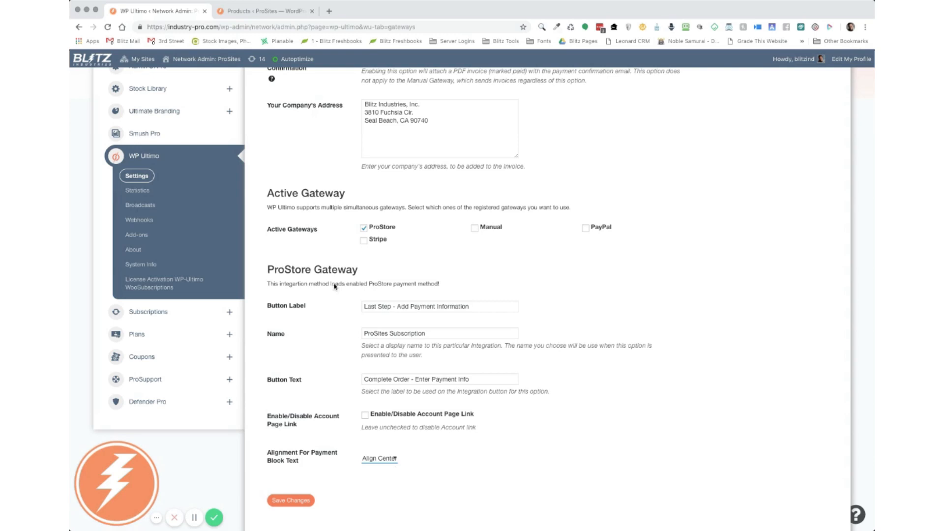
mouse_move(301, 395)
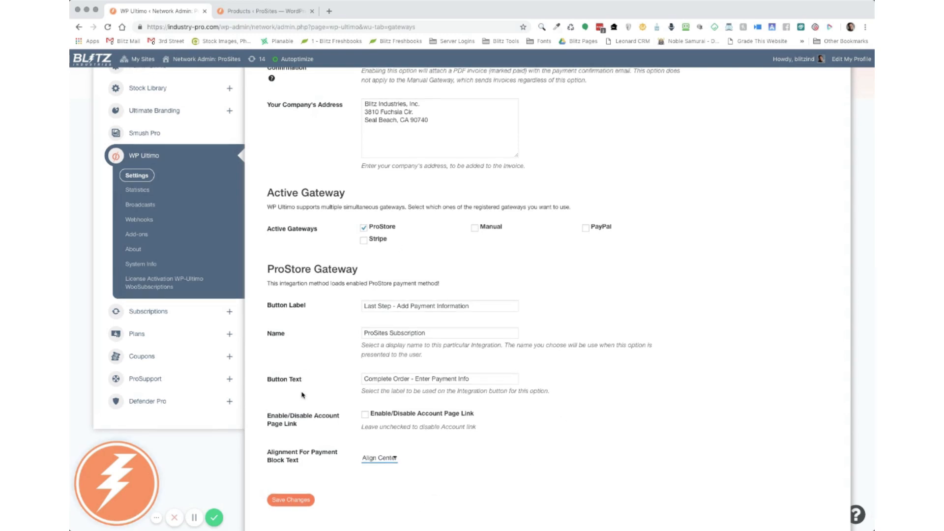
click(291, 499)
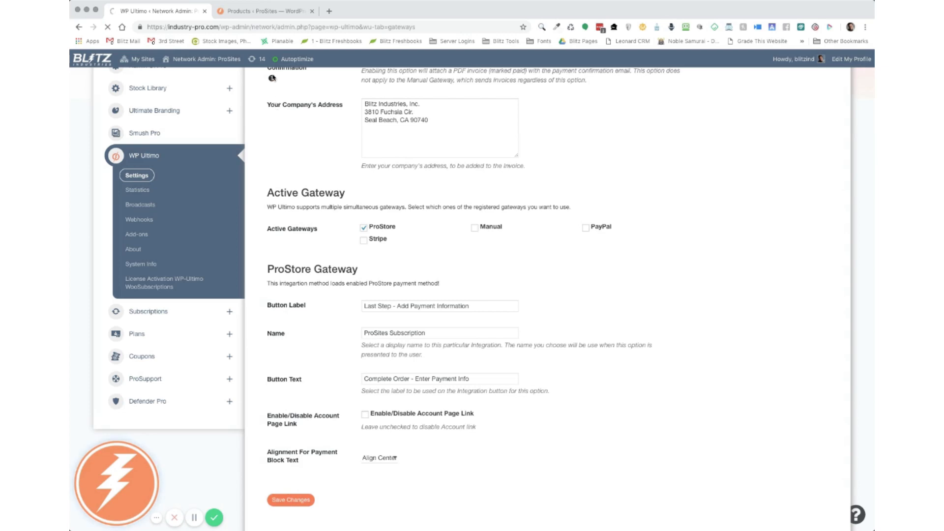
click(265, 10)
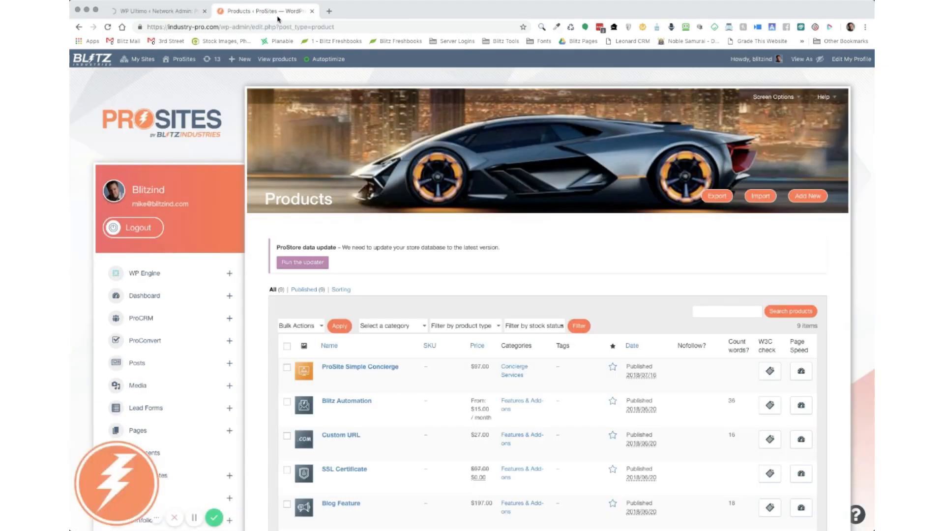
mouse_move(486, 277)
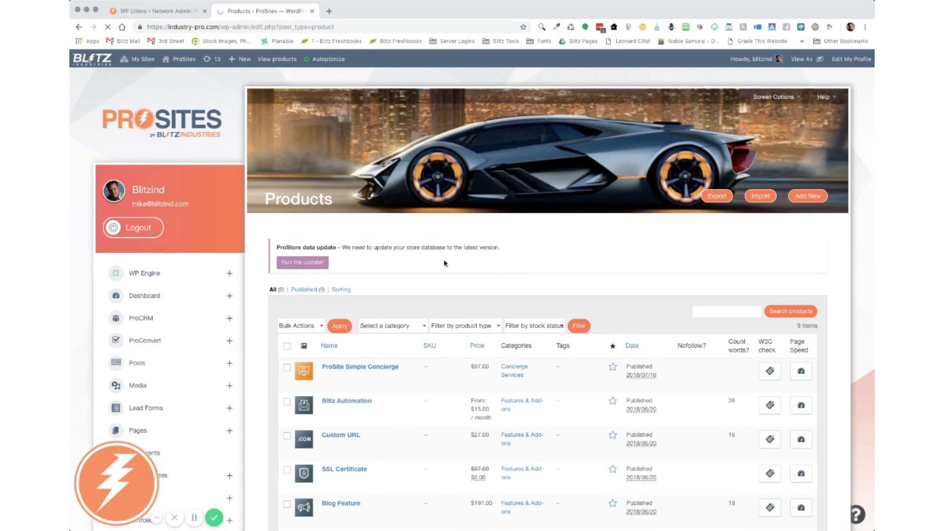
mouse_move(473, 268)
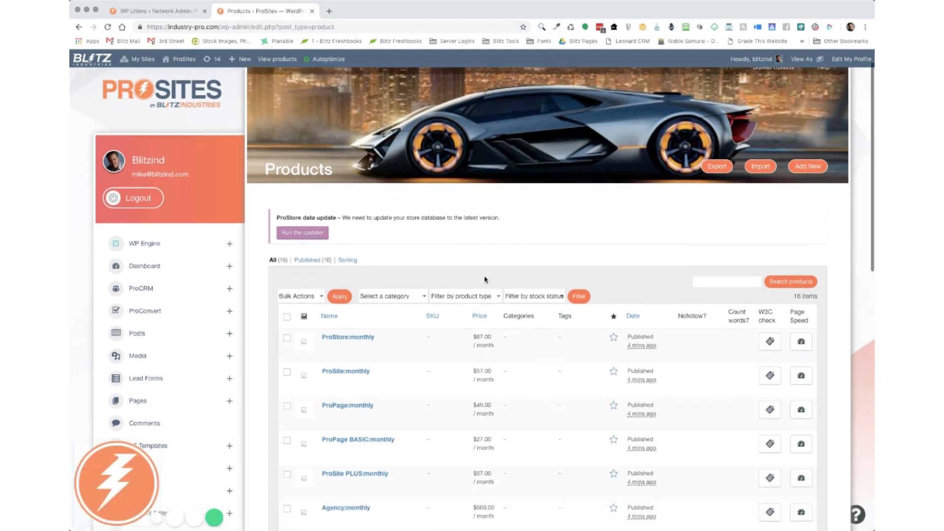
Step: Scroll the reloaded 16-product list to find ProSite:monthly at $57/month and other monthly plans
scroll(down, 3)
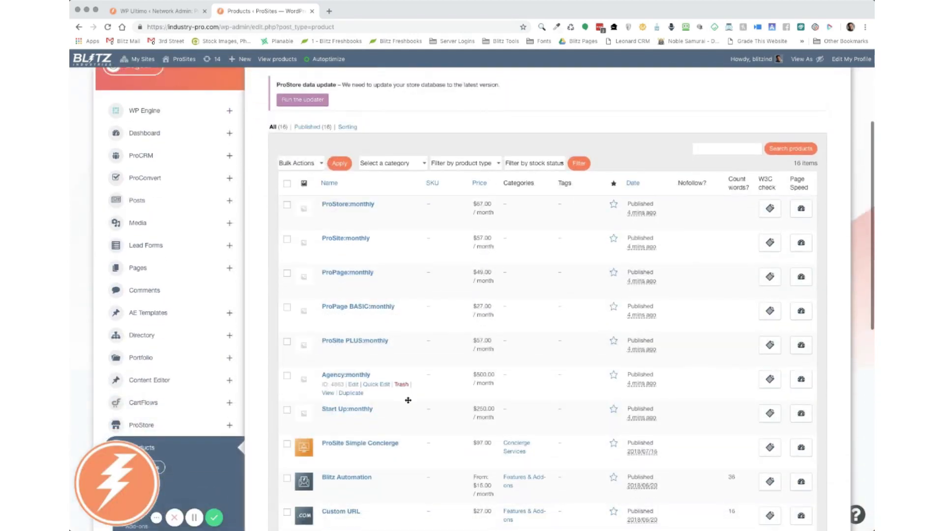
mouse_move(380, 287)
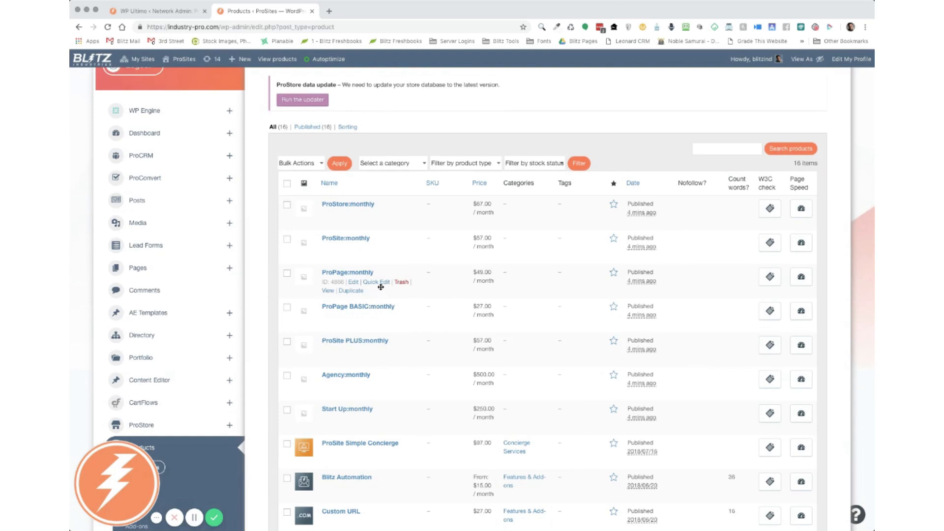
mouse_move(384, 400)
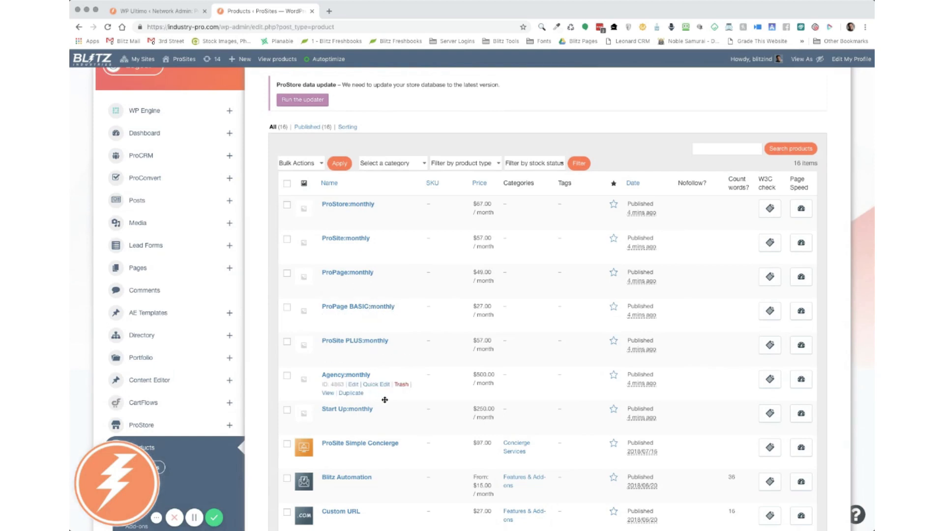
mouse_move(397, 357)
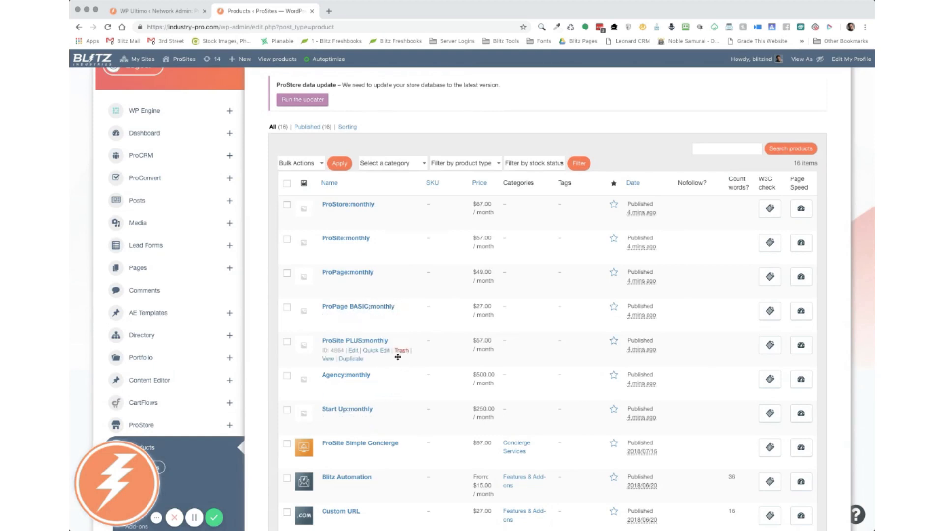
mouse_move(368, 211)
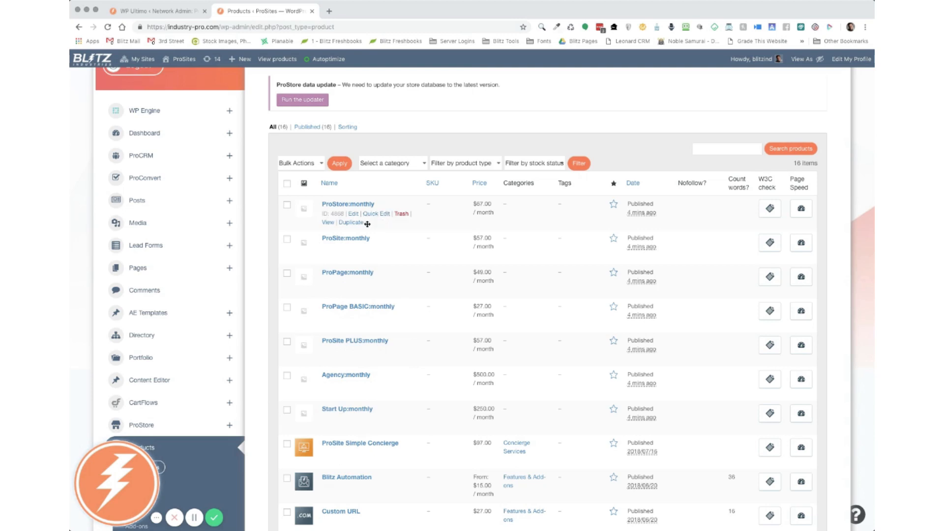
mouse_move(352, 261)
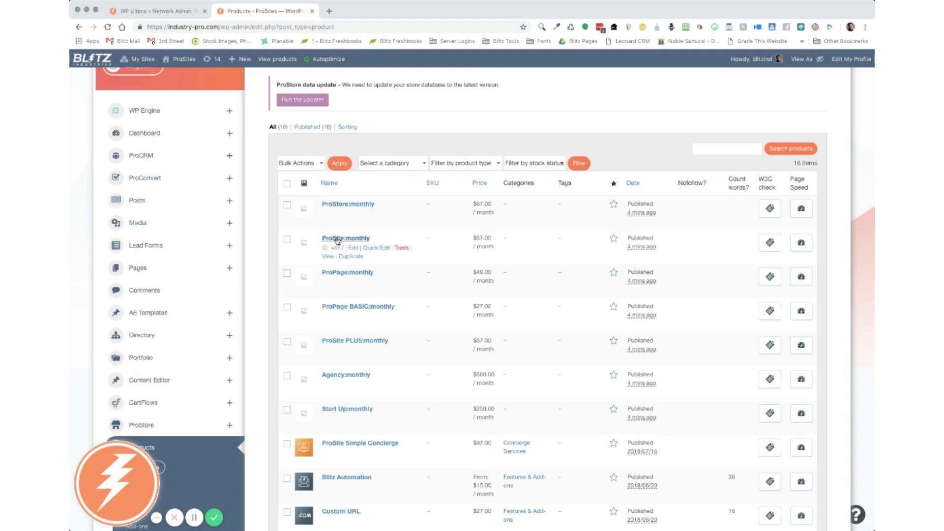
mouse_move(341, 277)
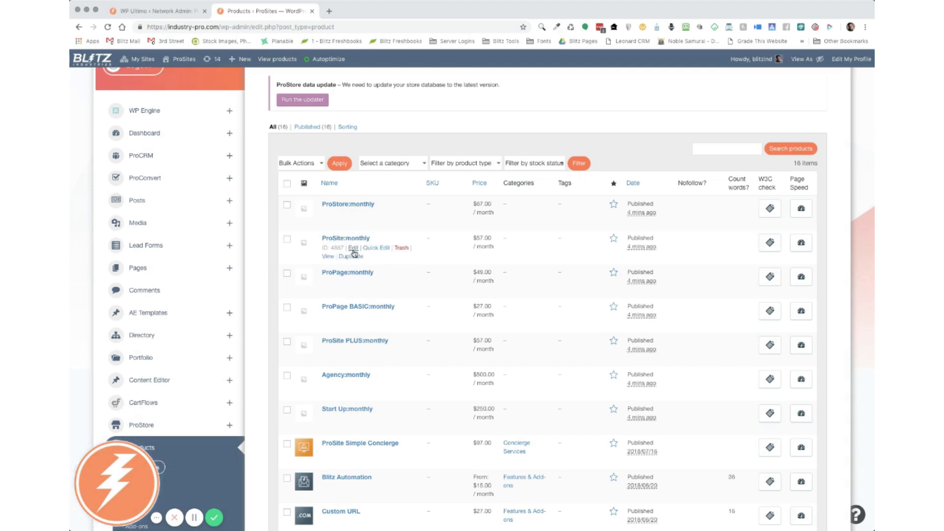
mouse_move(413, 263)
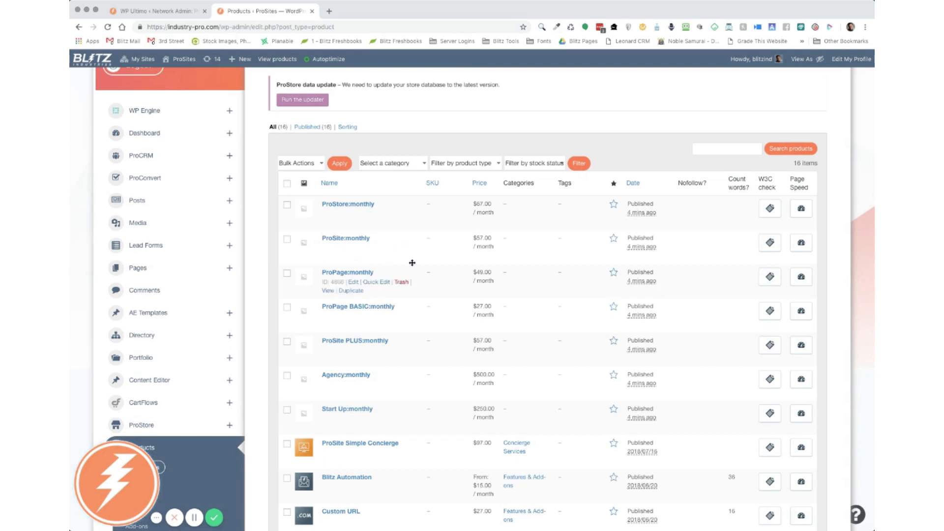
mouse_move(431, 217)
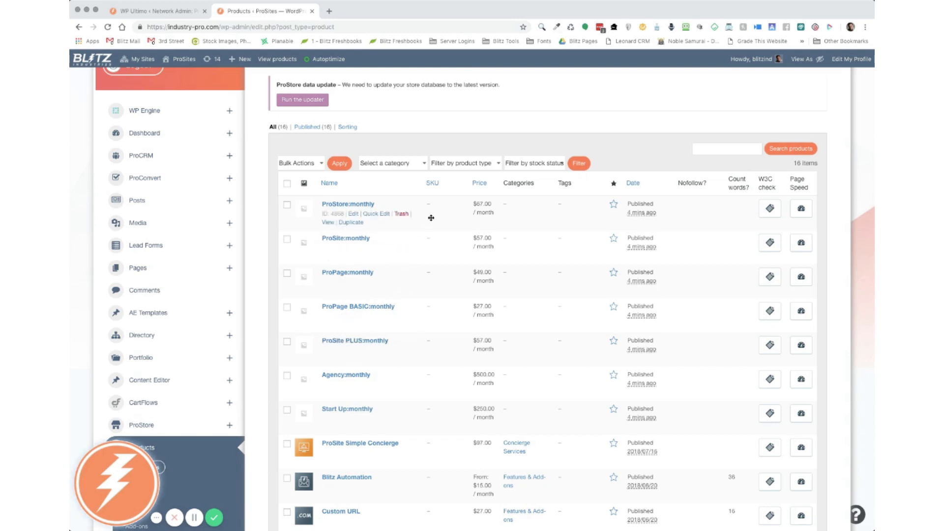
mouse_move(490, 220)
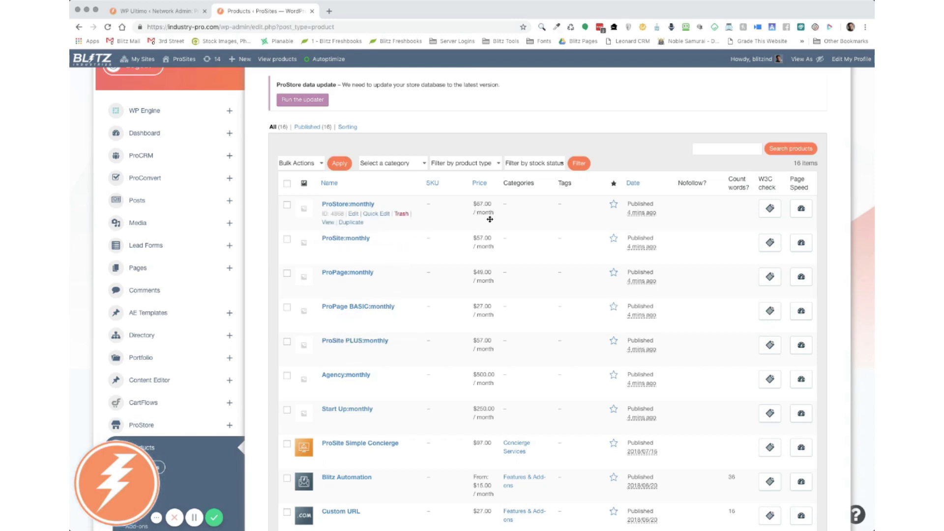
mouse_move(440, 236)
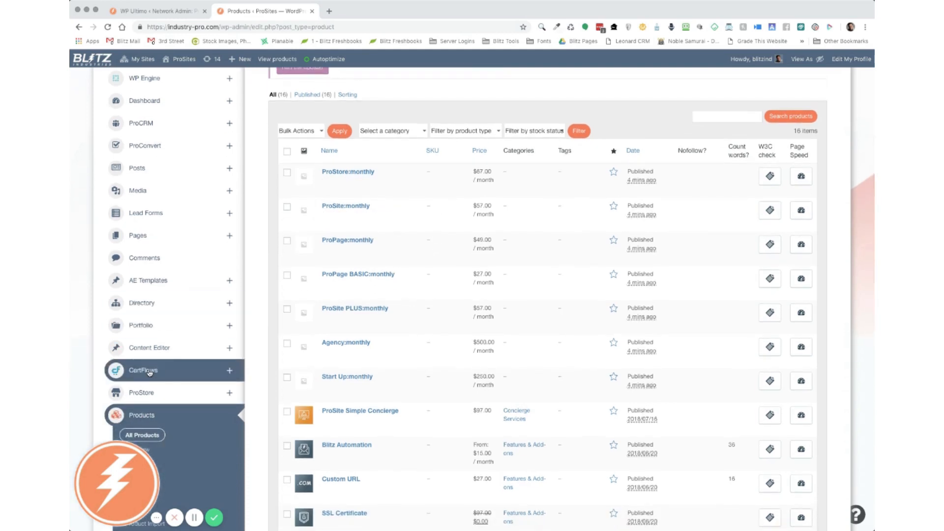
mouse_move(355, 308)
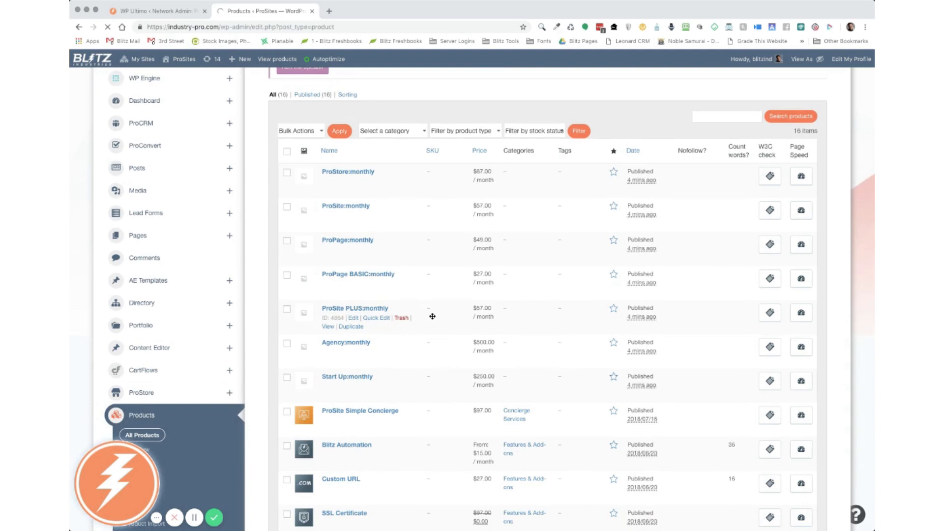
Step: Go to CartFlows in the admin sidebar to view the empty Flows page
click(143, 370)
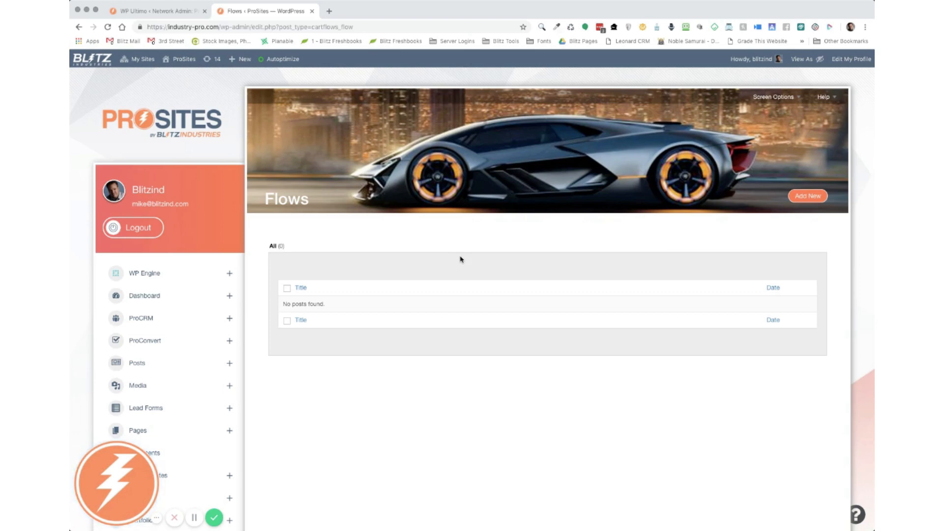
mouse_move(317, 234)
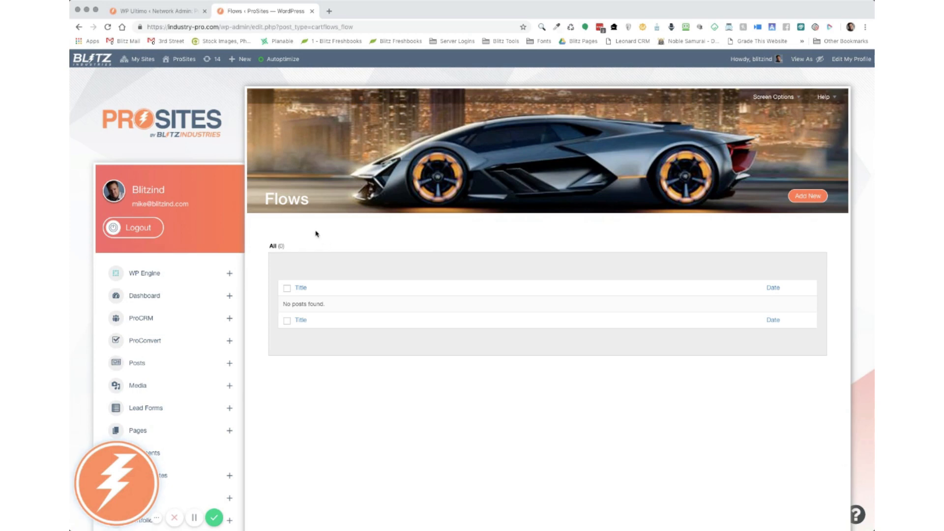
mouse_move(246, 241)
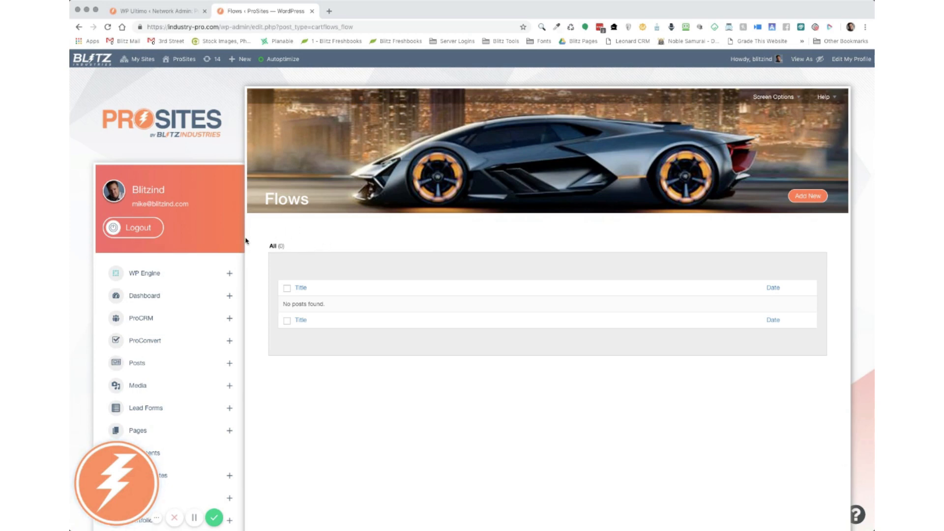
click(300, 320)
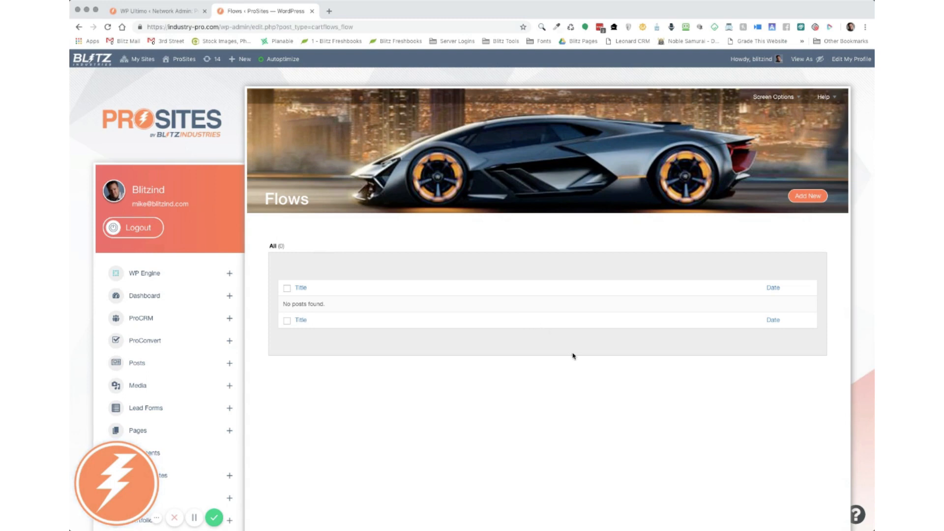
mouse_move(474, 405)
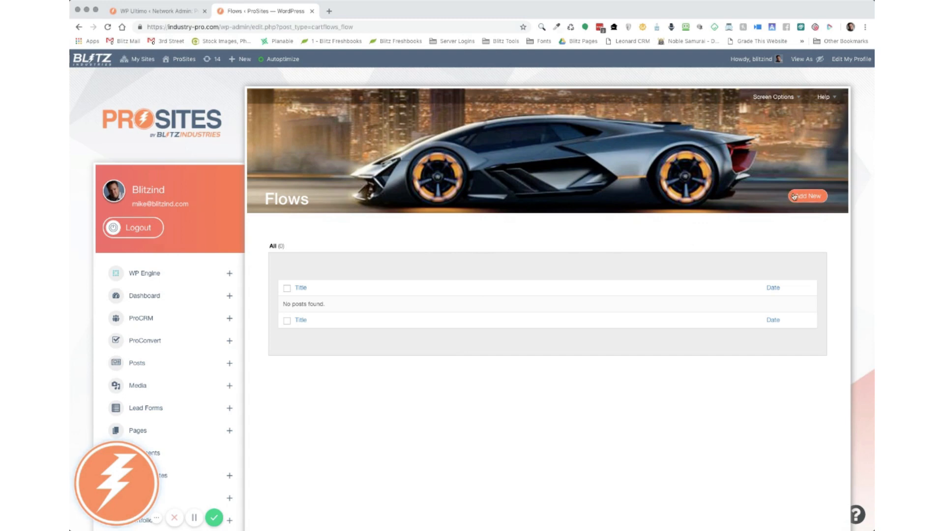
Step: Import the Evergreen Product 03 template from the Flows Library as a new three-step flow
click(808, 196)
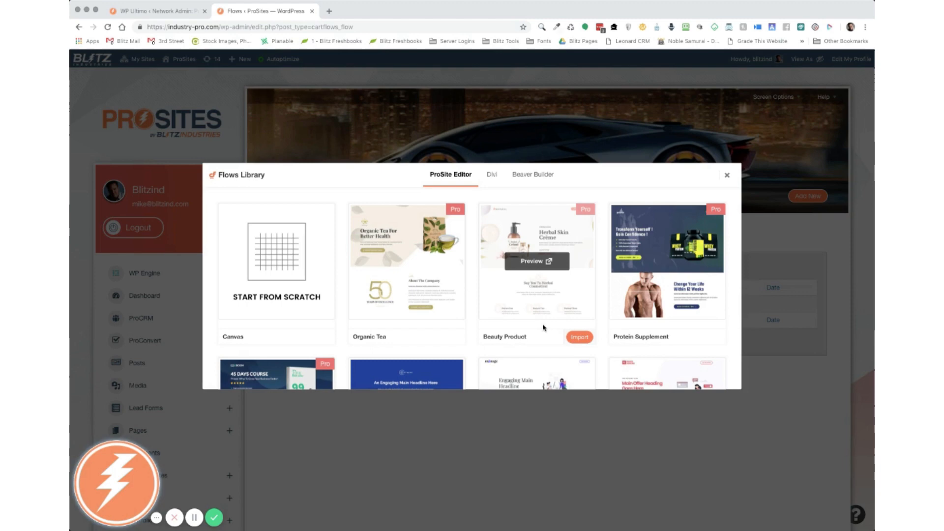
mouse_move(472, 341)
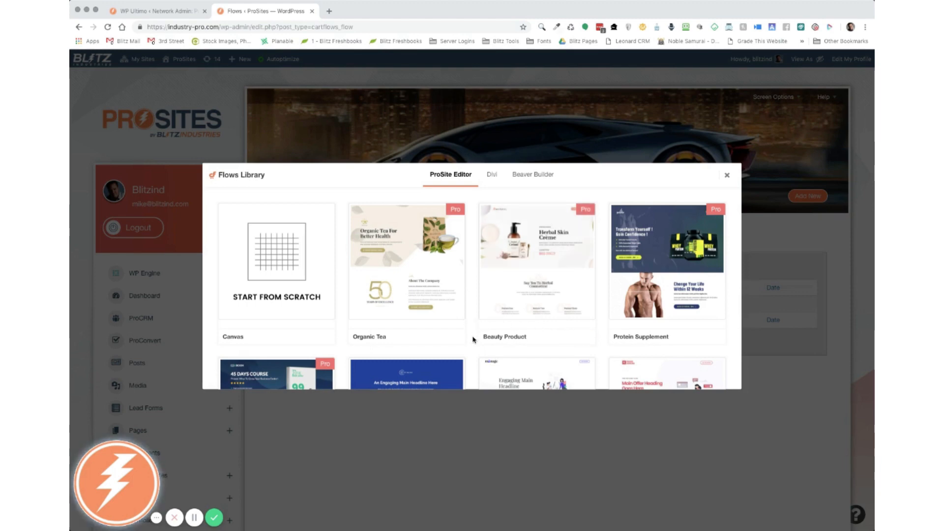
scroll(down, 3)
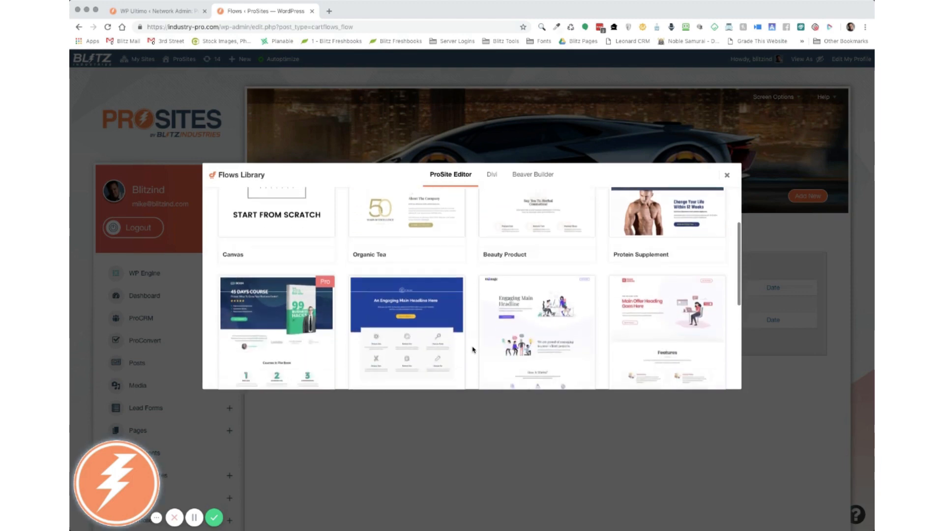
scroll(down, 3)
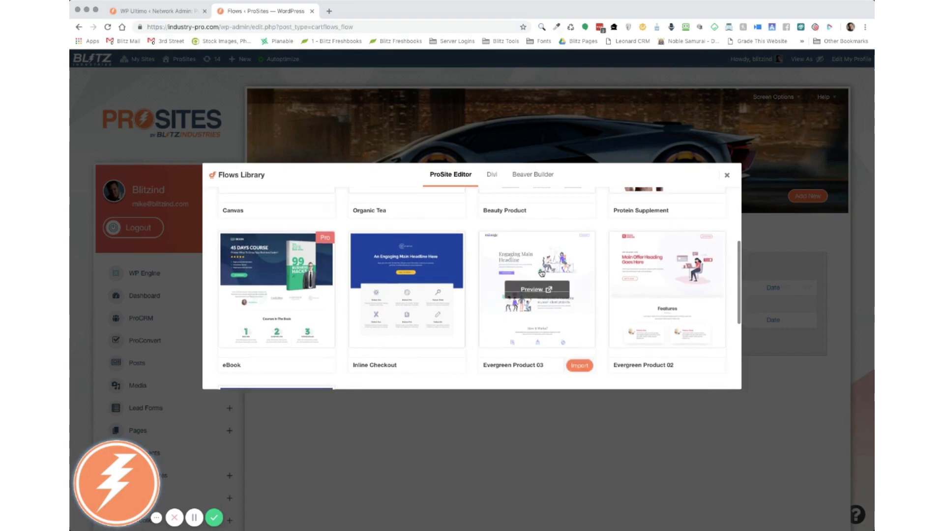
click(578, 365)
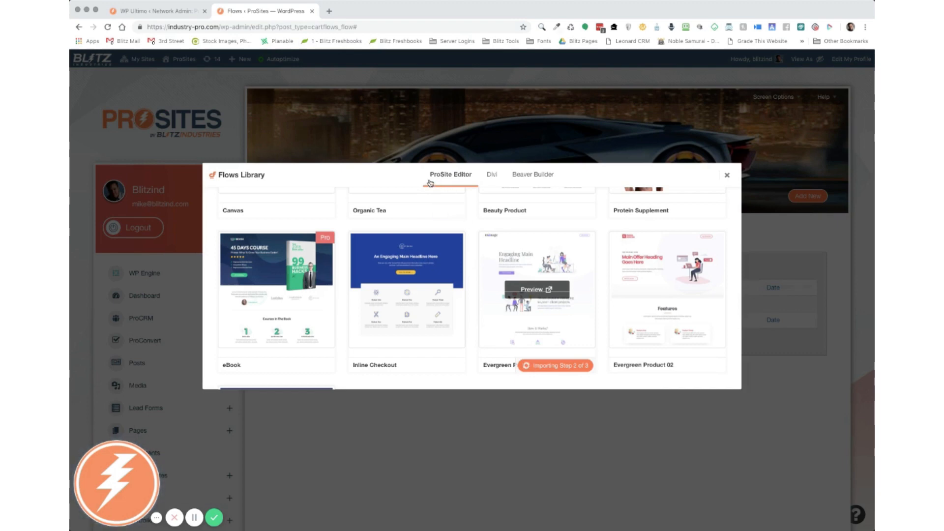
mouse_move(467, 183)
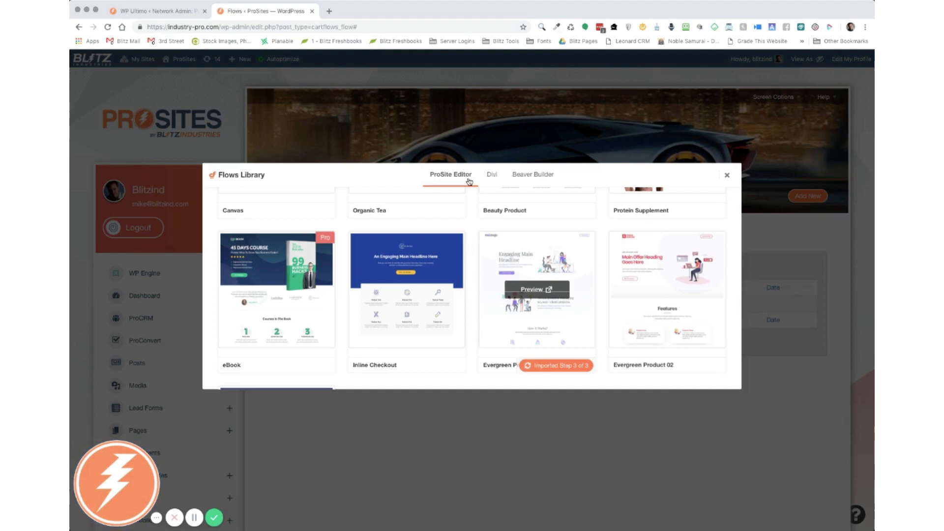
mouse_move(475, 290)
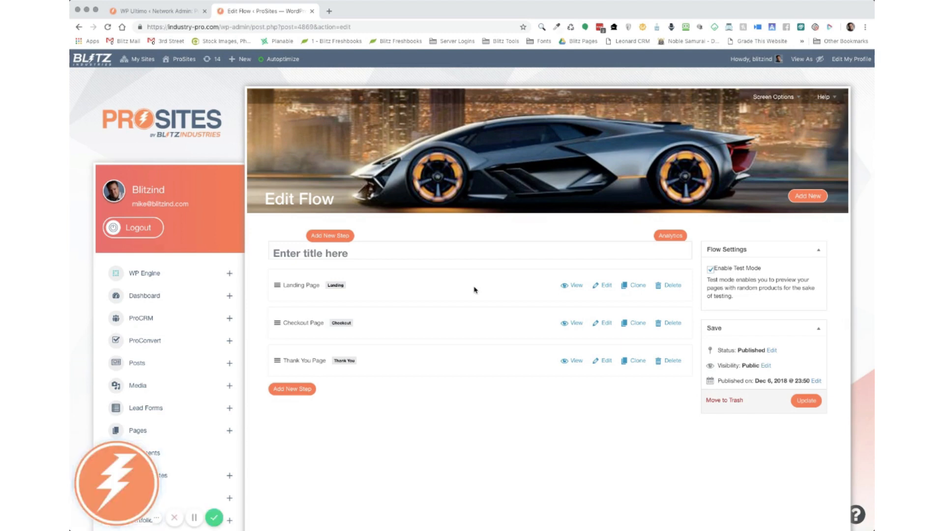
Step: Enter 'ProSite' as the imported flow's title and save the flow update
click(358, 253)
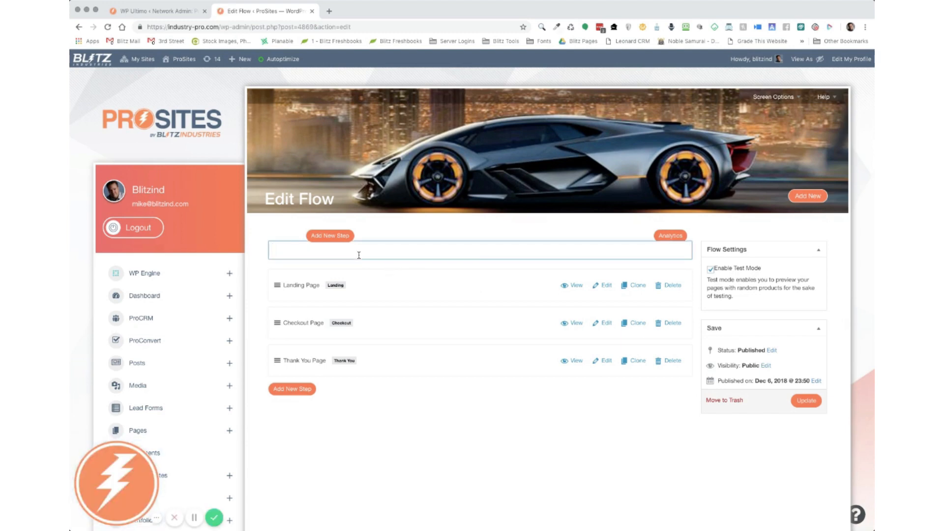
text(ProSi)
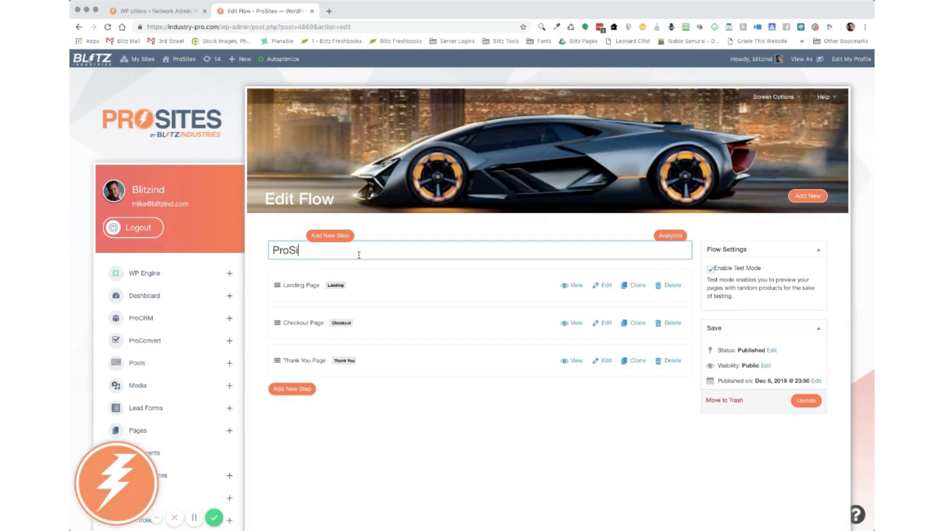
text(te)
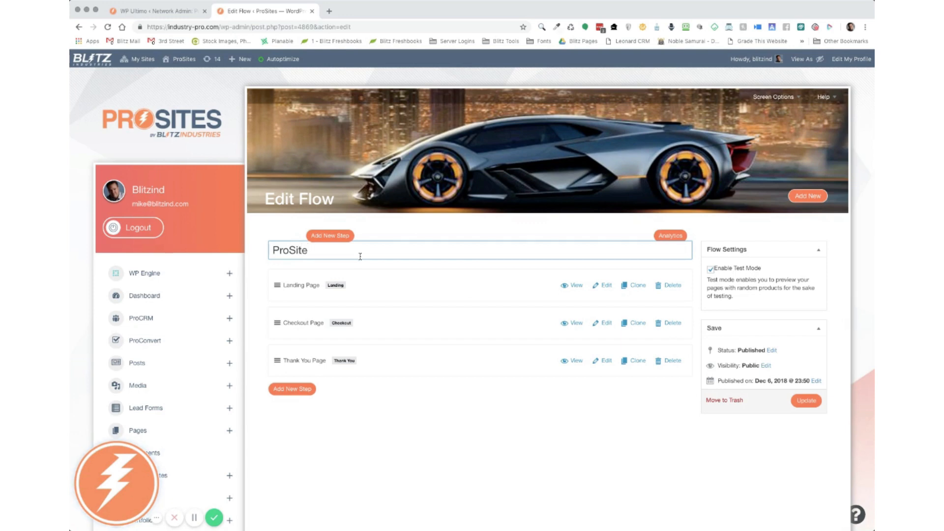
click(806, 400)
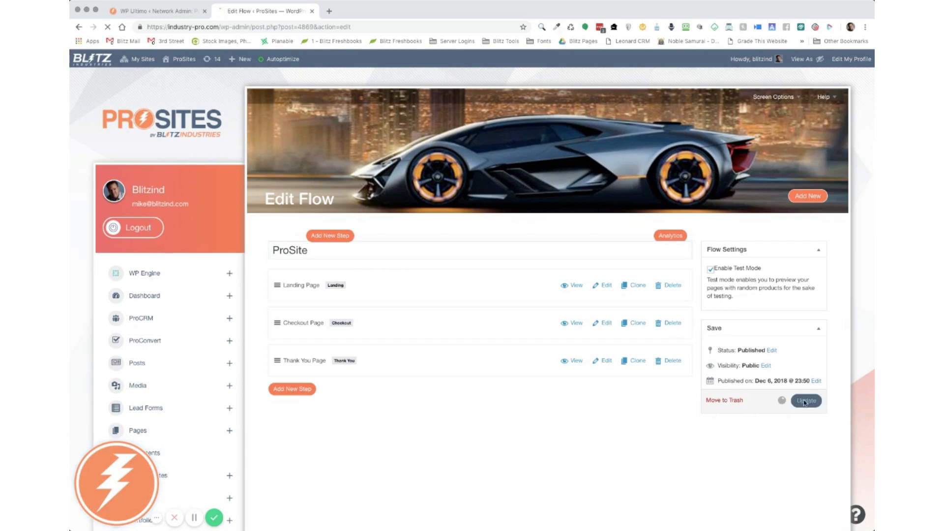
click(806, 400)
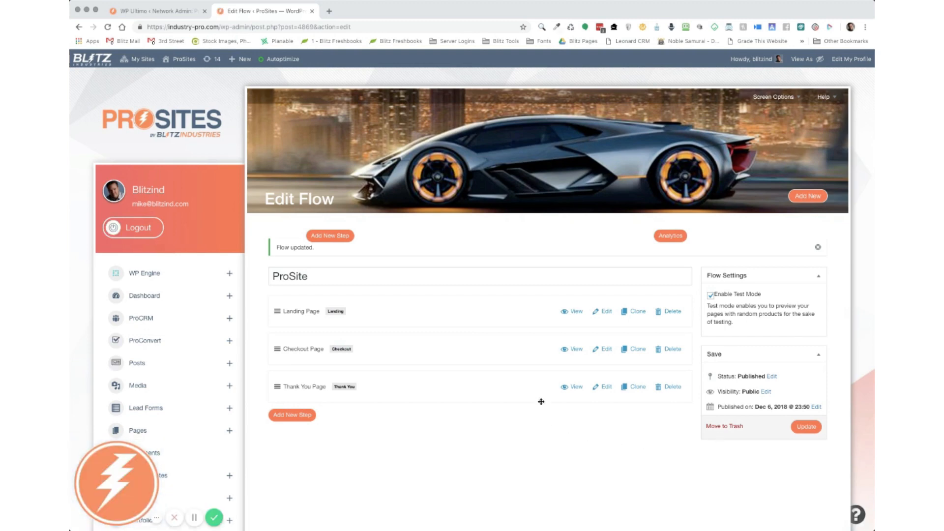
mouse_move(677, 319)
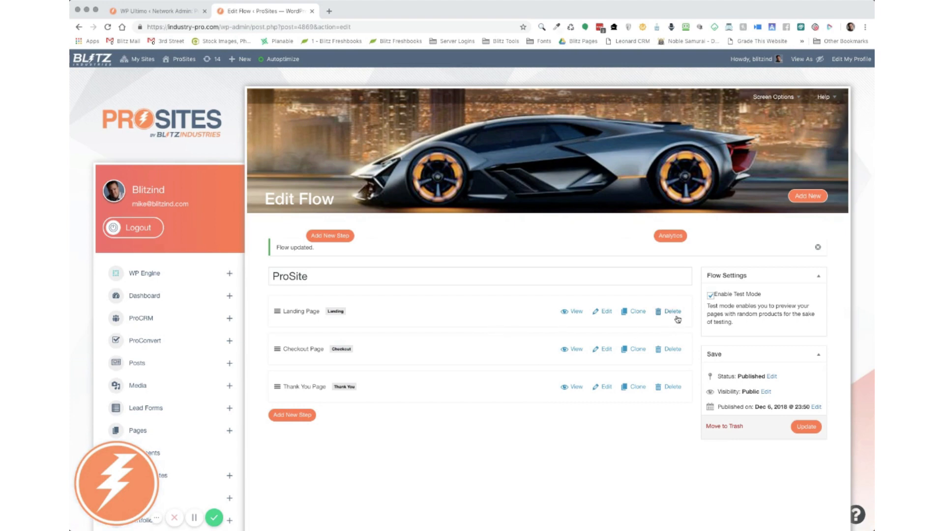
mouse_move(459, 330)
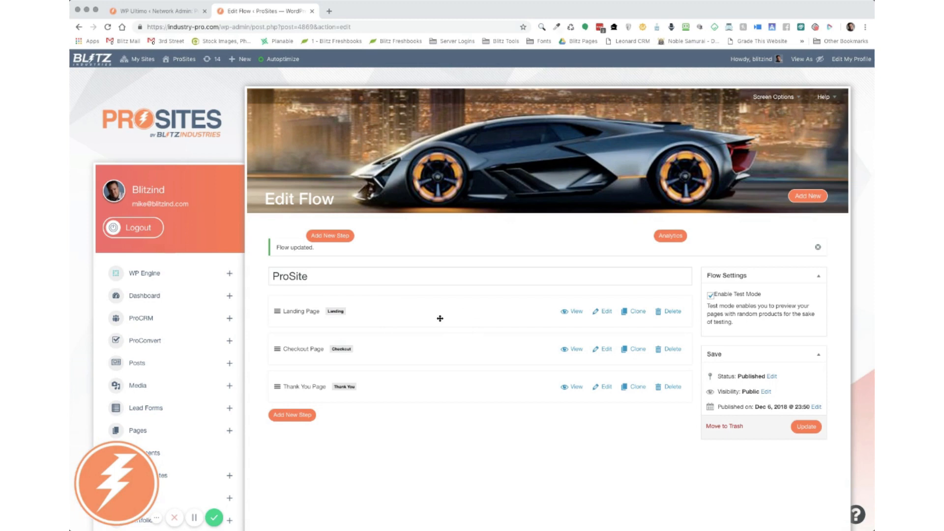
mouse_move(670, 311)
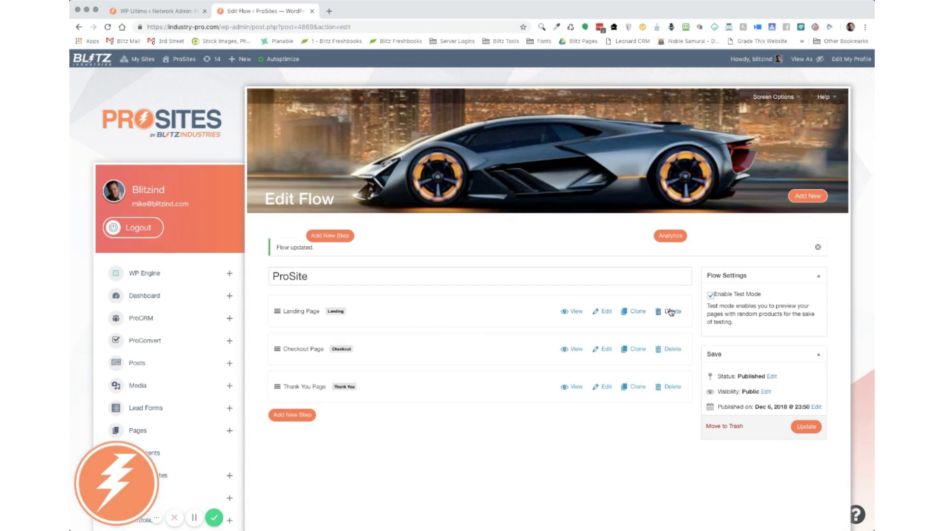
Step: Delete the Landing Page step, leaving only the Checkout and Thank You steps
click(672, 311)
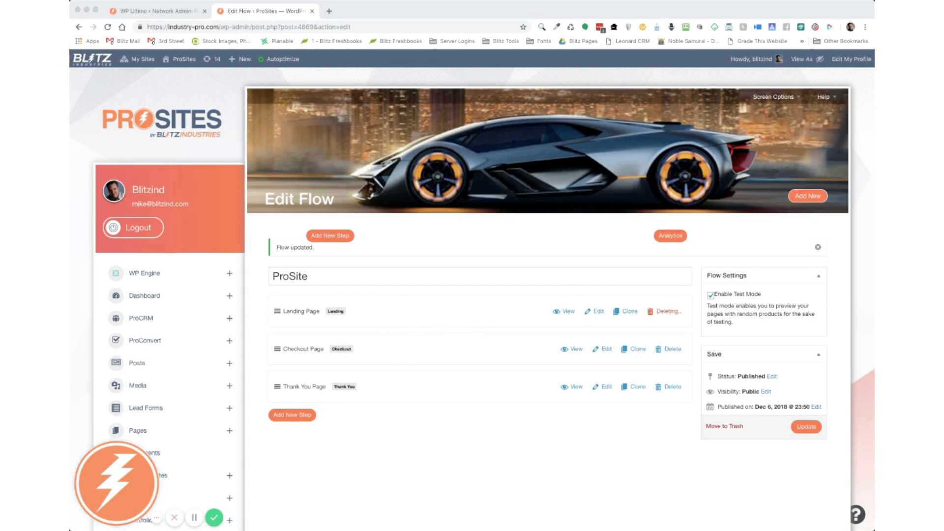
click(671, 311)
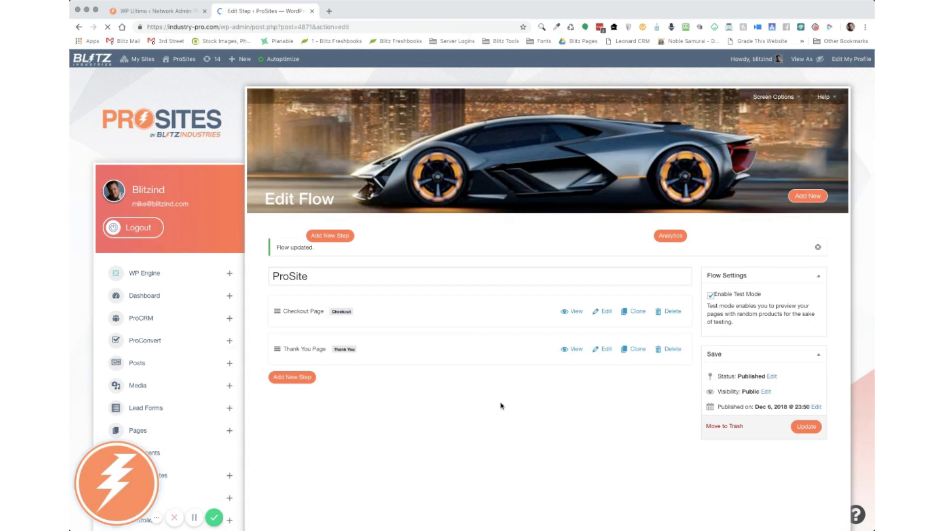
Step: Search 'prosite' and select ProSite:monthly (#4867) as the Checkout Page product, then update
click(606, 311)
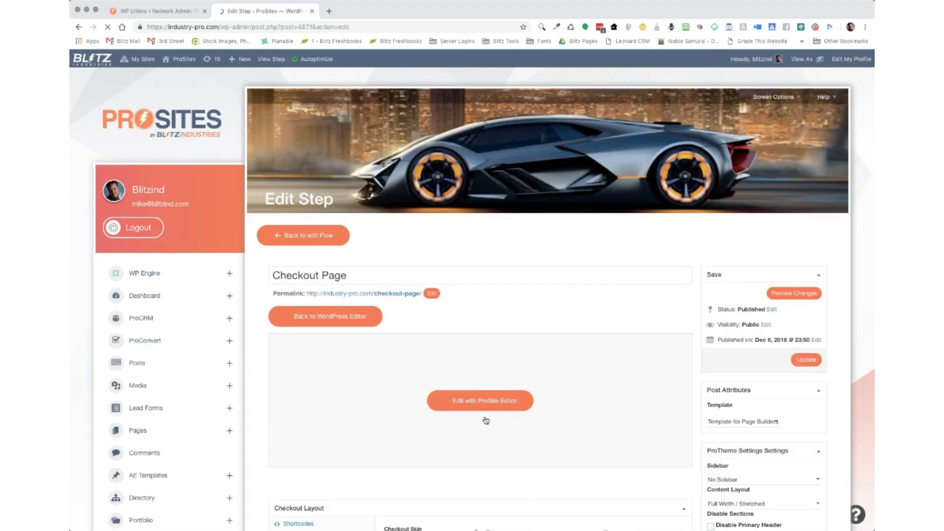
scroll(down, 3)
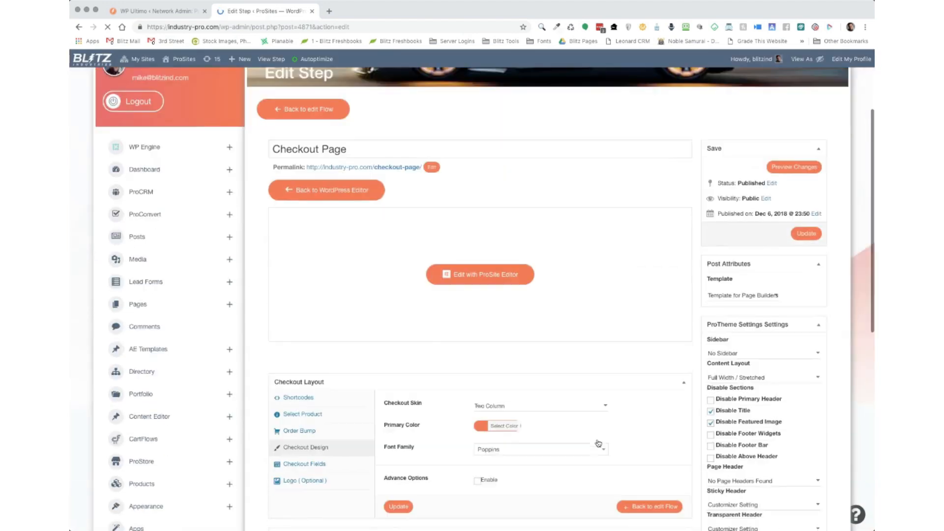
scroll(down, 3)
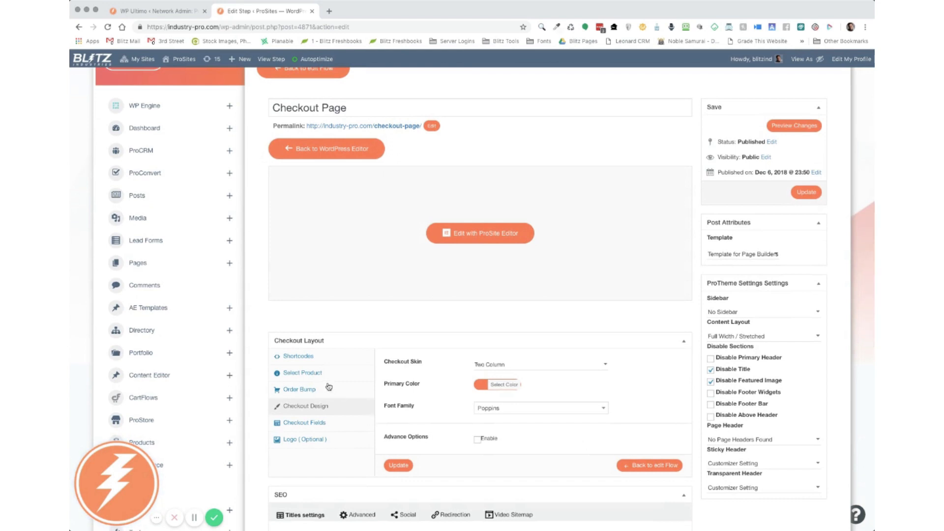
click(303, 372)
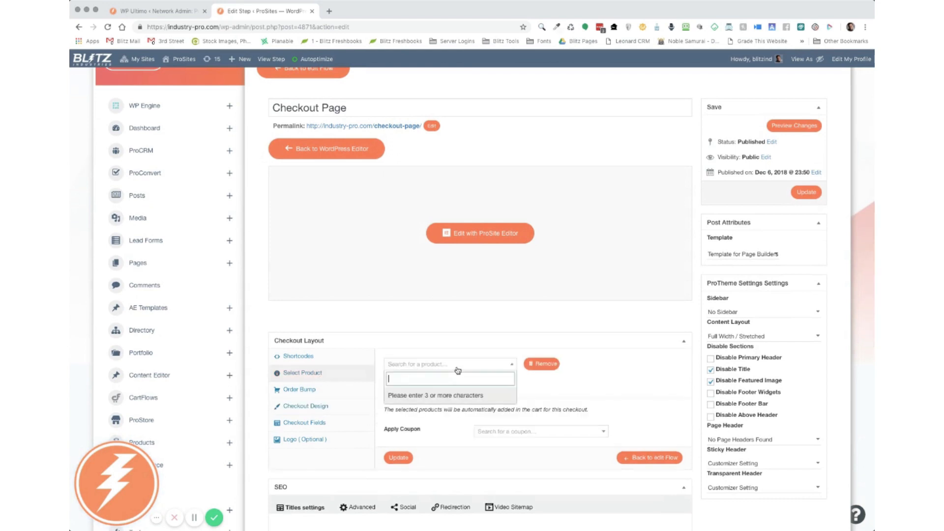
text(prosite)
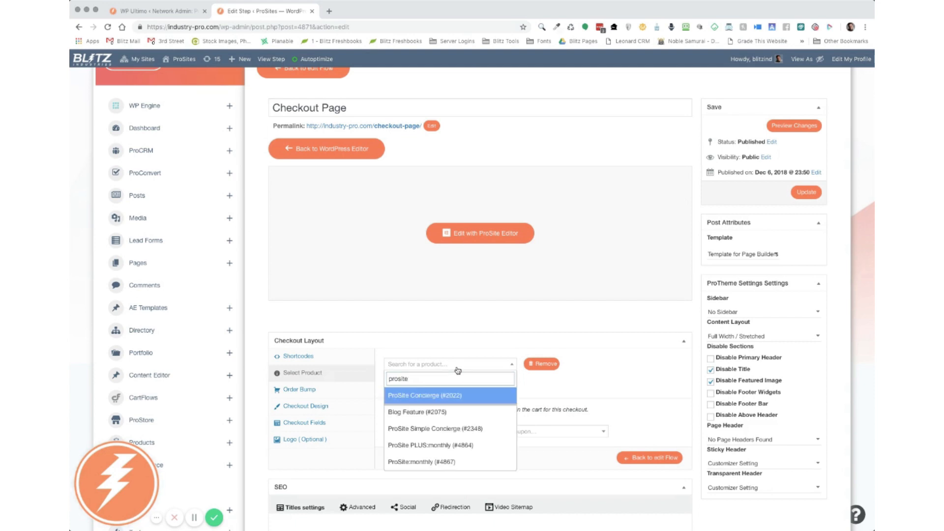
mouse_move(422, 462)
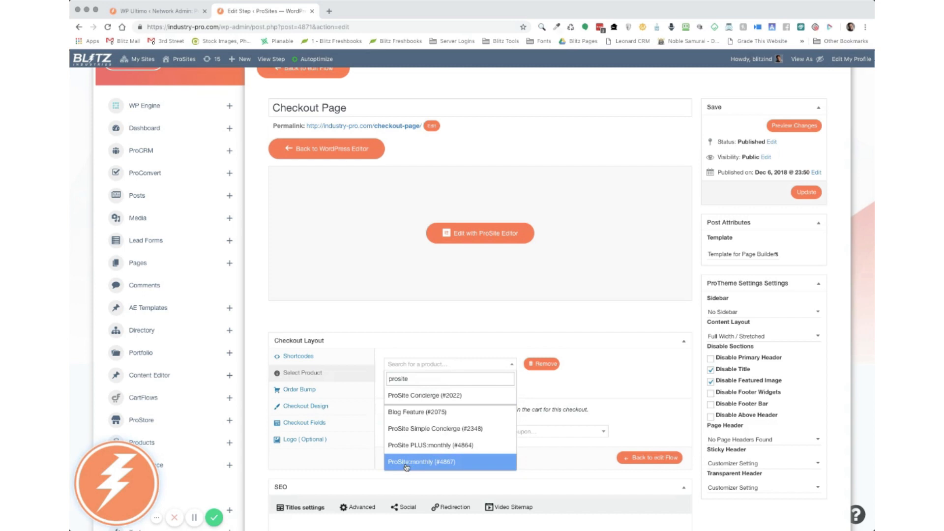
click(422, 461)
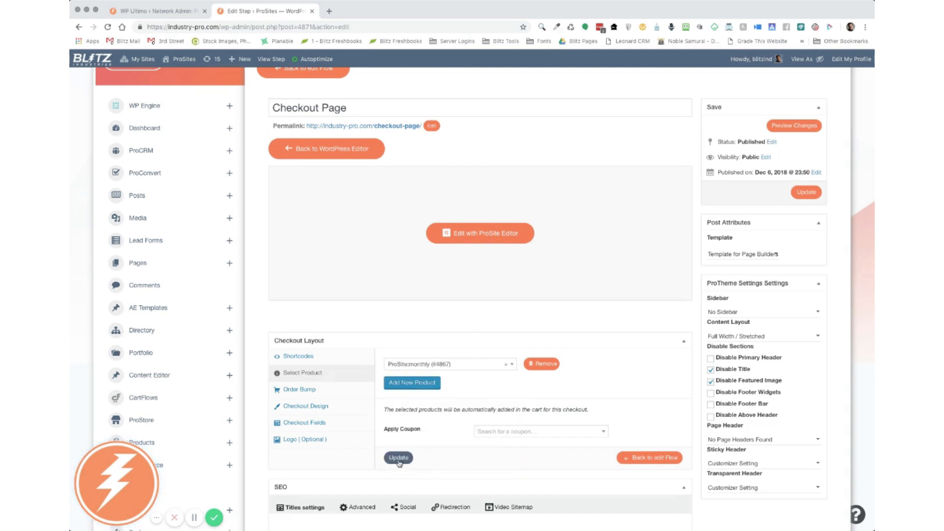
click(397, 458)
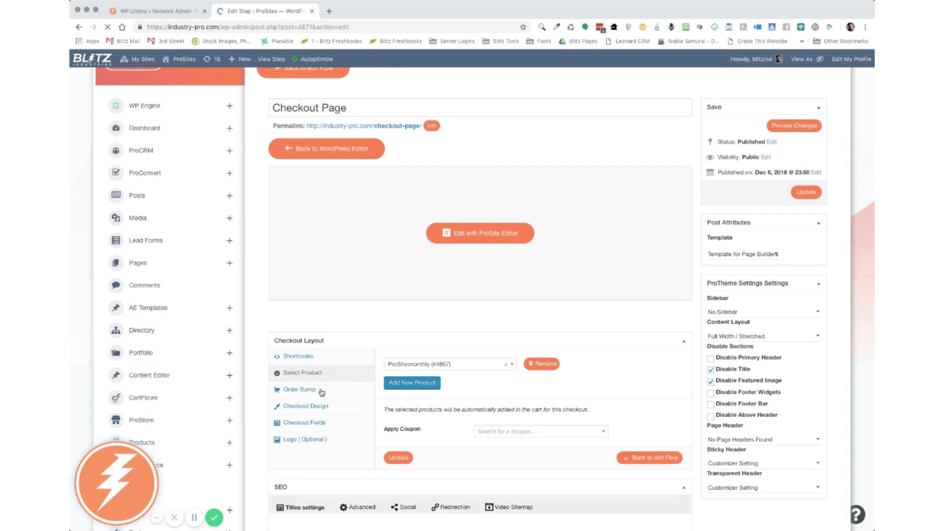
mouse_move(335, 412)
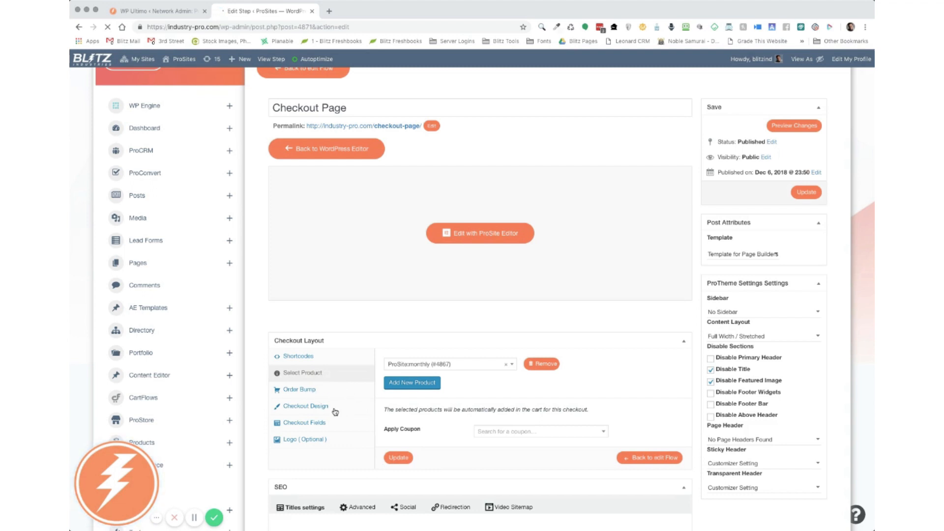
mouse_move(362, 447)
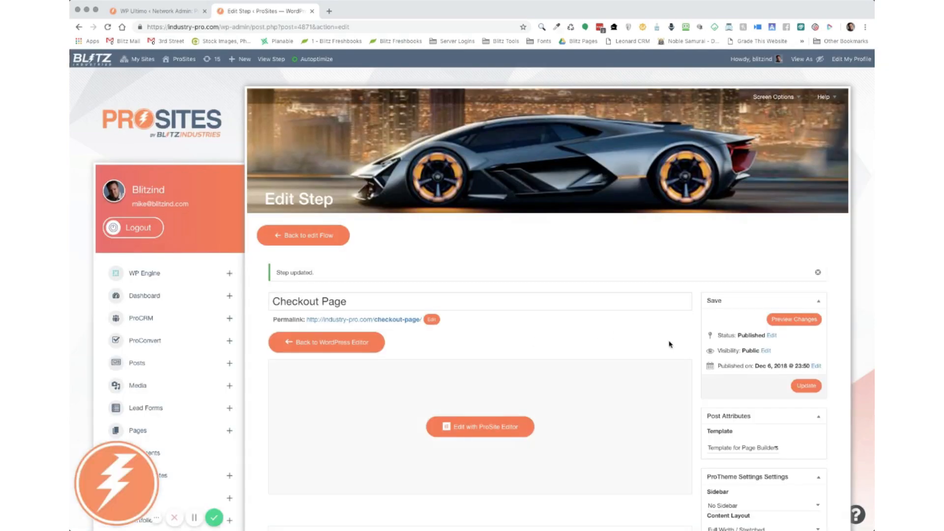
Step: Log out of the network admin, close the WP Ultimo tab, and load the industry-pro.com homepage
scroll(down, 3)
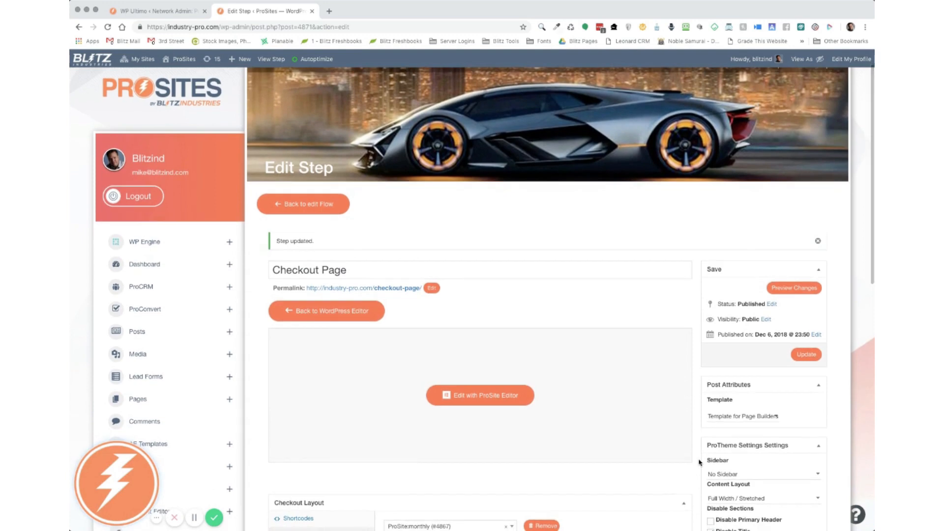
scroll(down, 3)
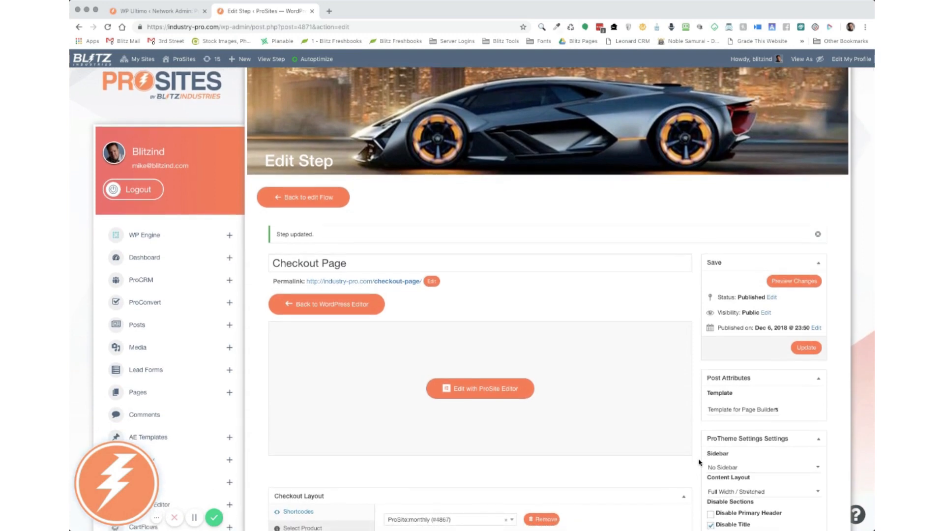
scroll(up, 3)
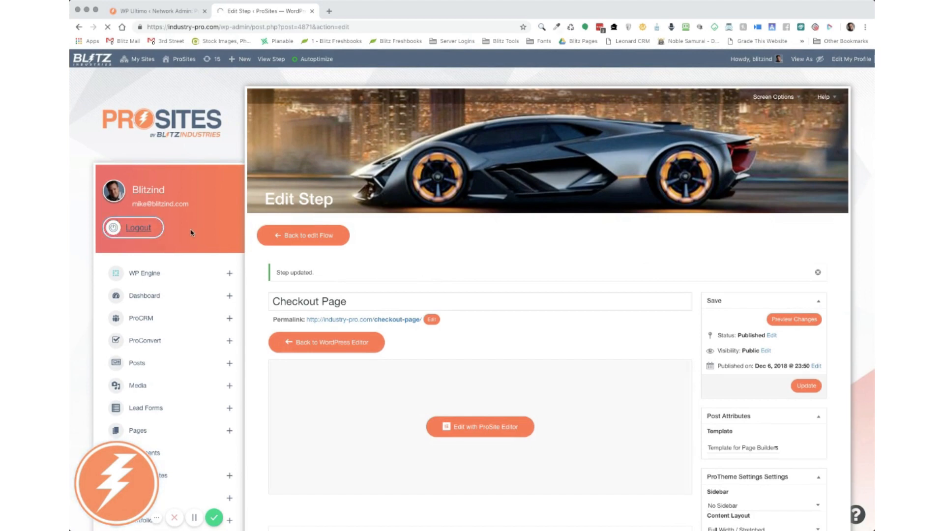
click(183, 58)
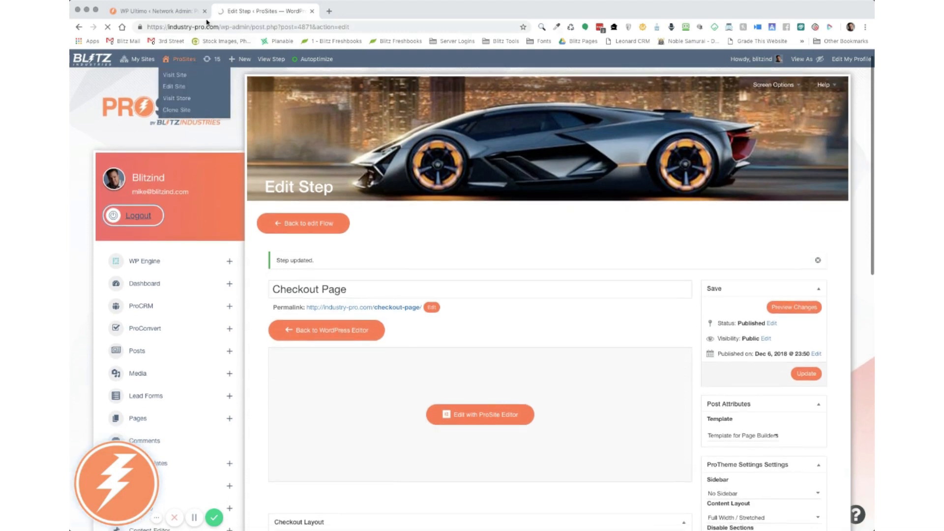
click(132, 215)
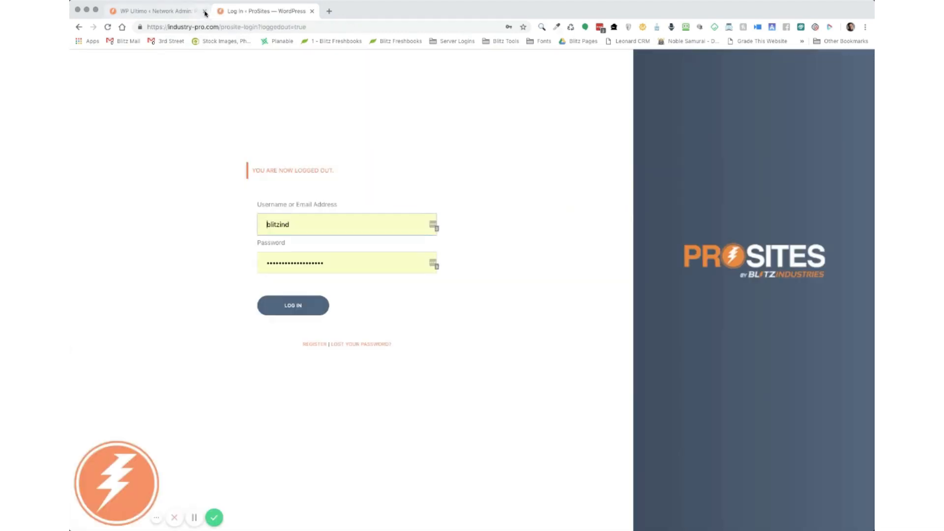
click(204, 11)
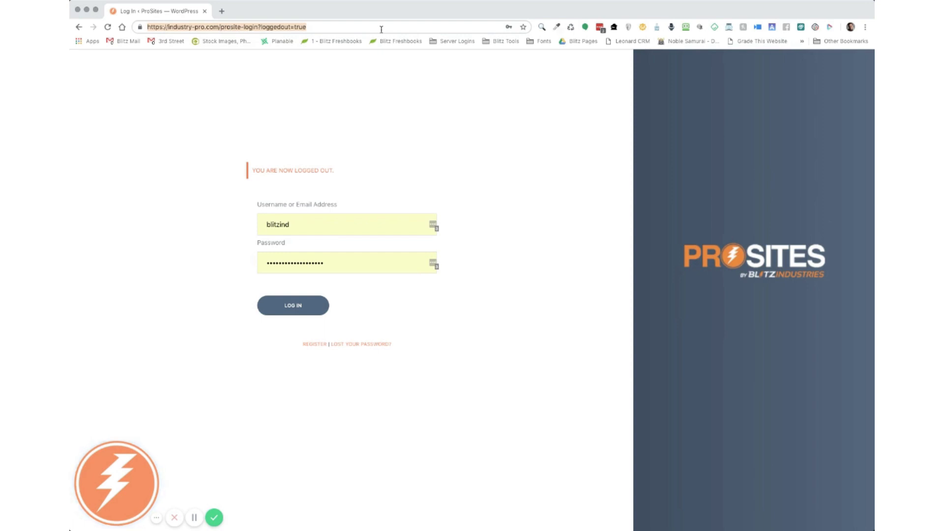
click(292, 306)
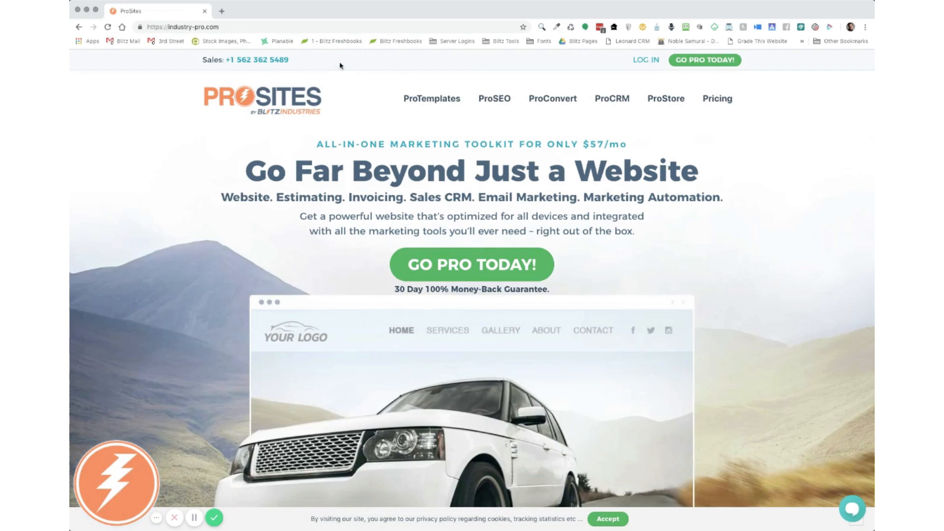
mouse_move(494, 281)
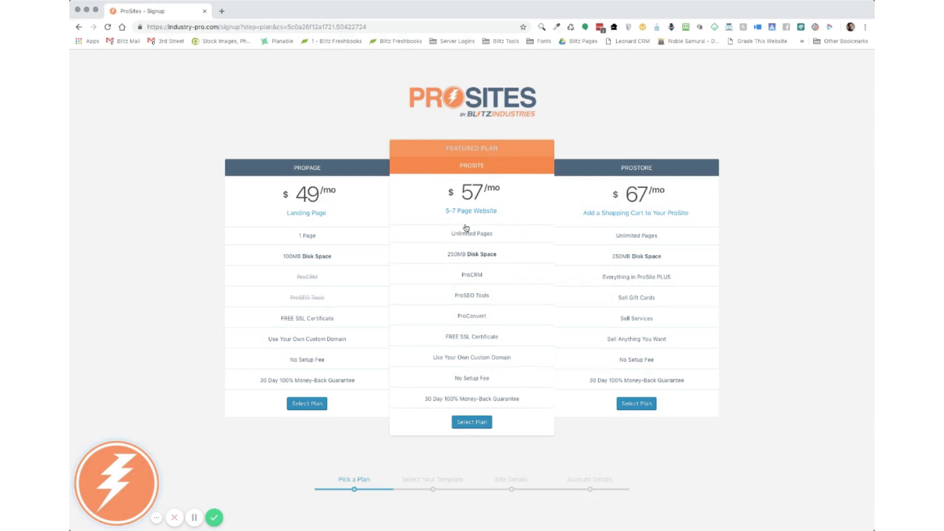
mouse_move(469, 232)
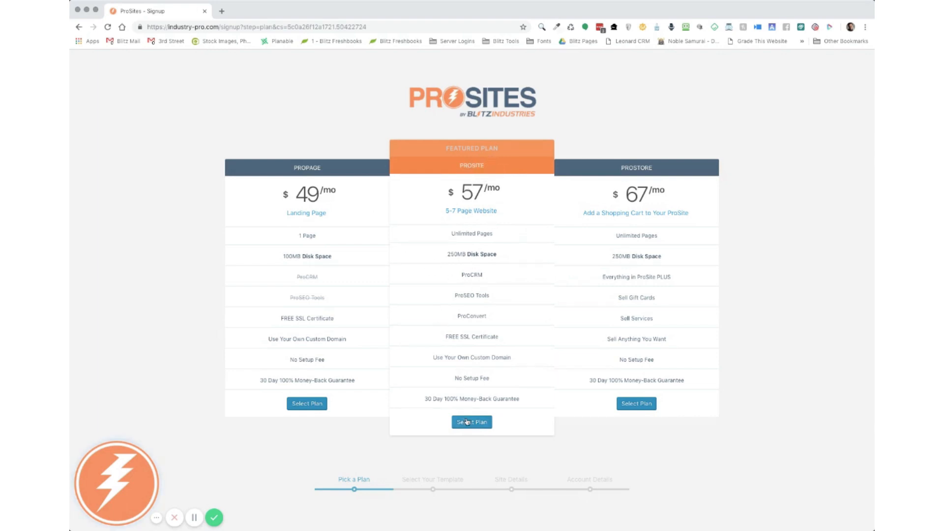
Step: Select the ProSite $57/mo plan and the Auto Detail Applicator template
click(472, 422)
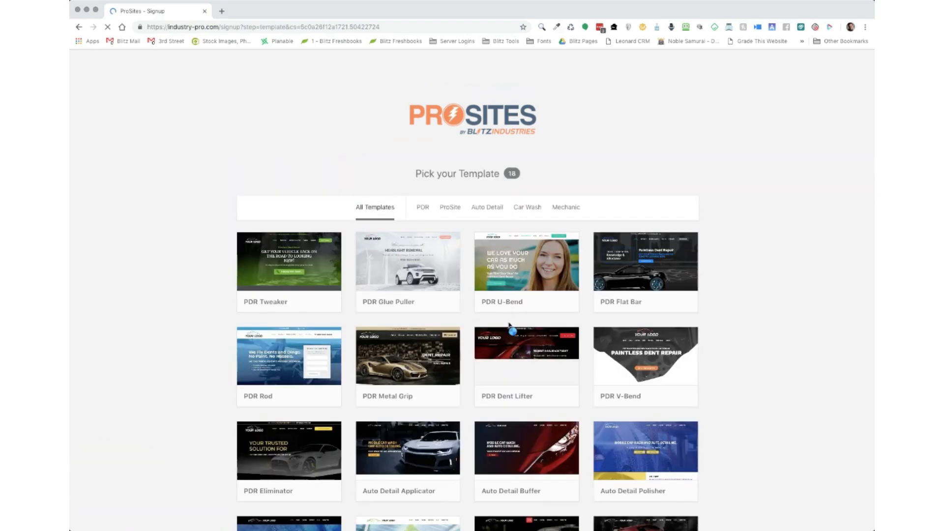
scroll(down, 3)
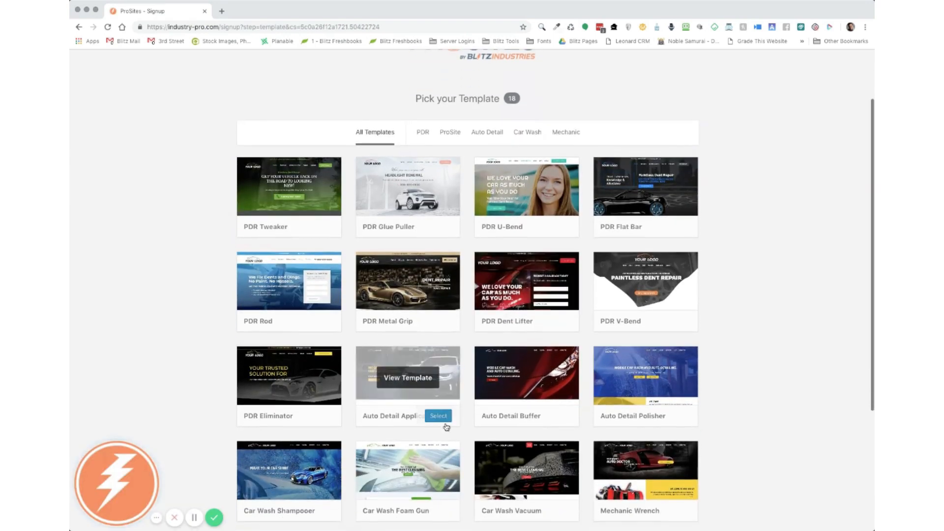
click(438, 417)
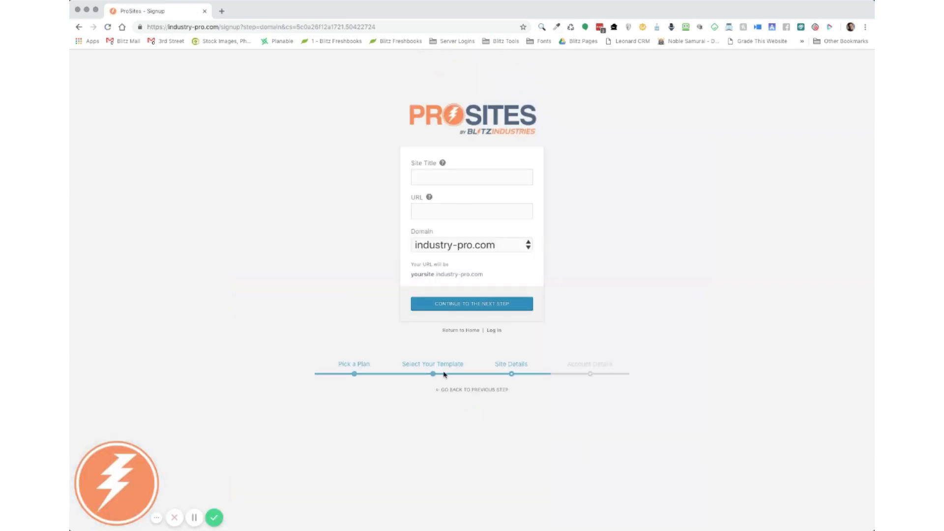
Step: Enter site title 'Your Company Name' and URL 'companytest', accept the terms, and create the account
click(471, 176)
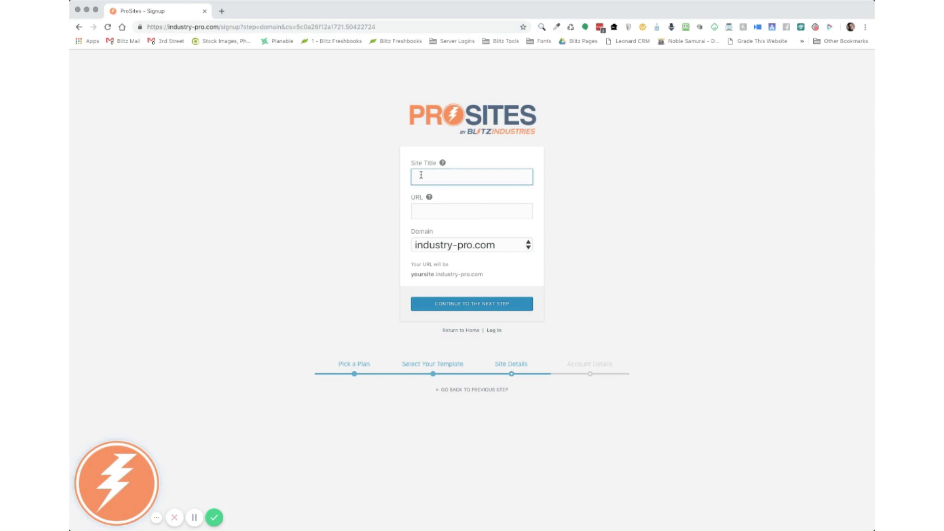
text(Your Company Name)
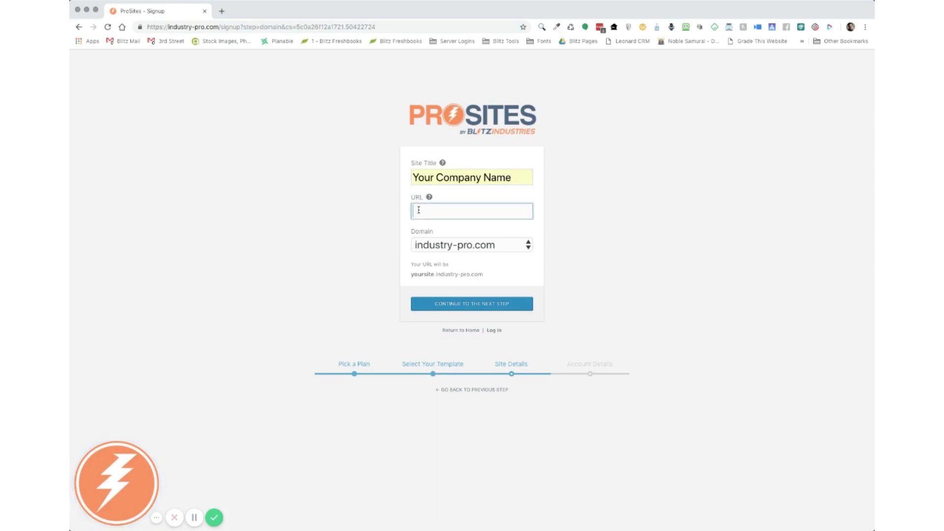
mouse_move(396, 235)
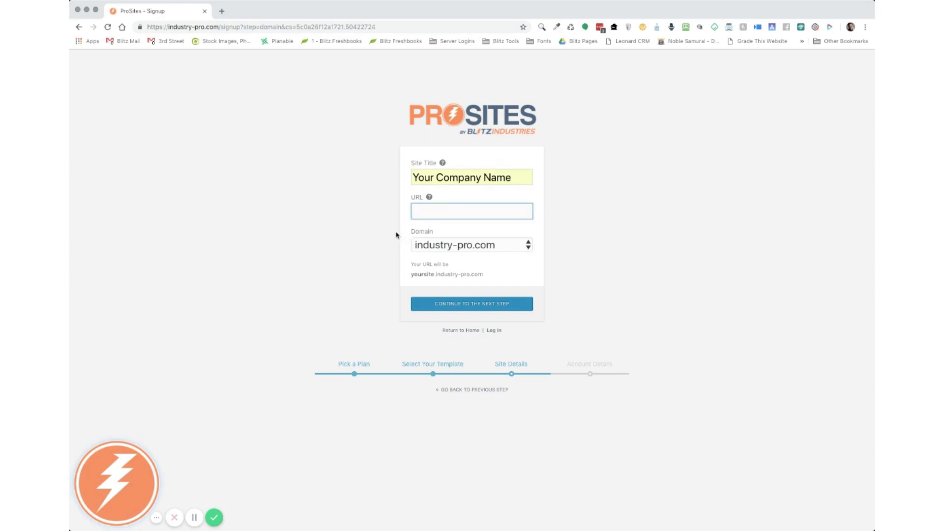
text(companytest)
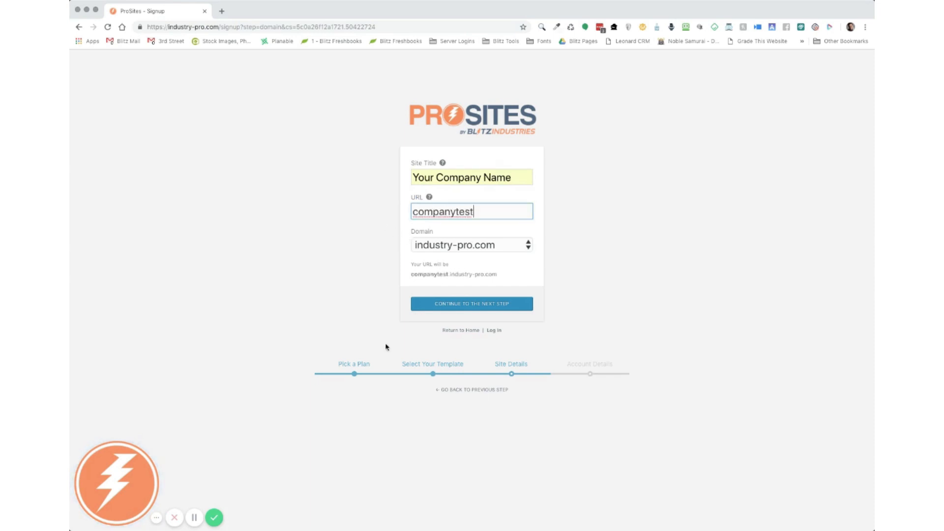
click(472, 304)
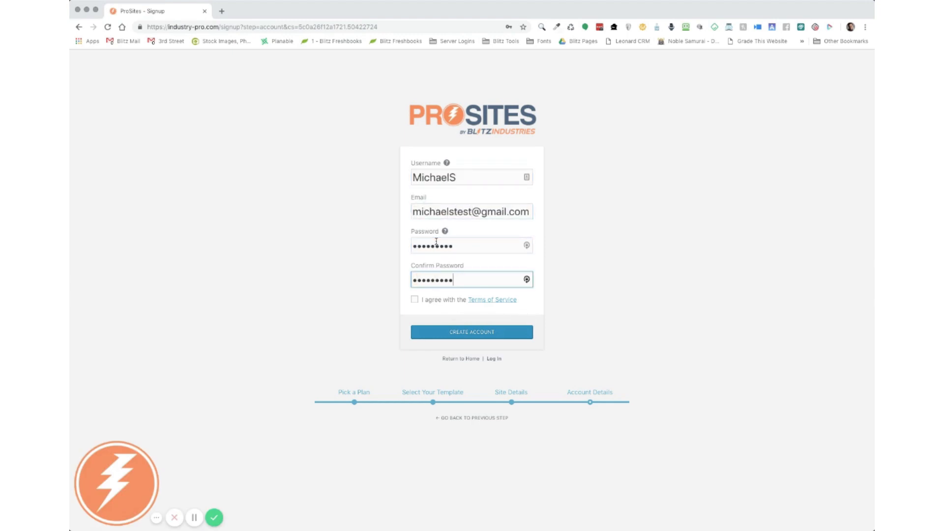
click(472, 332)
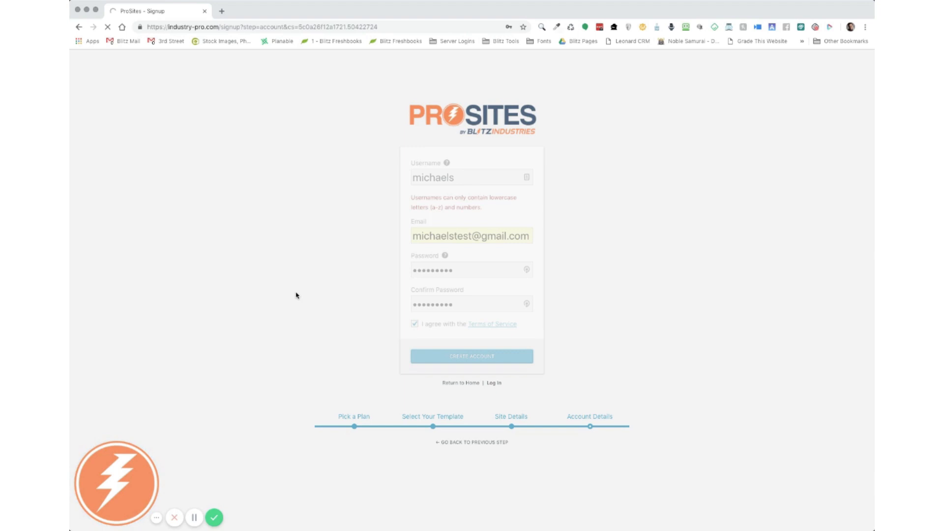
click(471, 356)
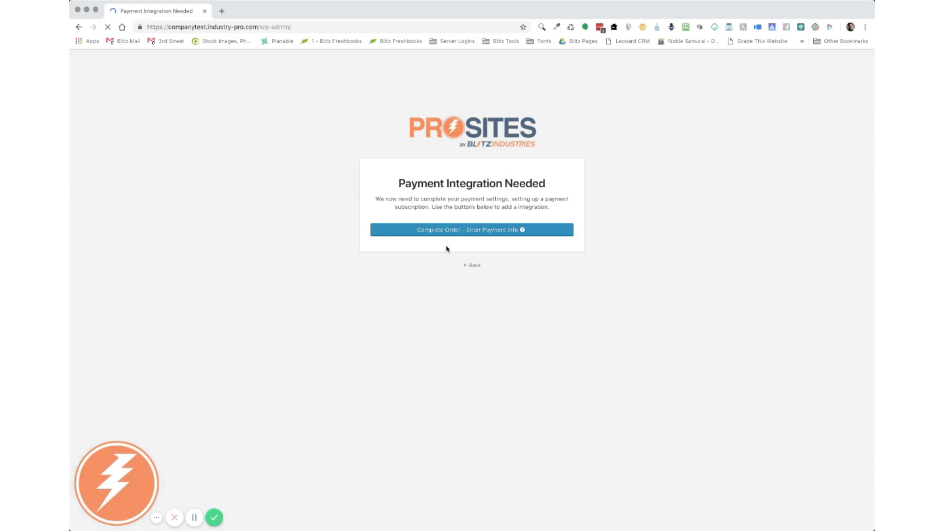
mouse_move(480, 248)
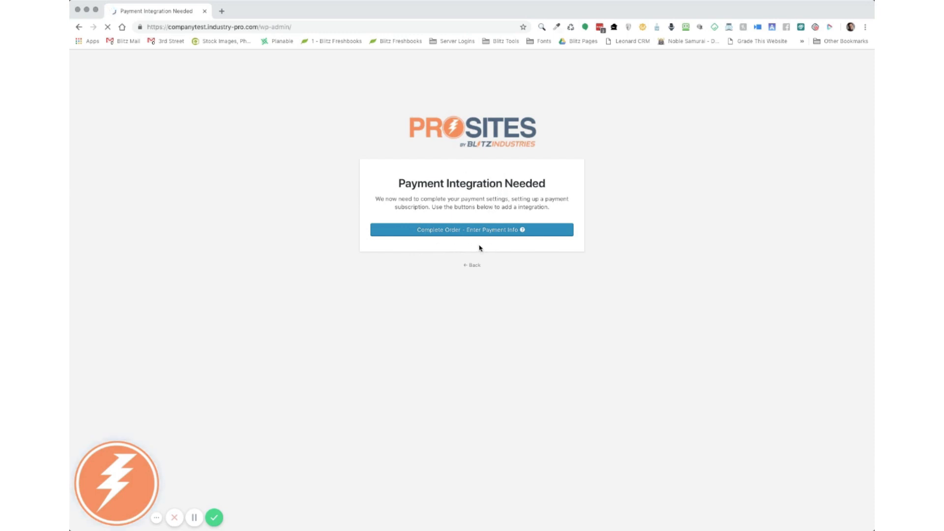
Step: Proceed via Complete Order - Enter Payment Info to the $57/month checkout page
click(472, 230)
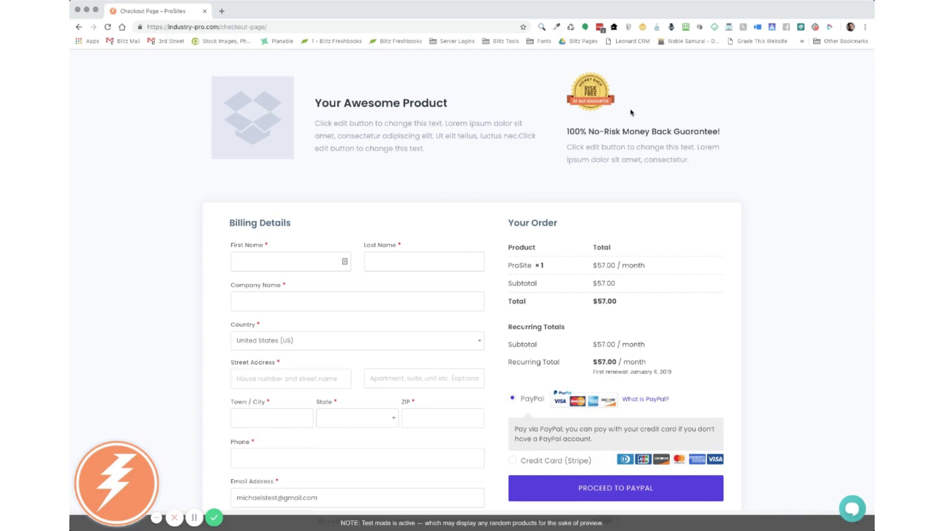
scroll(down, 3)
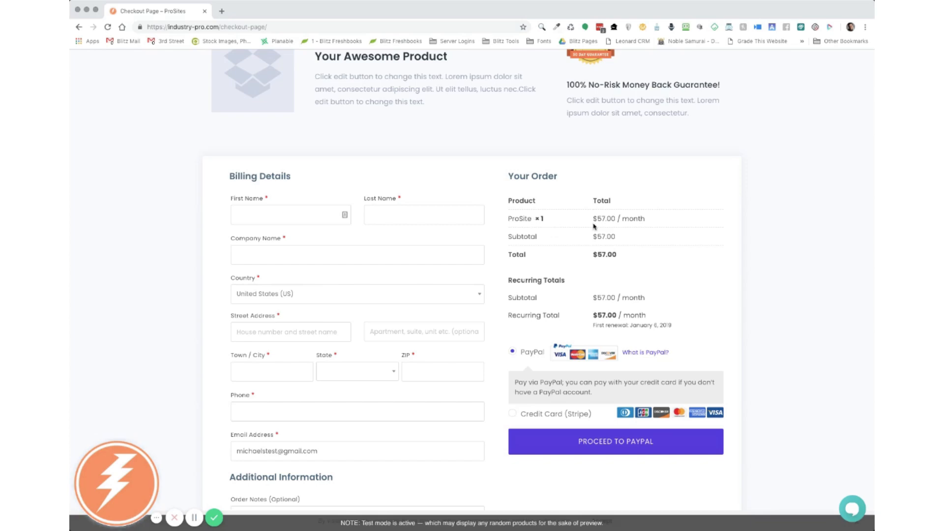
scroll(down, 3)
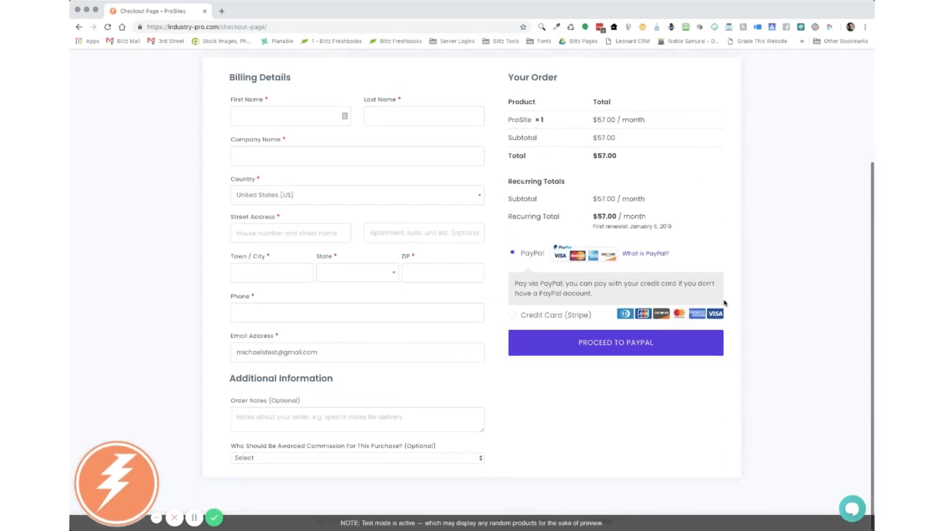
scroll(up, 3)
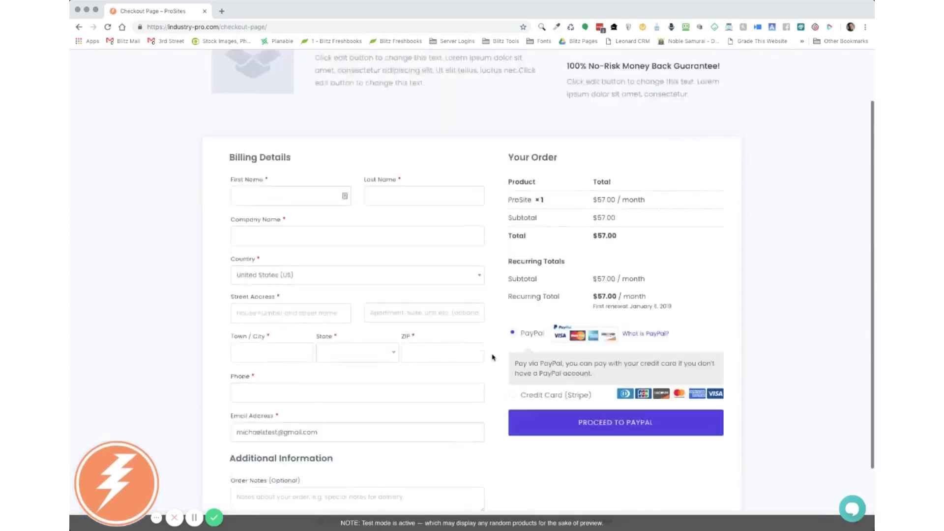
scroll(down, 3)
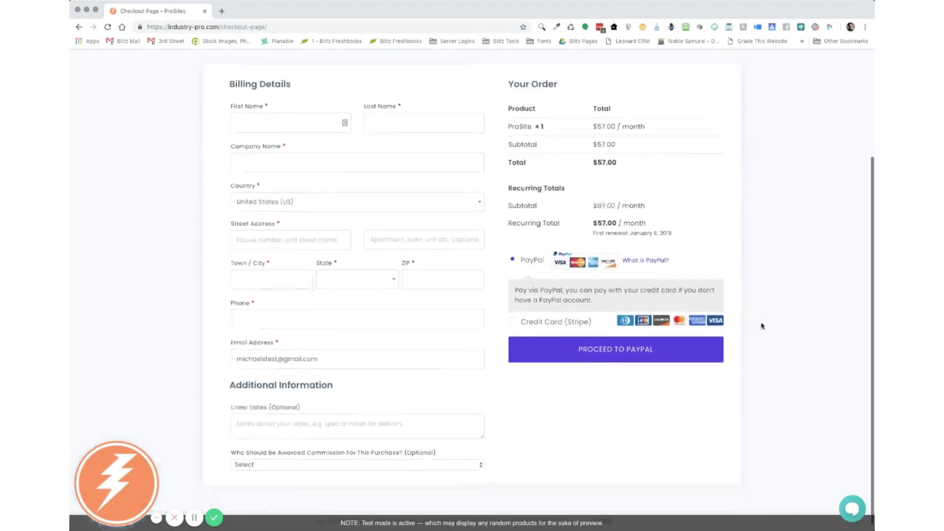
scroll(up, 3)
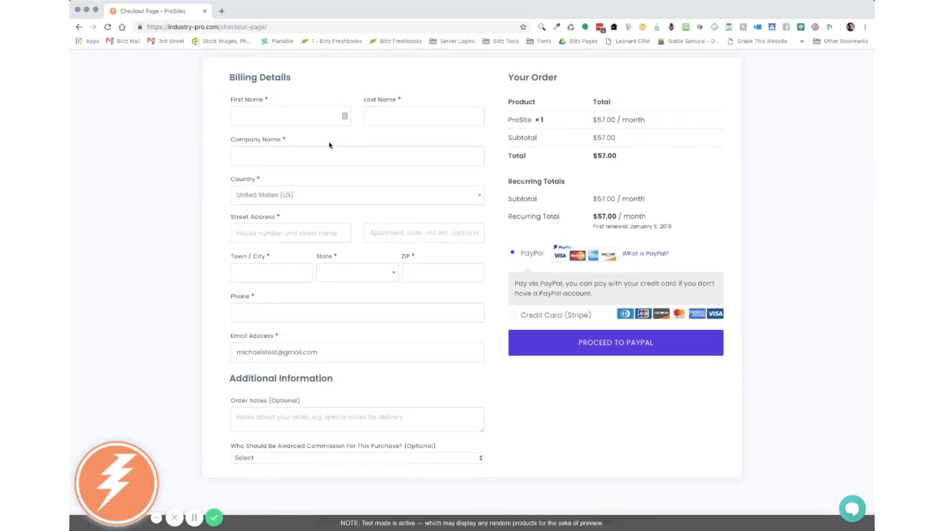
scroll(up, 3)
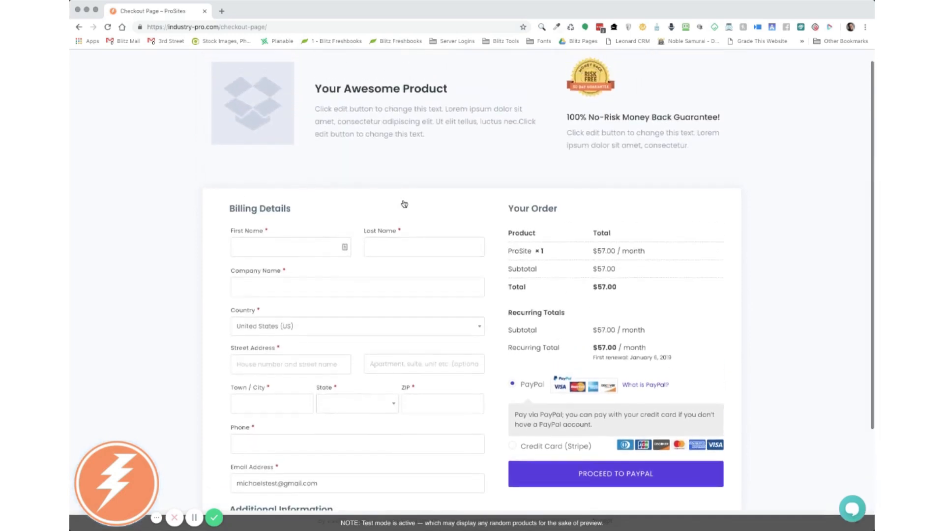
scroll(up, 3)
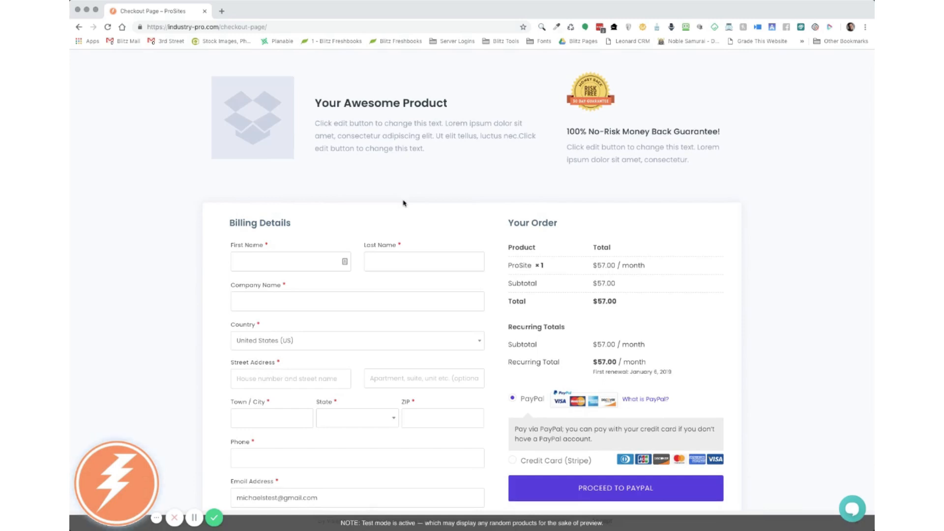
scroll(down, 3)
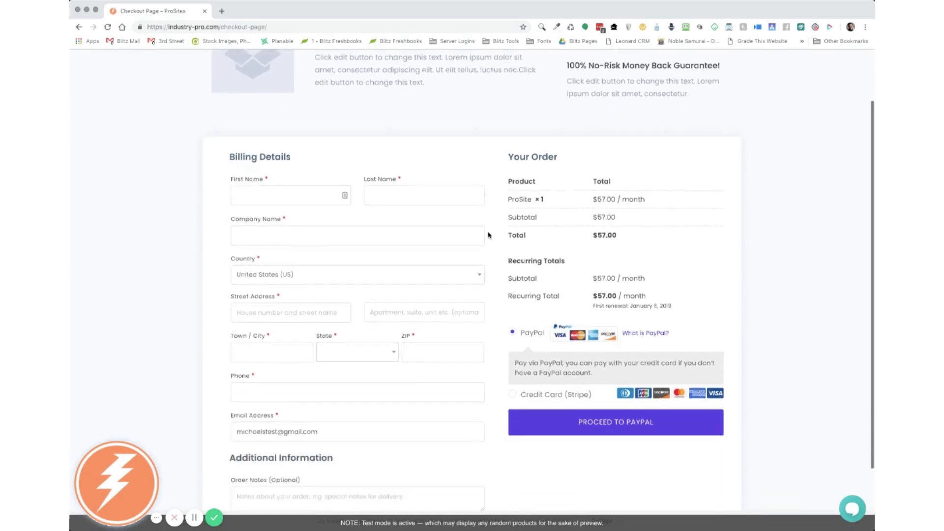
scroll(down, 3)
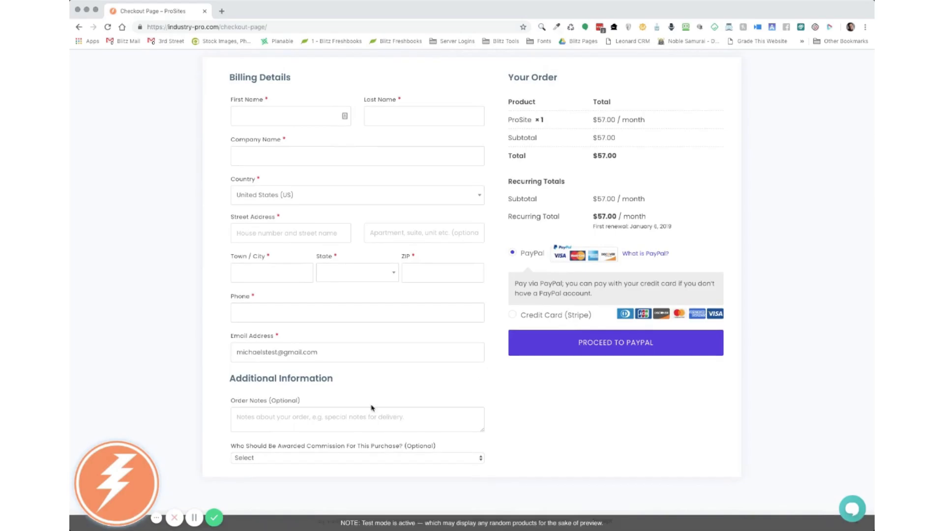